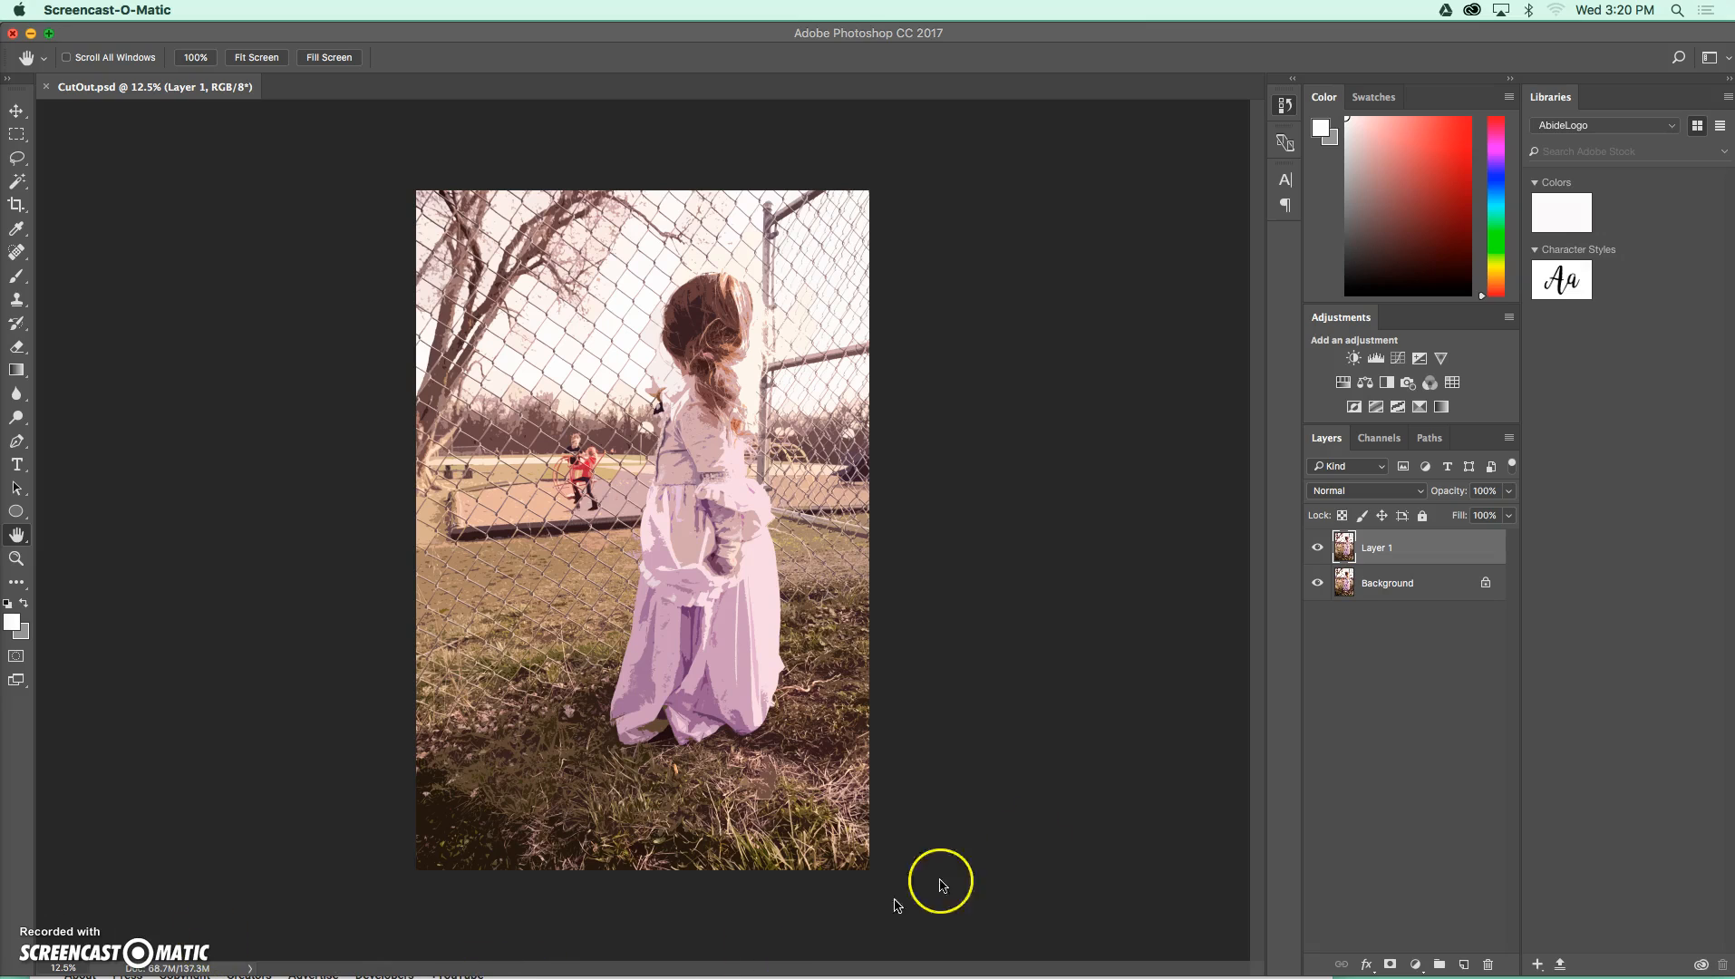
pyautogui.moveTo(1352, 515)
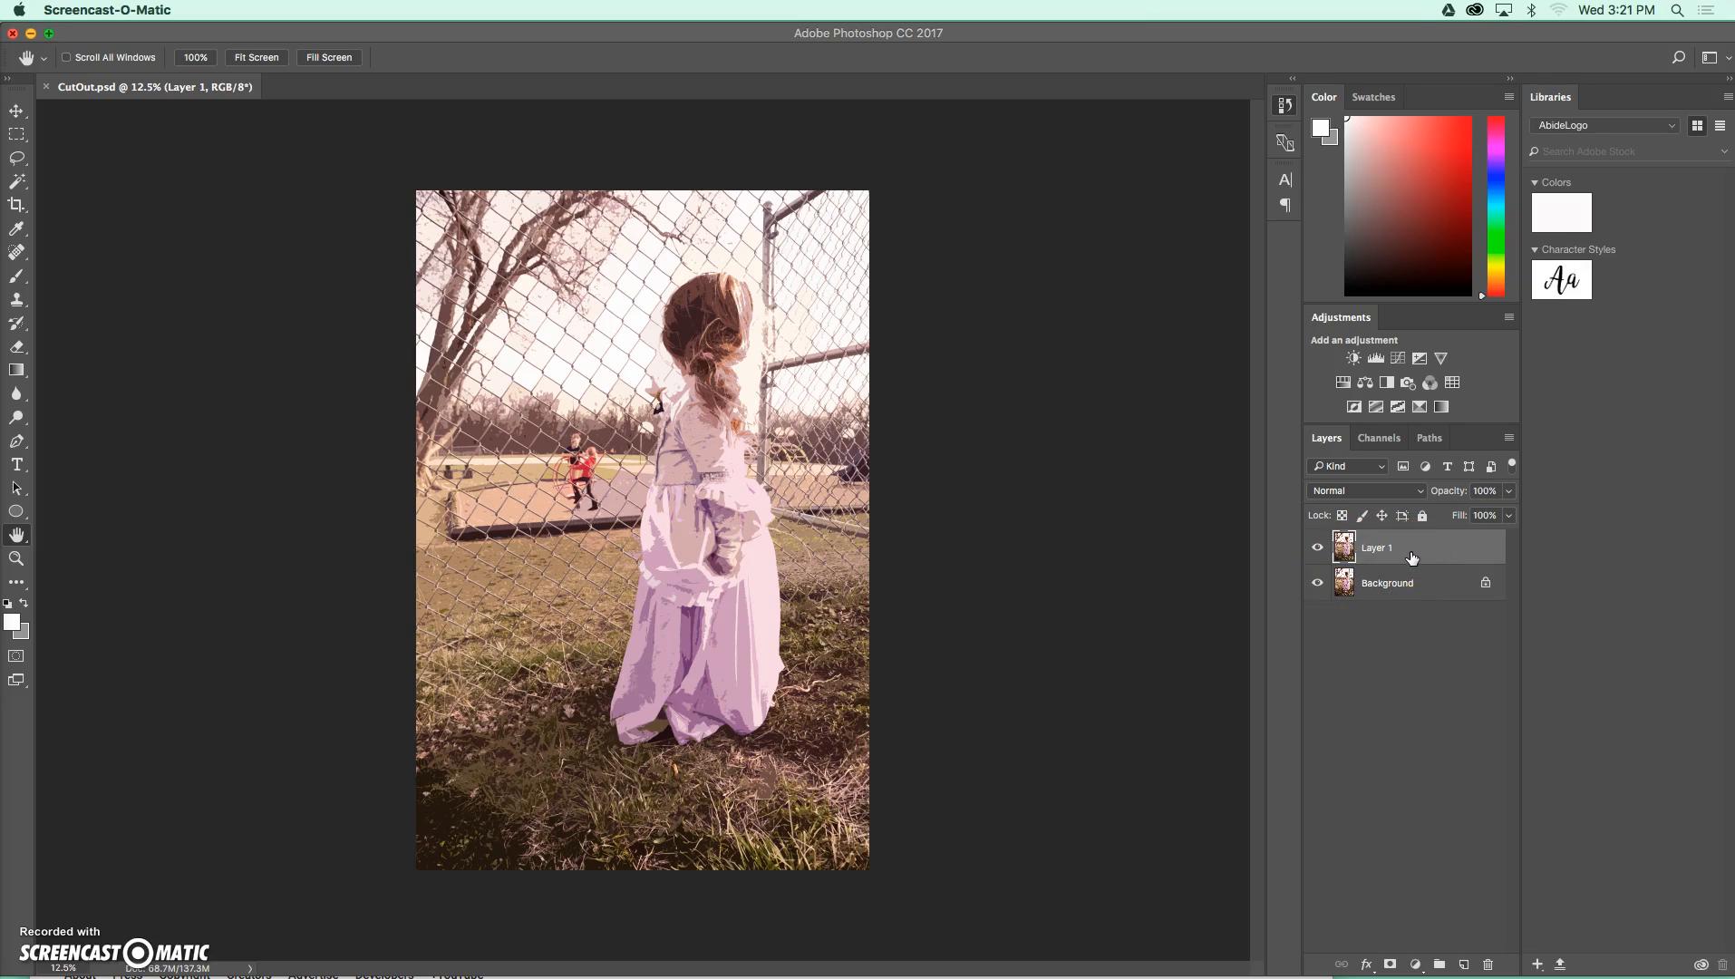
# Flatten the image from Layer 1's context menu, leaving a single background layer
pyautogui.rightClick(1376, 547)
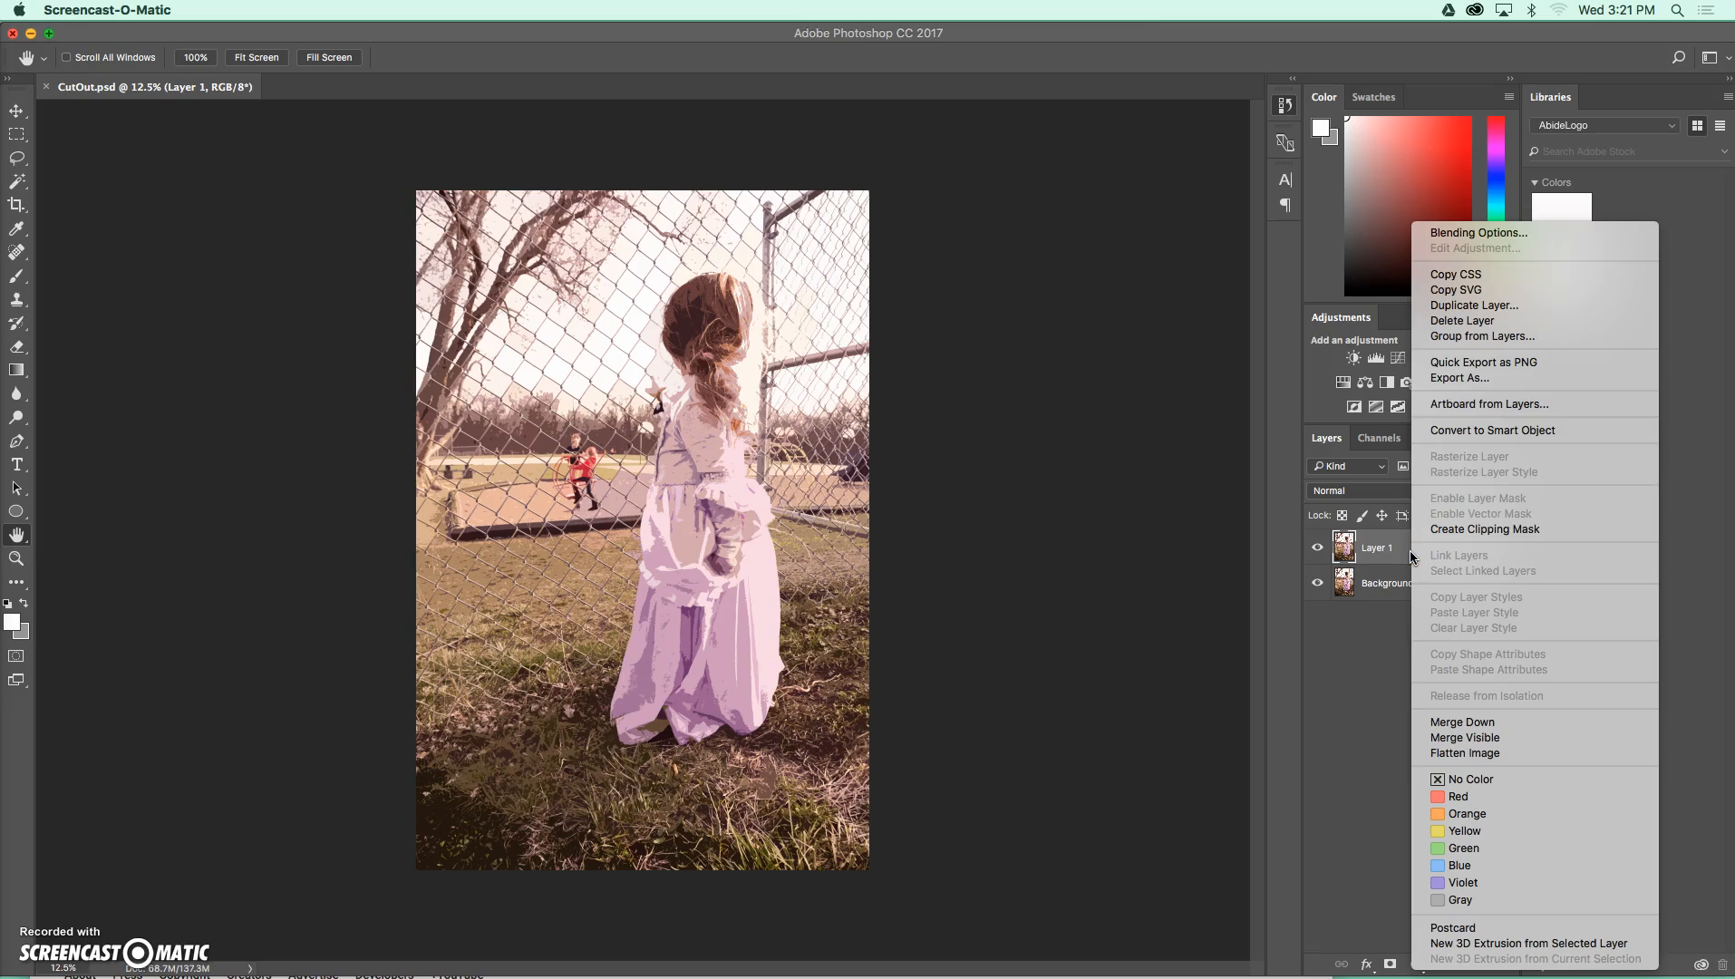
pyautogui.moveTo(1462, 752)
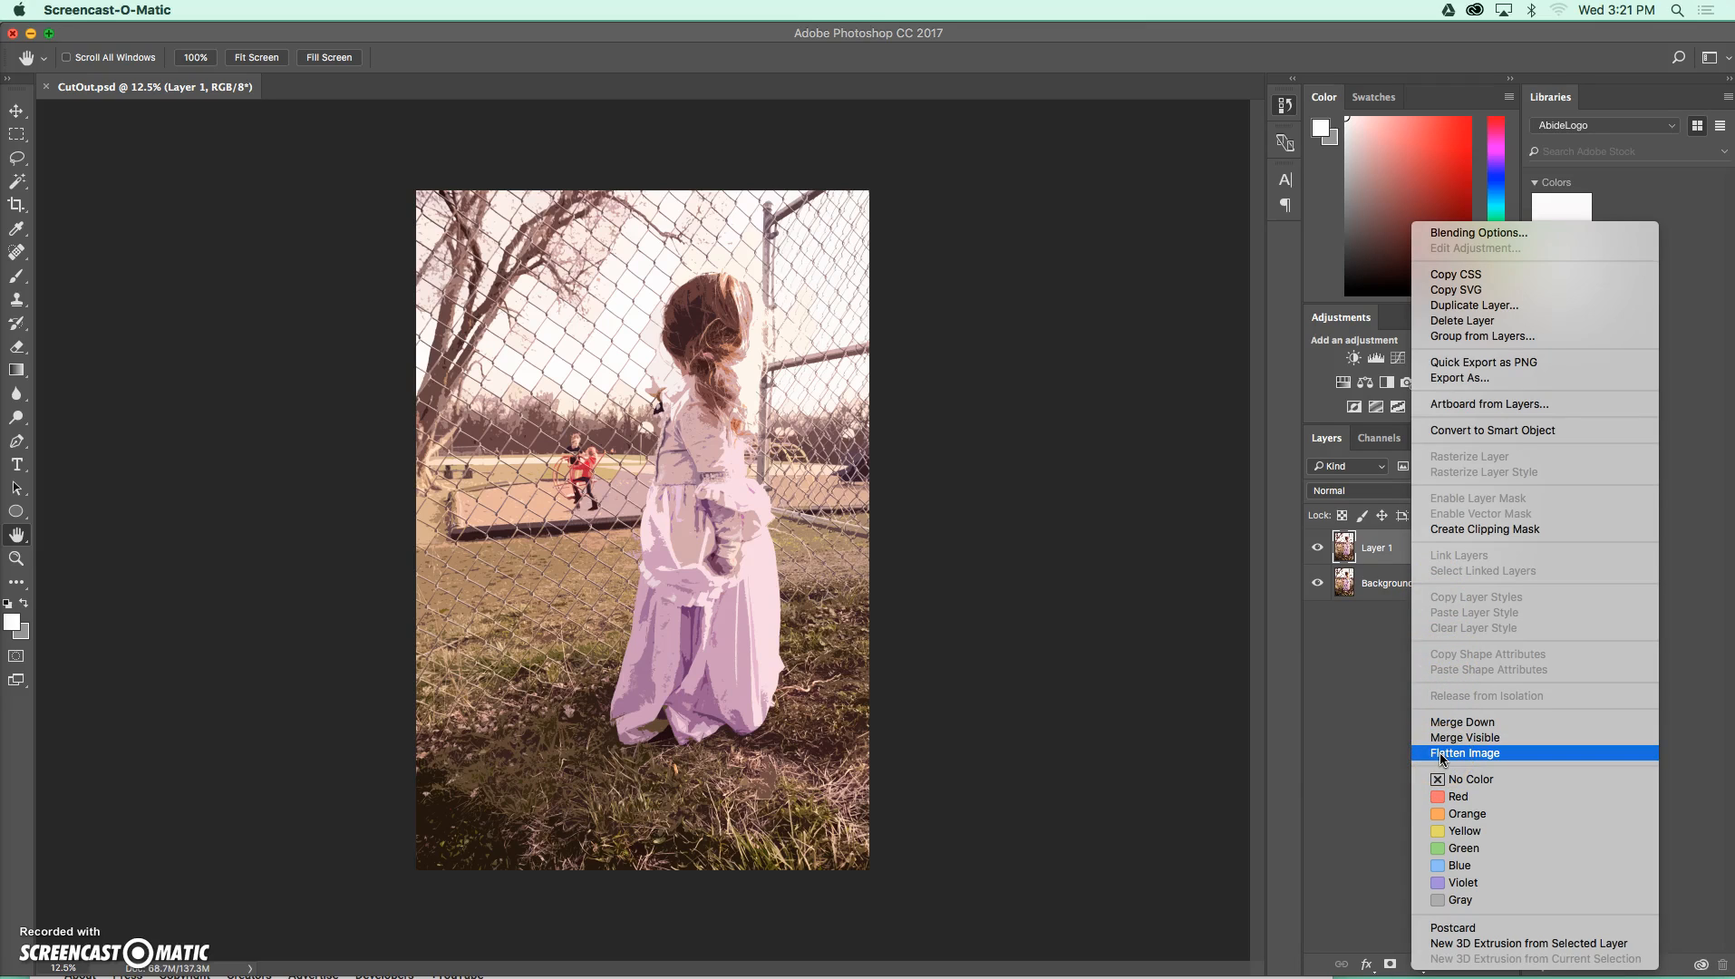
pyautogui.click(1463, 752)
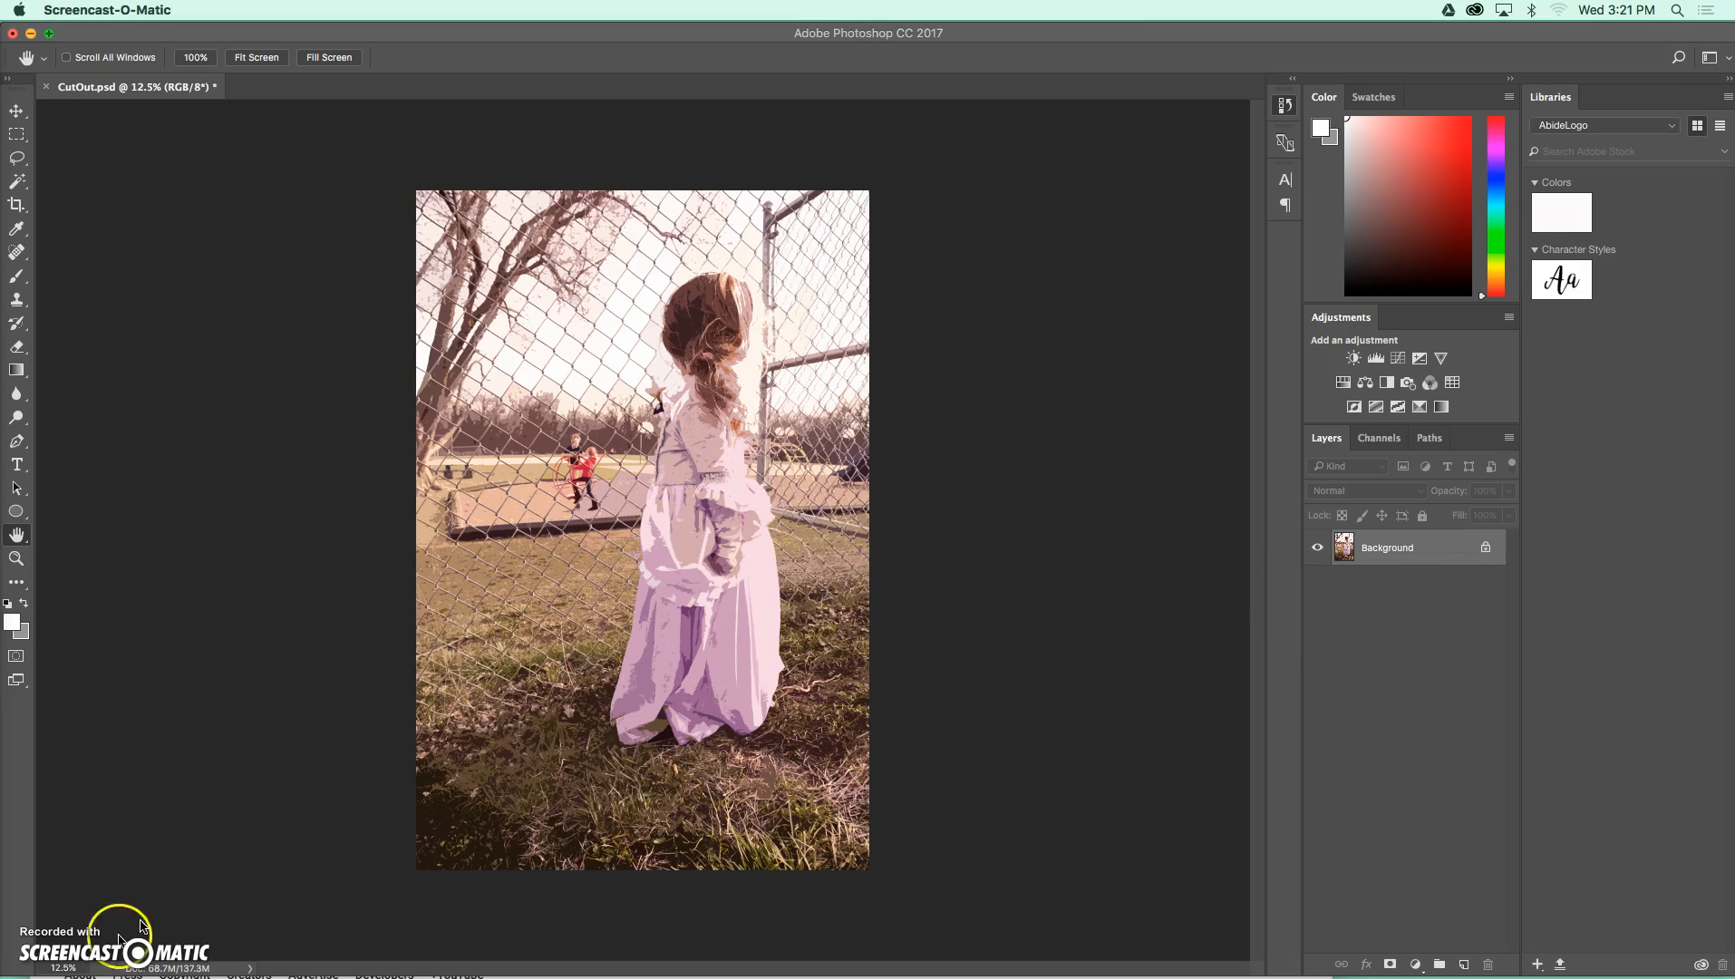
pyautogui.moveTo(1372, 558)
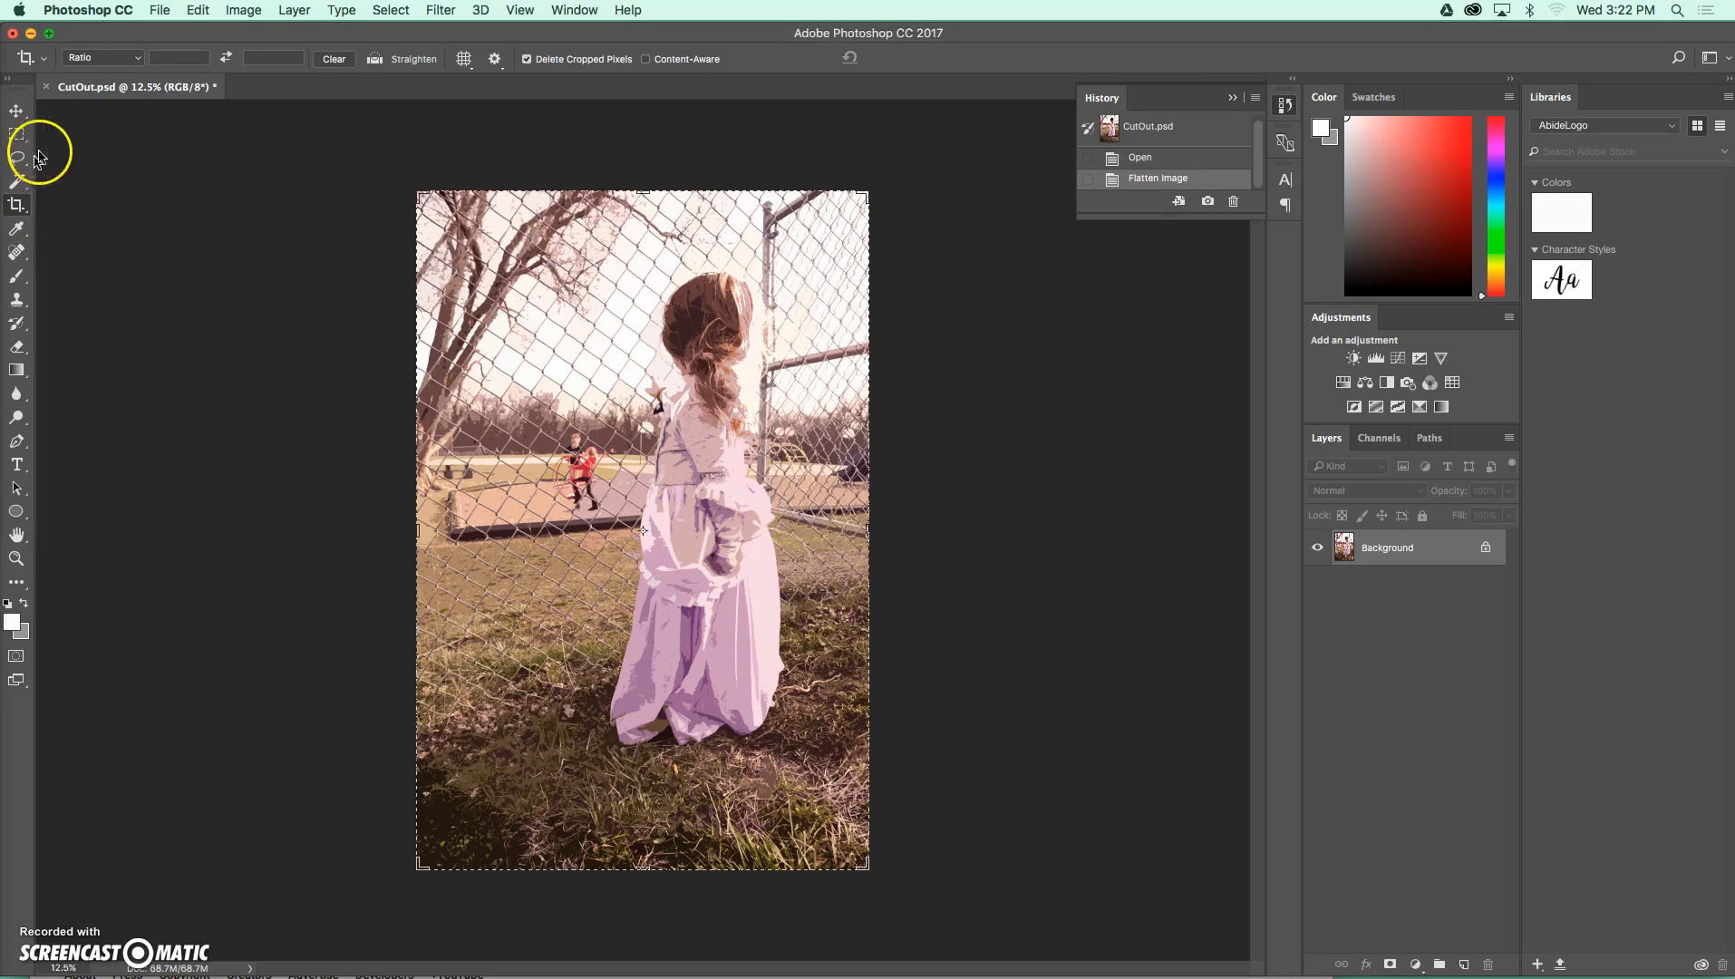
# Set a W x H x Resolution crop of 3.5 × 5 in at 300 ppi in portrait and frame it over the photo
pyautogui.click(100, 57)
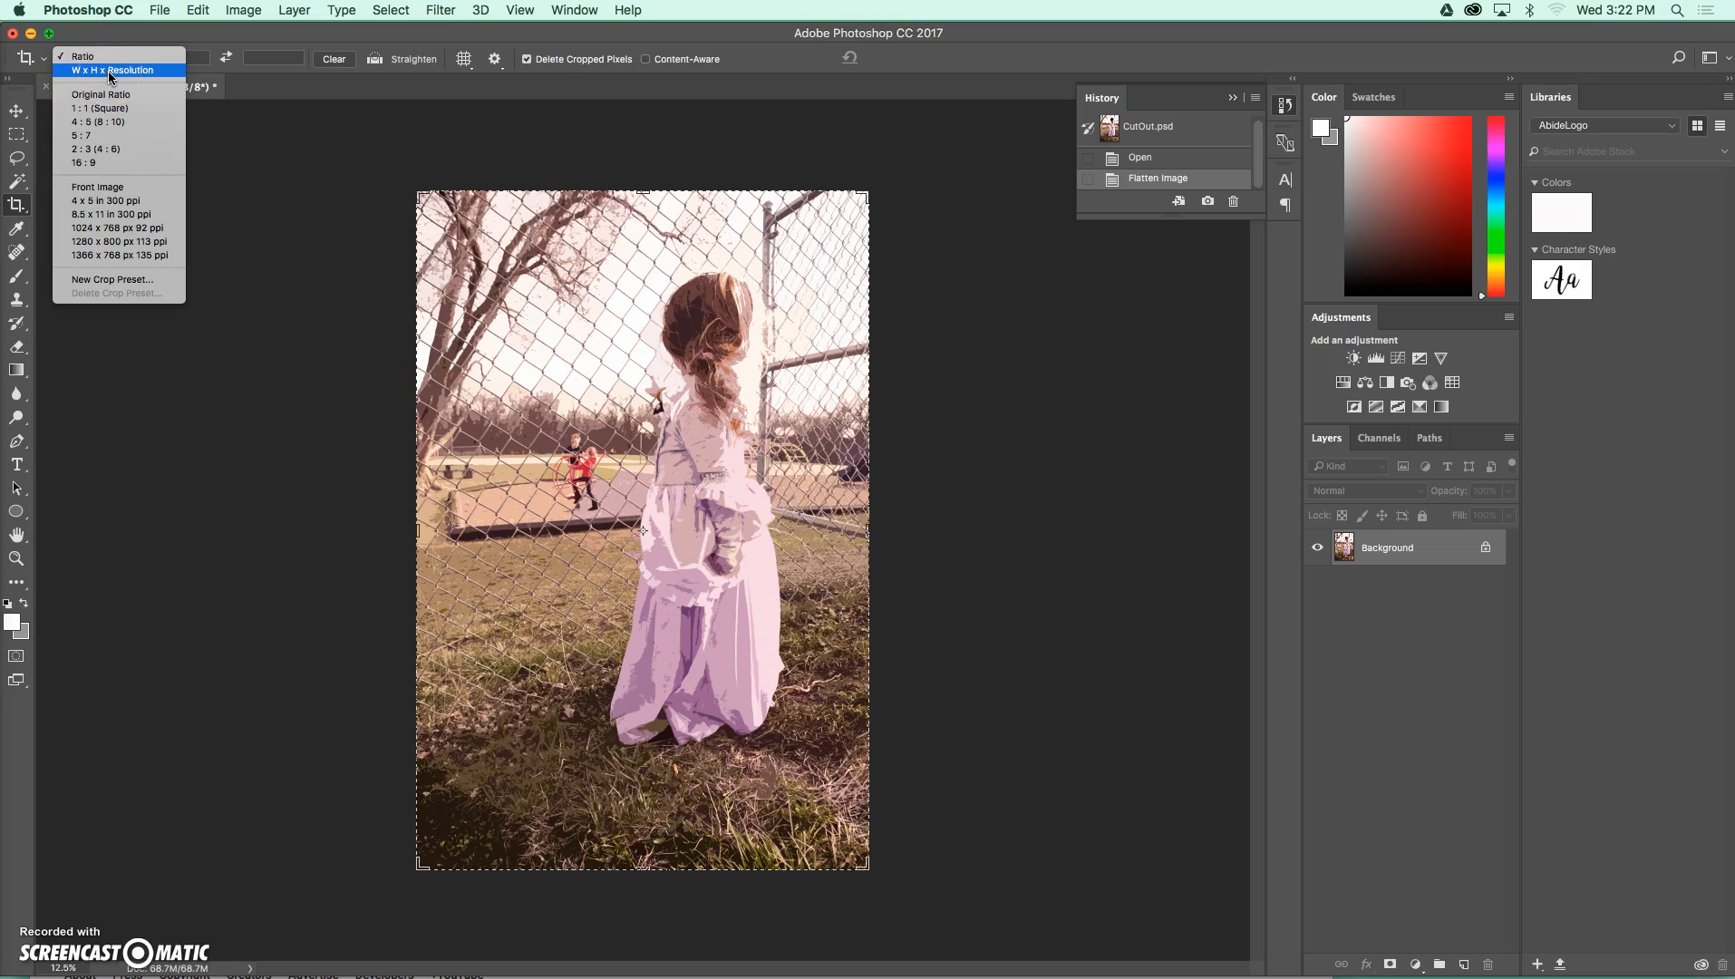
pyautogui.click(109, 69)
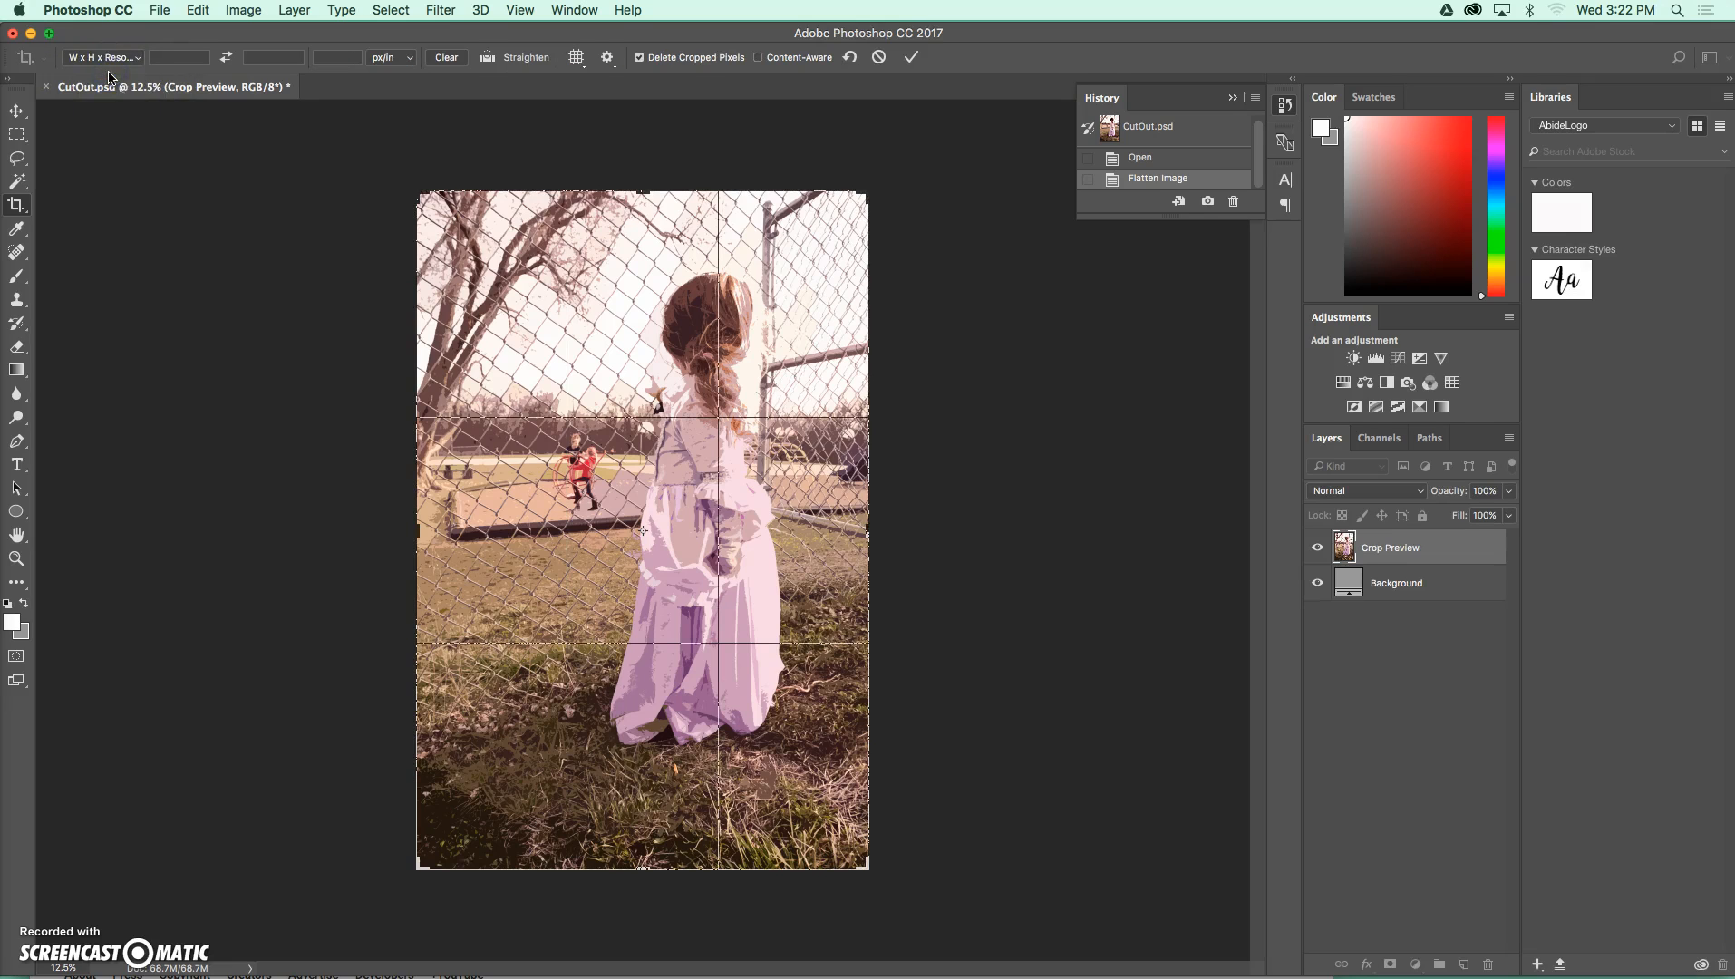
pyautogui.click(178, 56)
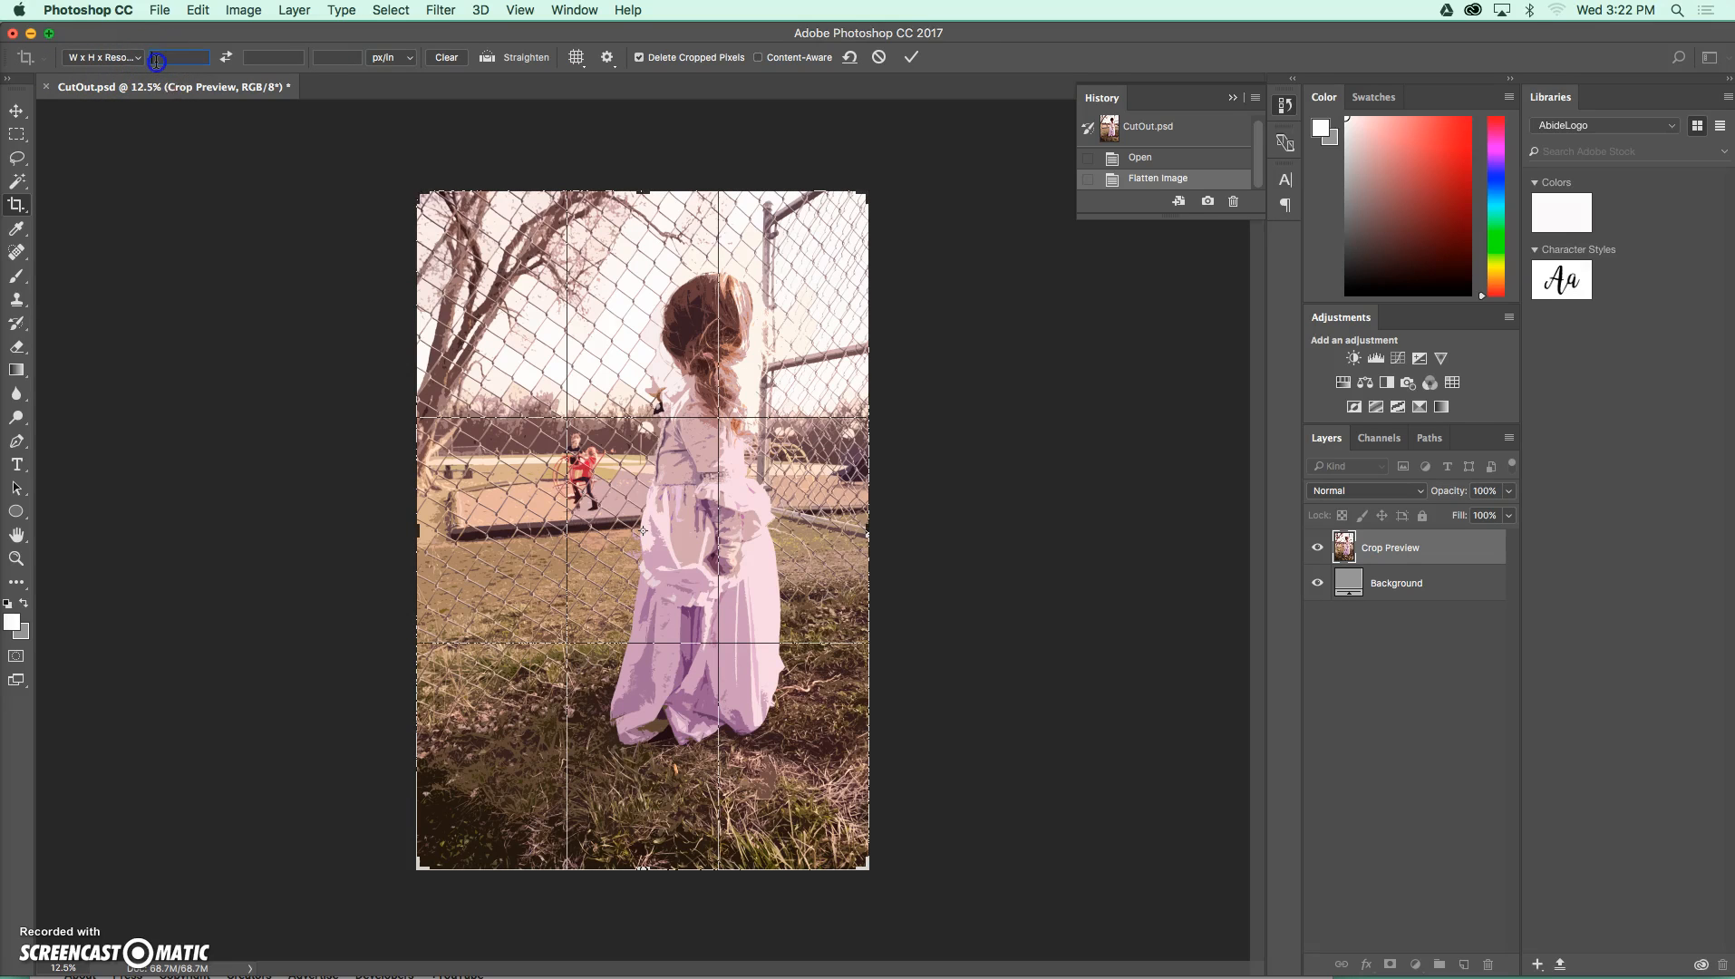
pyautogui.moveTo(180, 57)
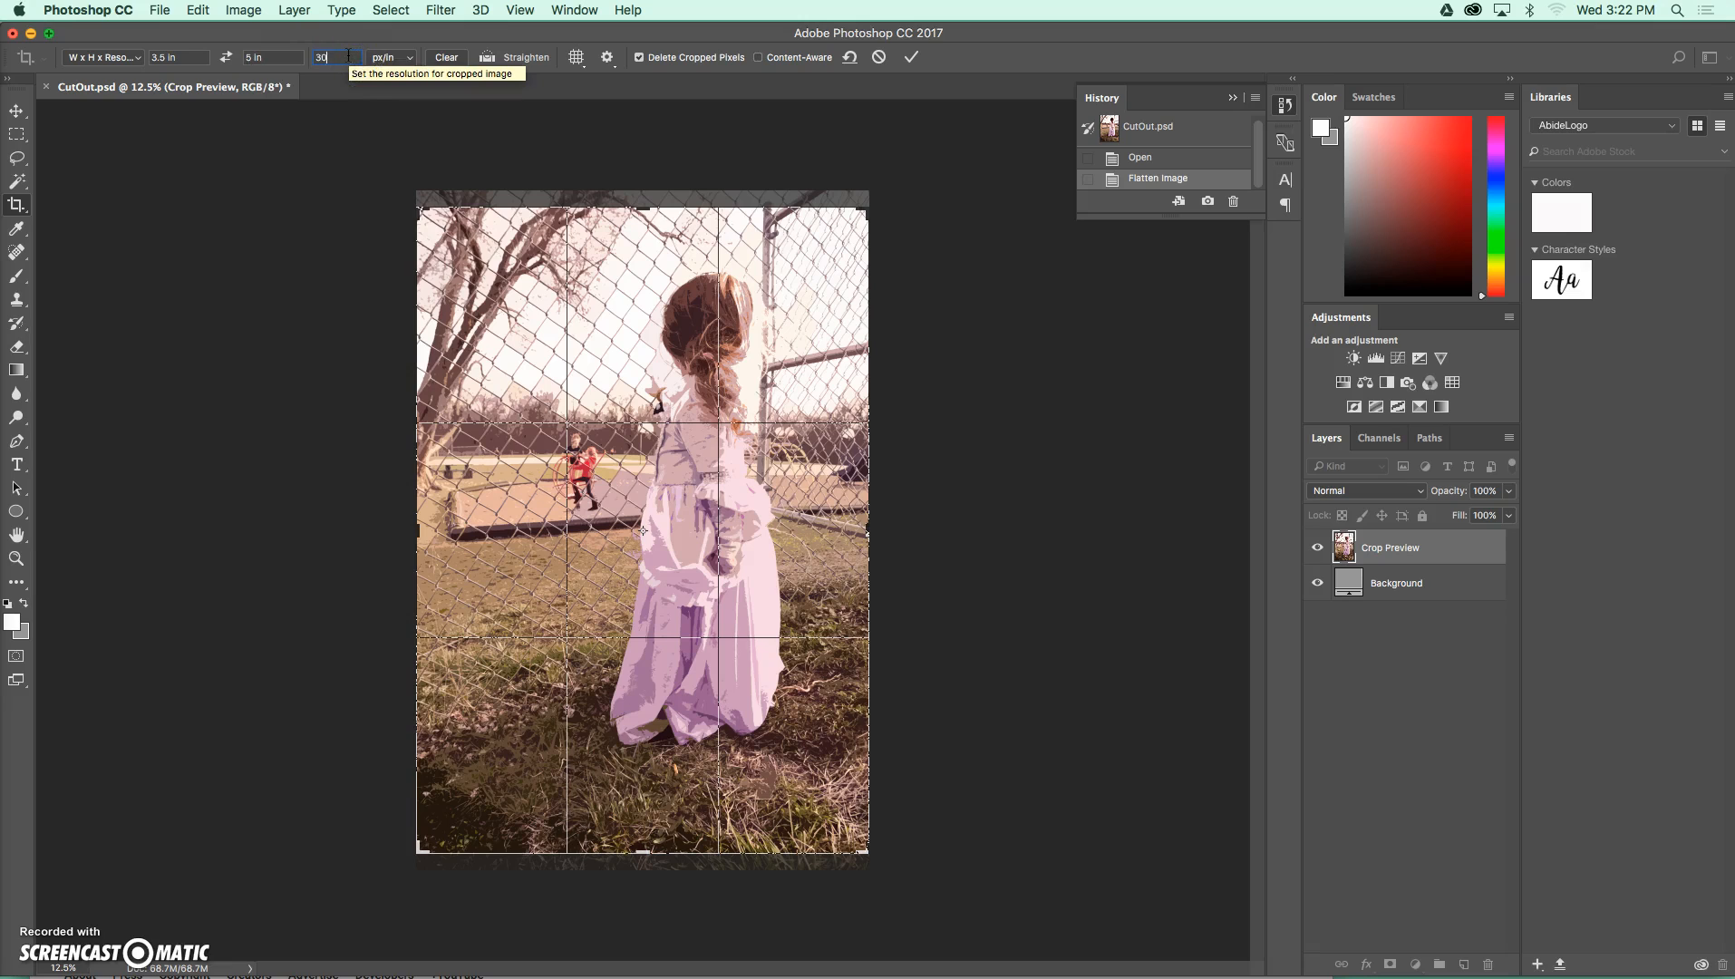
pyautogui.write('300')
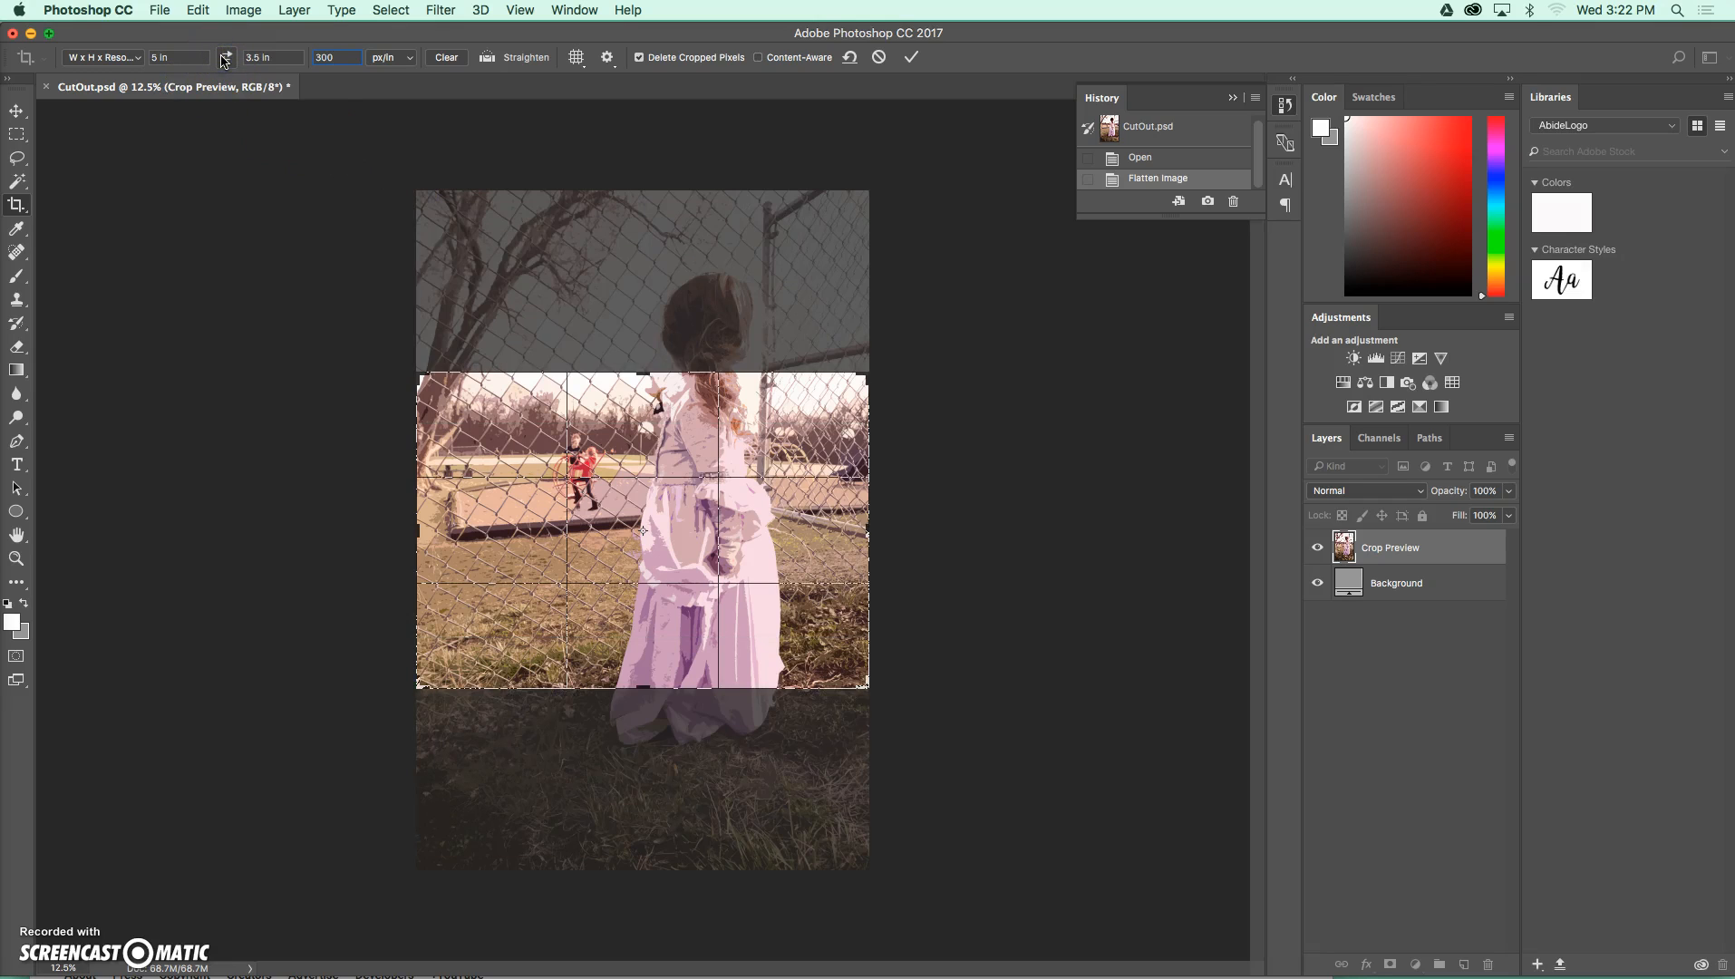
pyautogui.moveTo(226, 56)
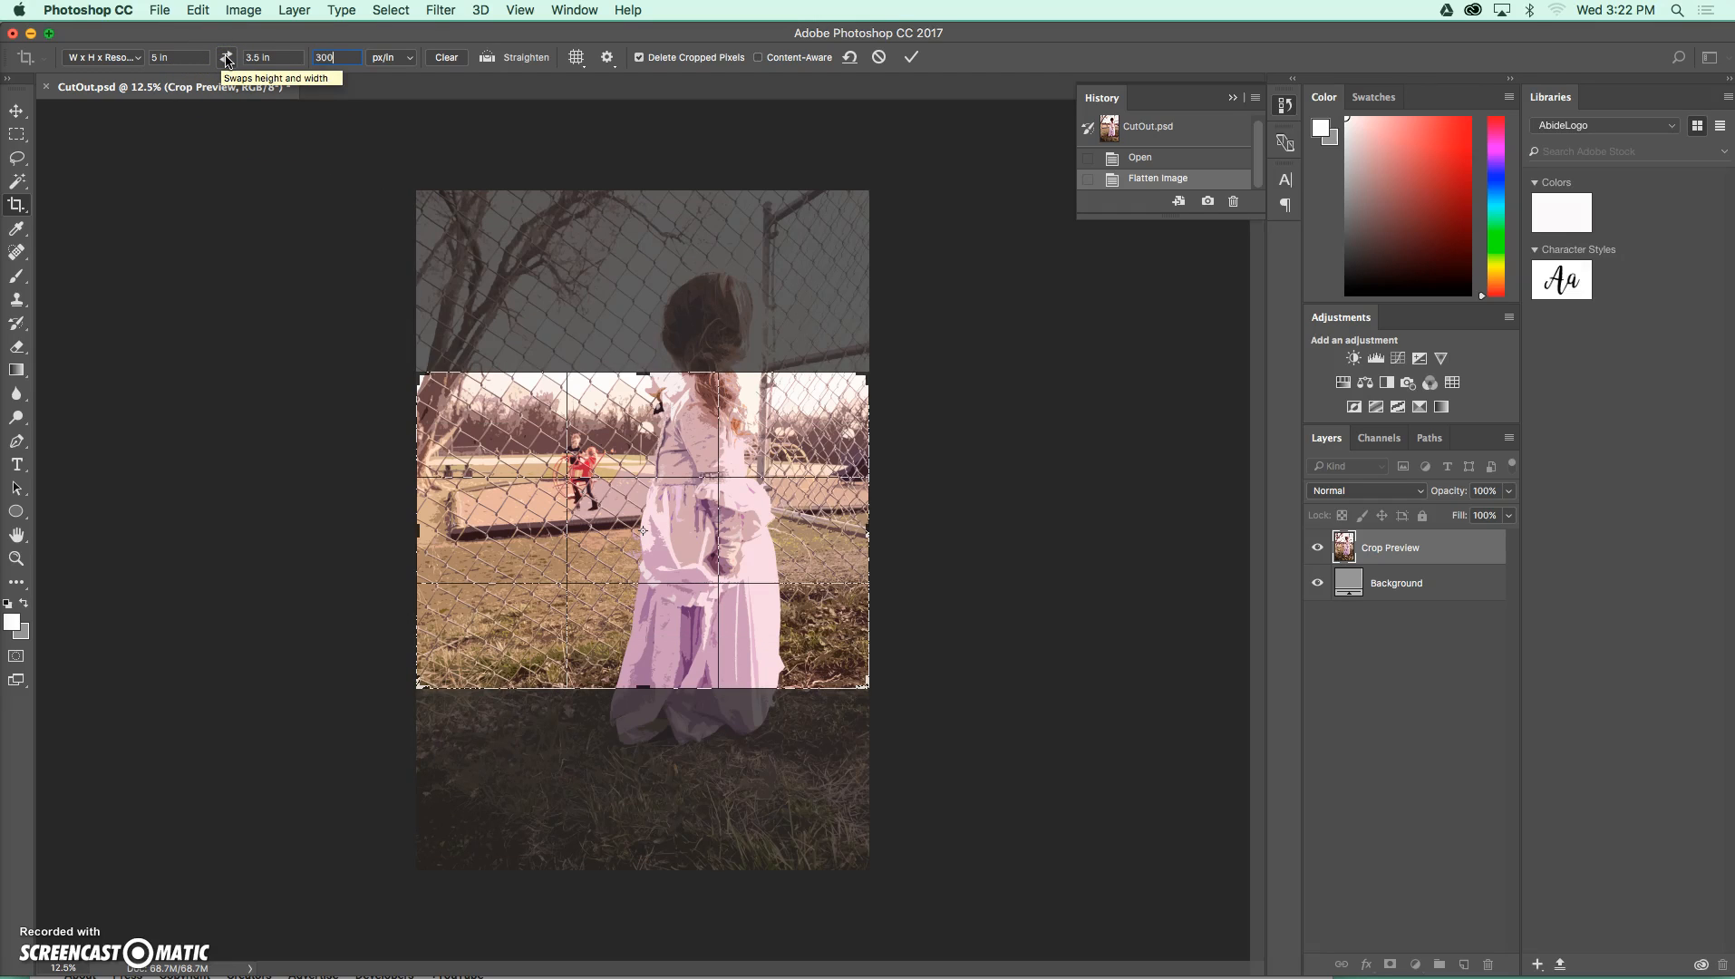
pyautogui.click(227, 56)
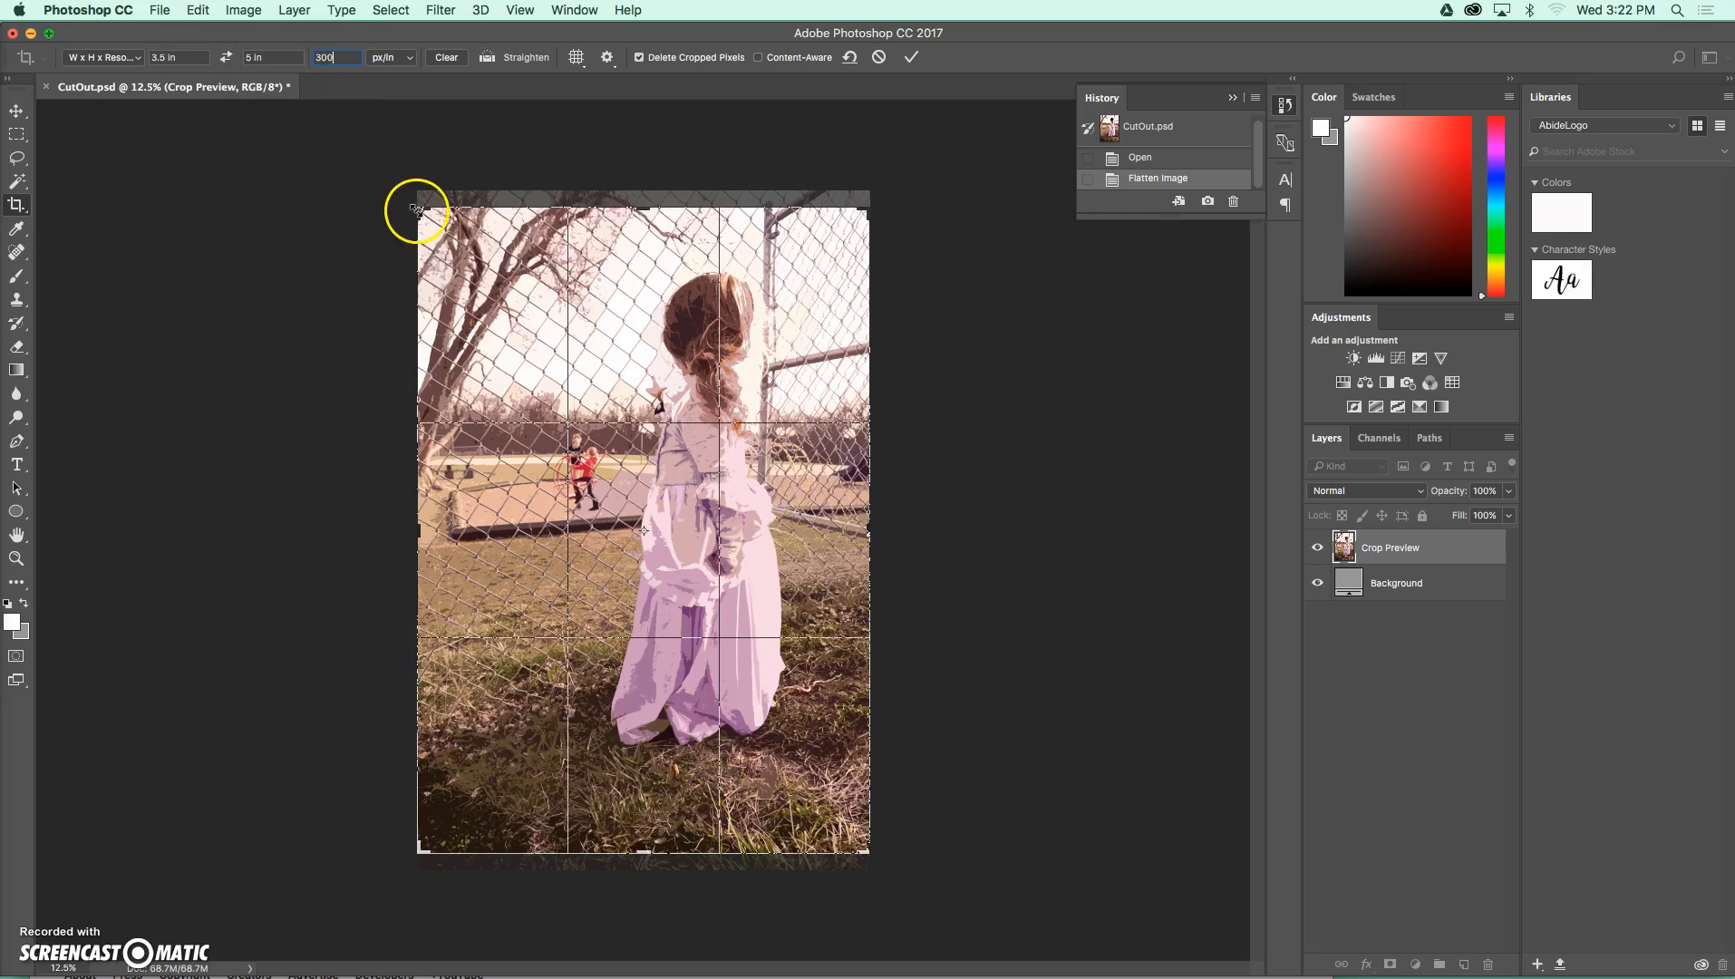
pyautogui.moveTo(419, 210); pyautogui.dragTo(425, 209)
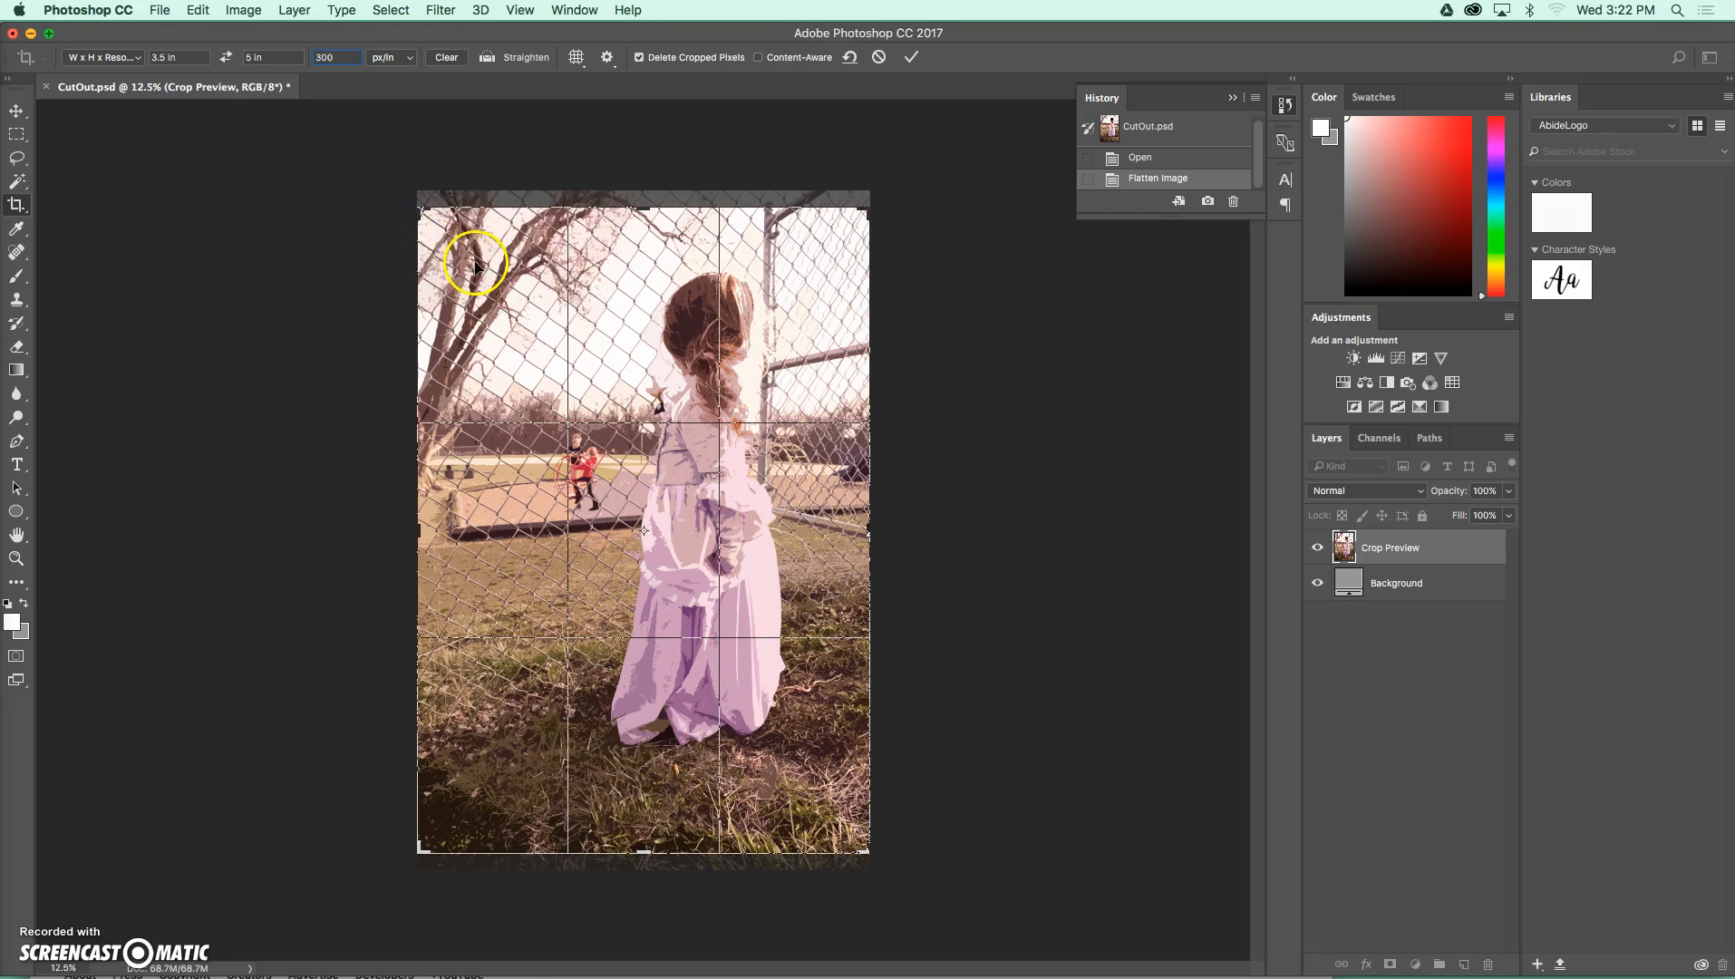
pyautogui.moveTo(621, 312)
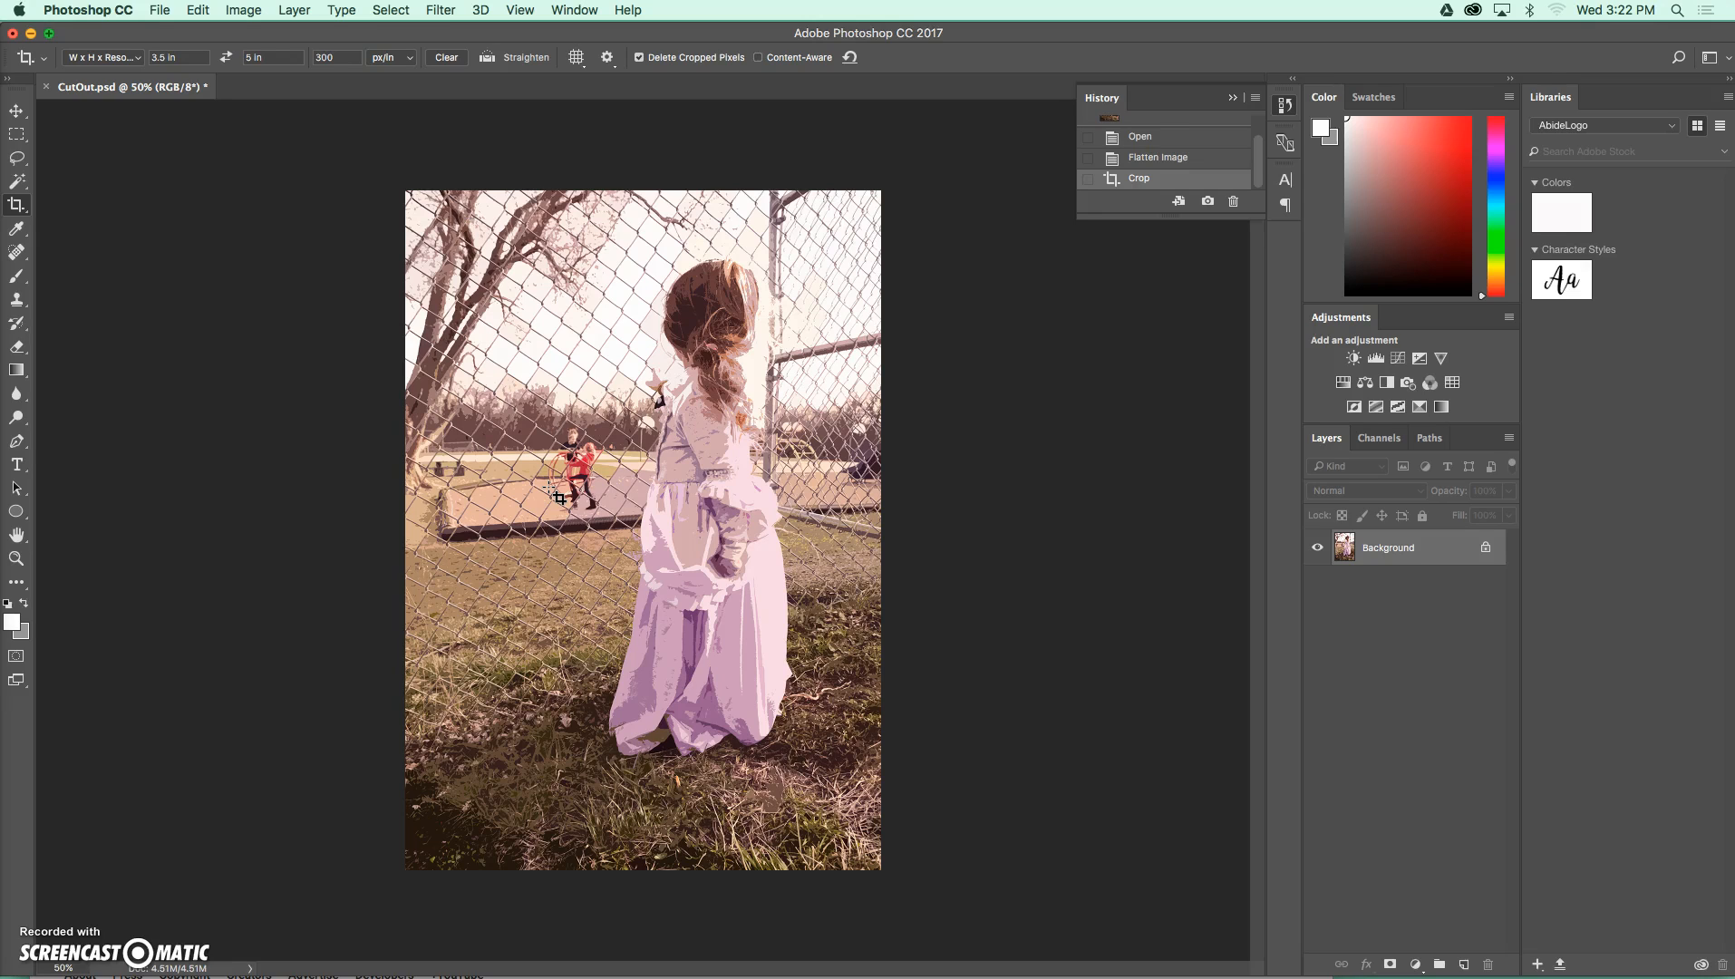
# Create a new 8.5 × 11 inch white document at 300 ppi via File > New
pyautogui.click(159, 9)
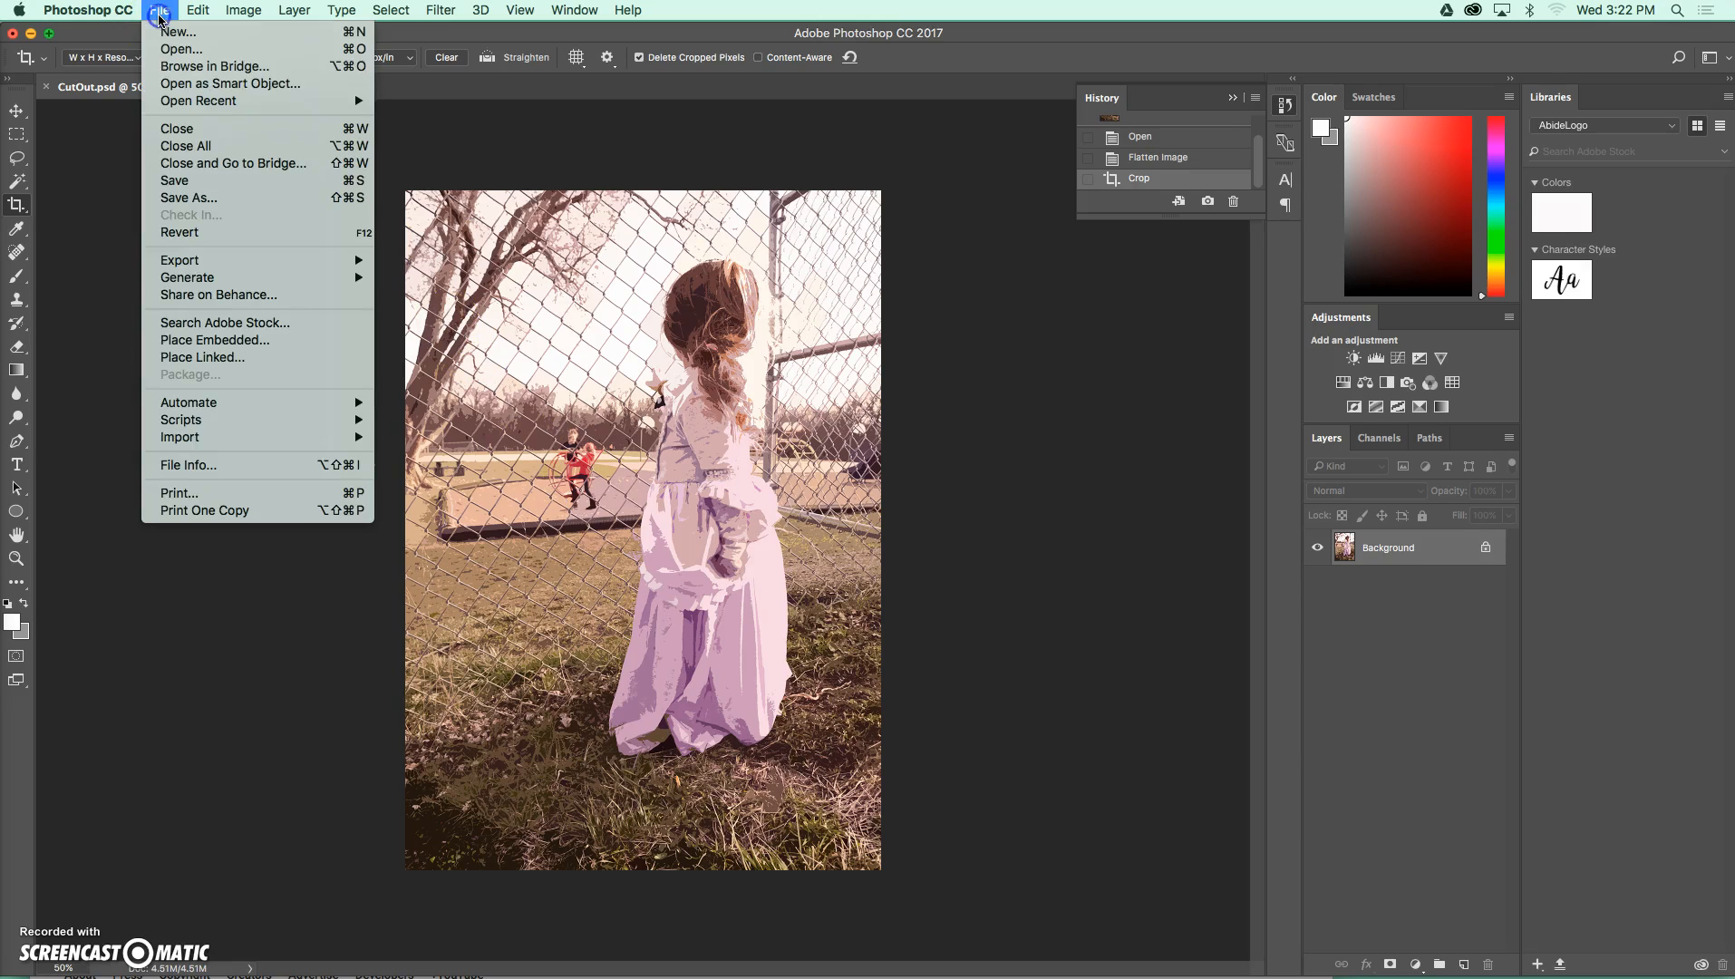
pyautogui.click(160, 9)
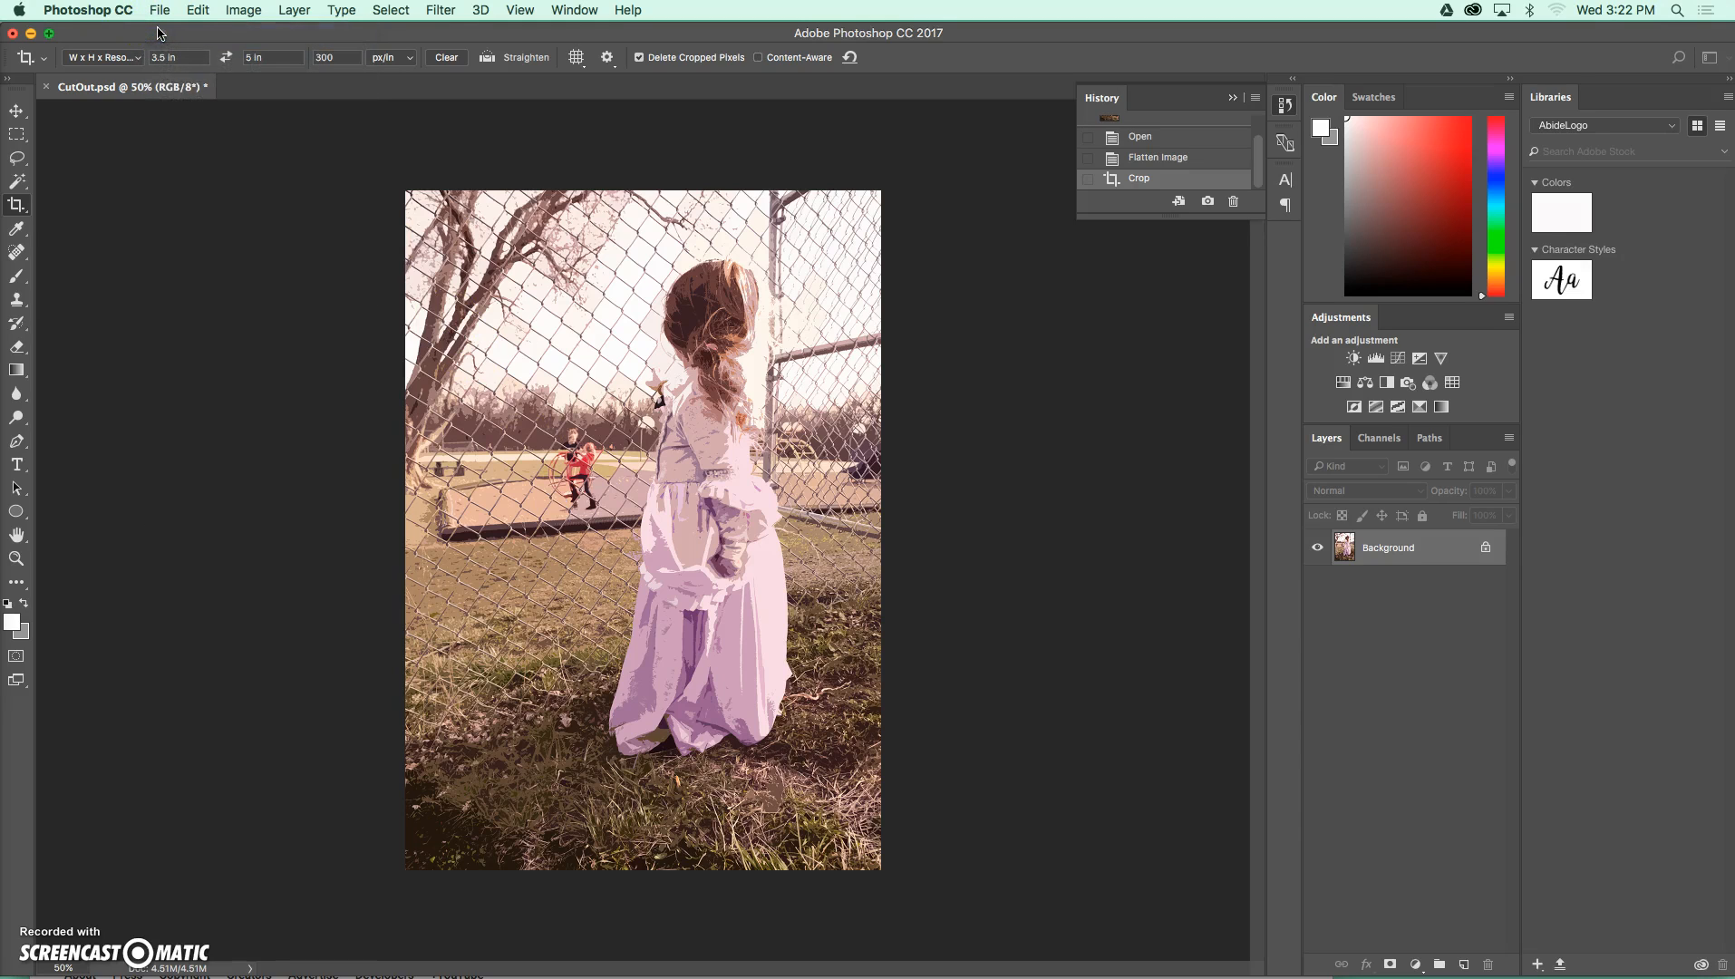
pyautogui.click(158, 9)
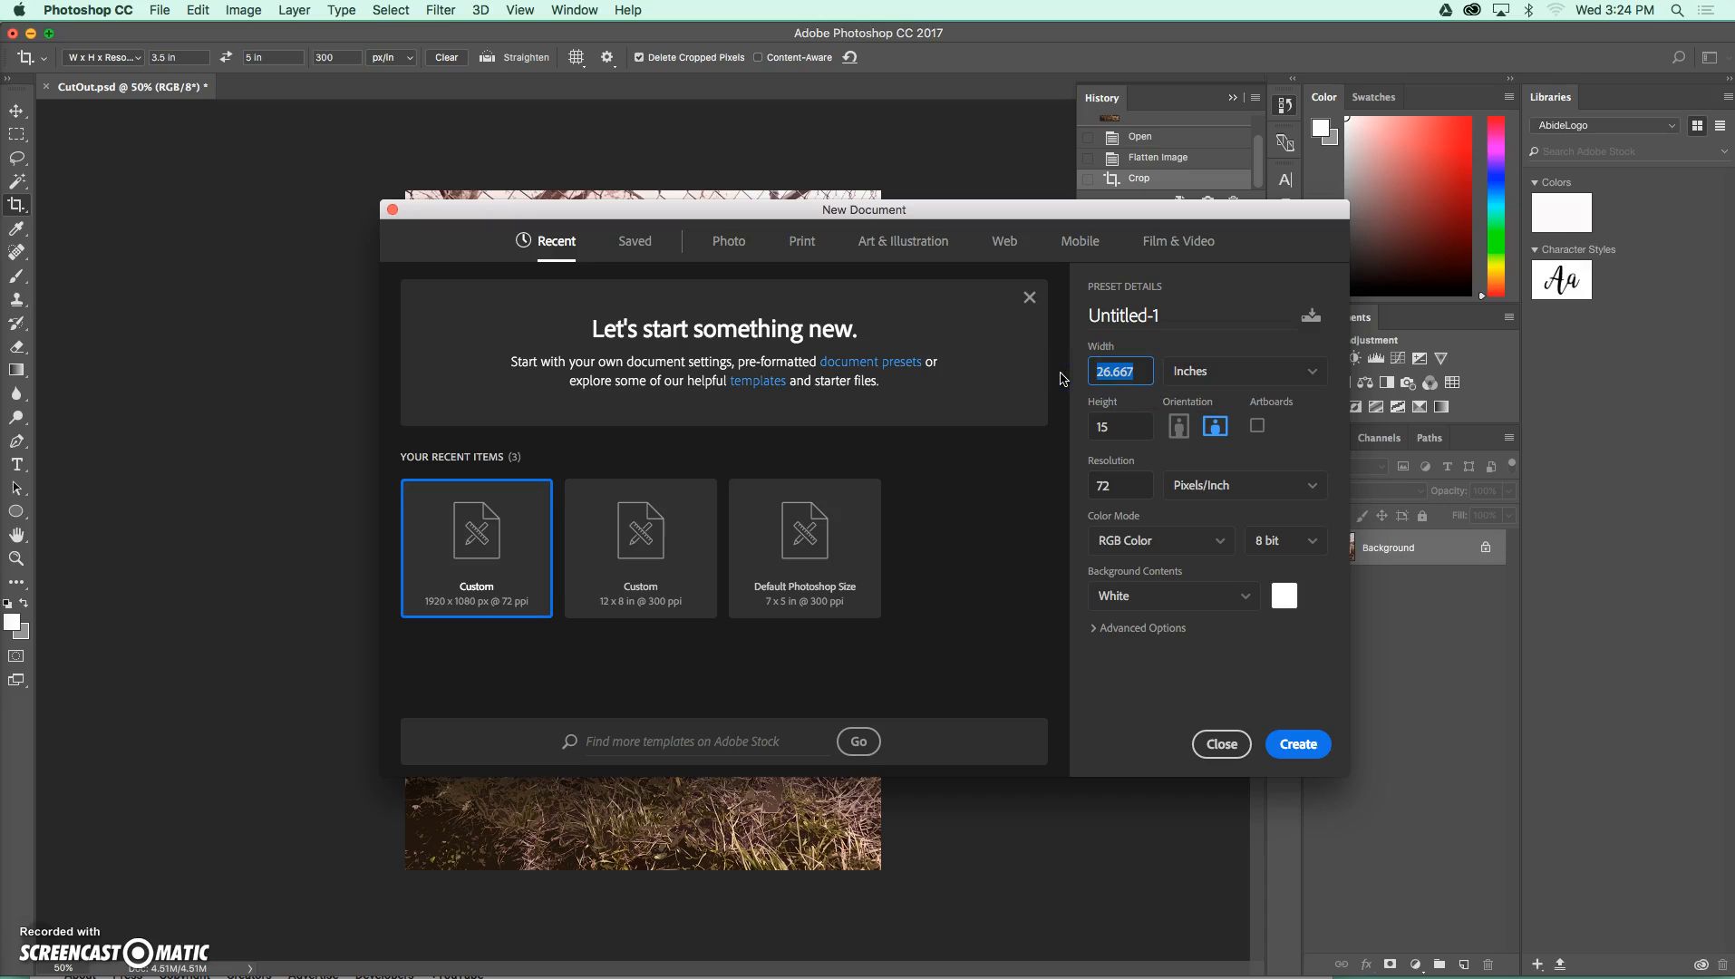
pyautogui.write('8.5')
pyautogui.click(1120, 424)
pyautogui.write('11')
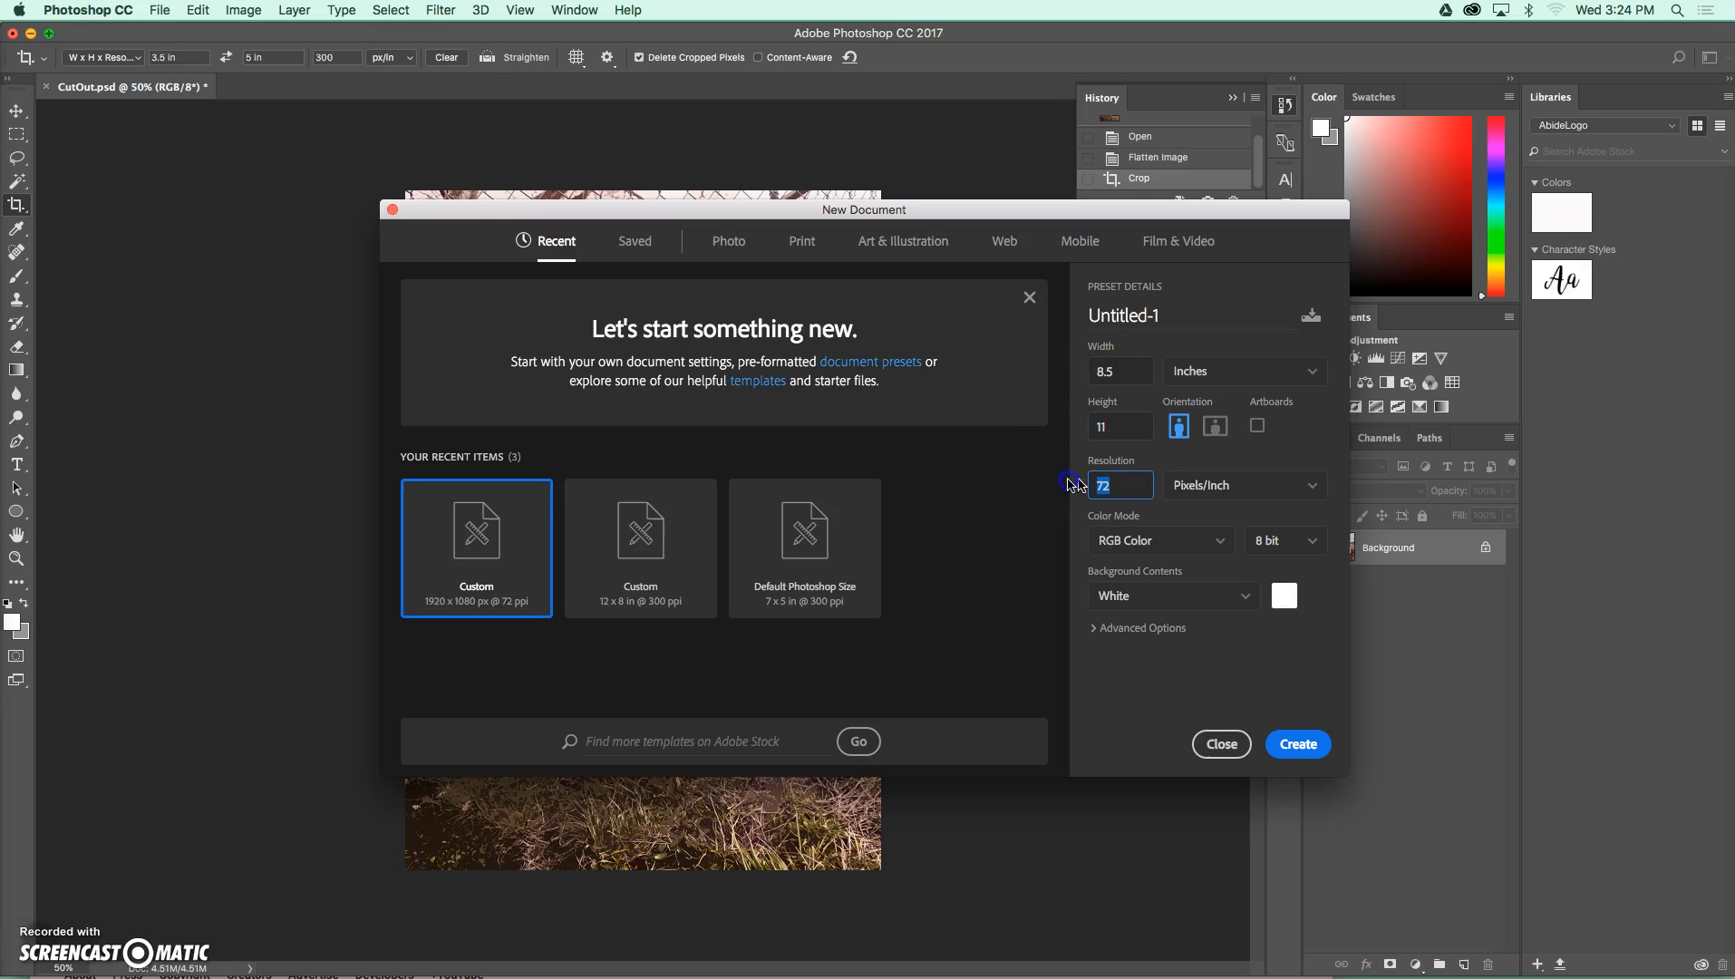
pyautogui.write('300')
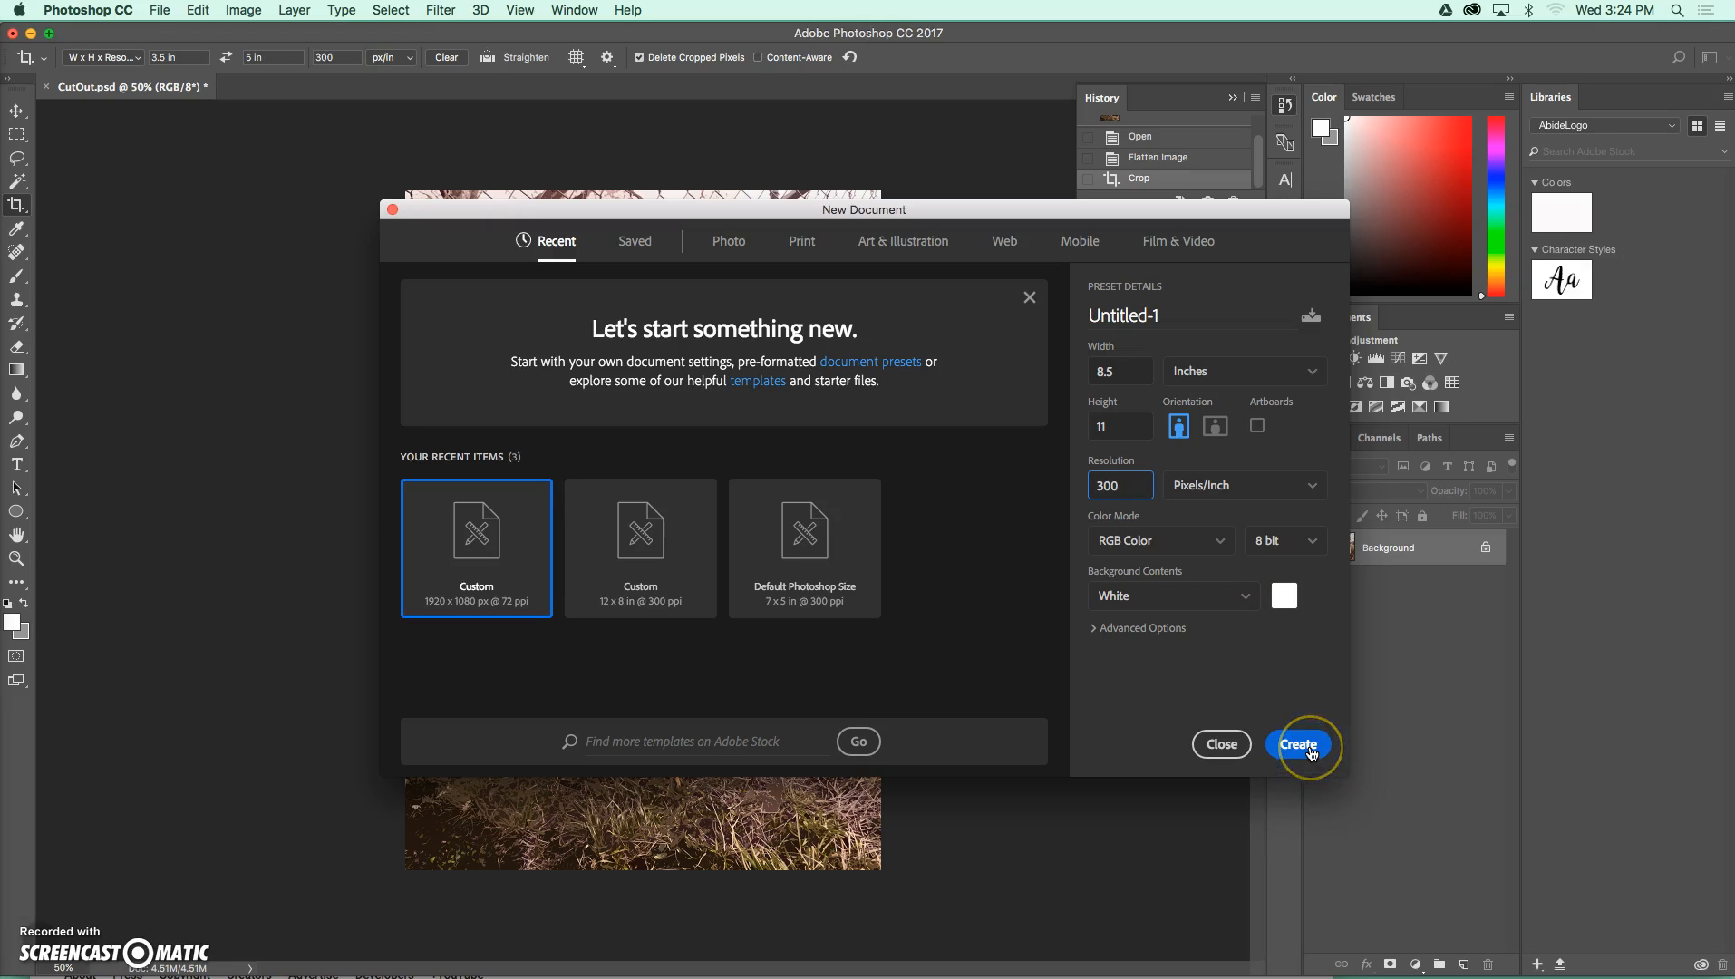
pyautogui.click(1300, 743)
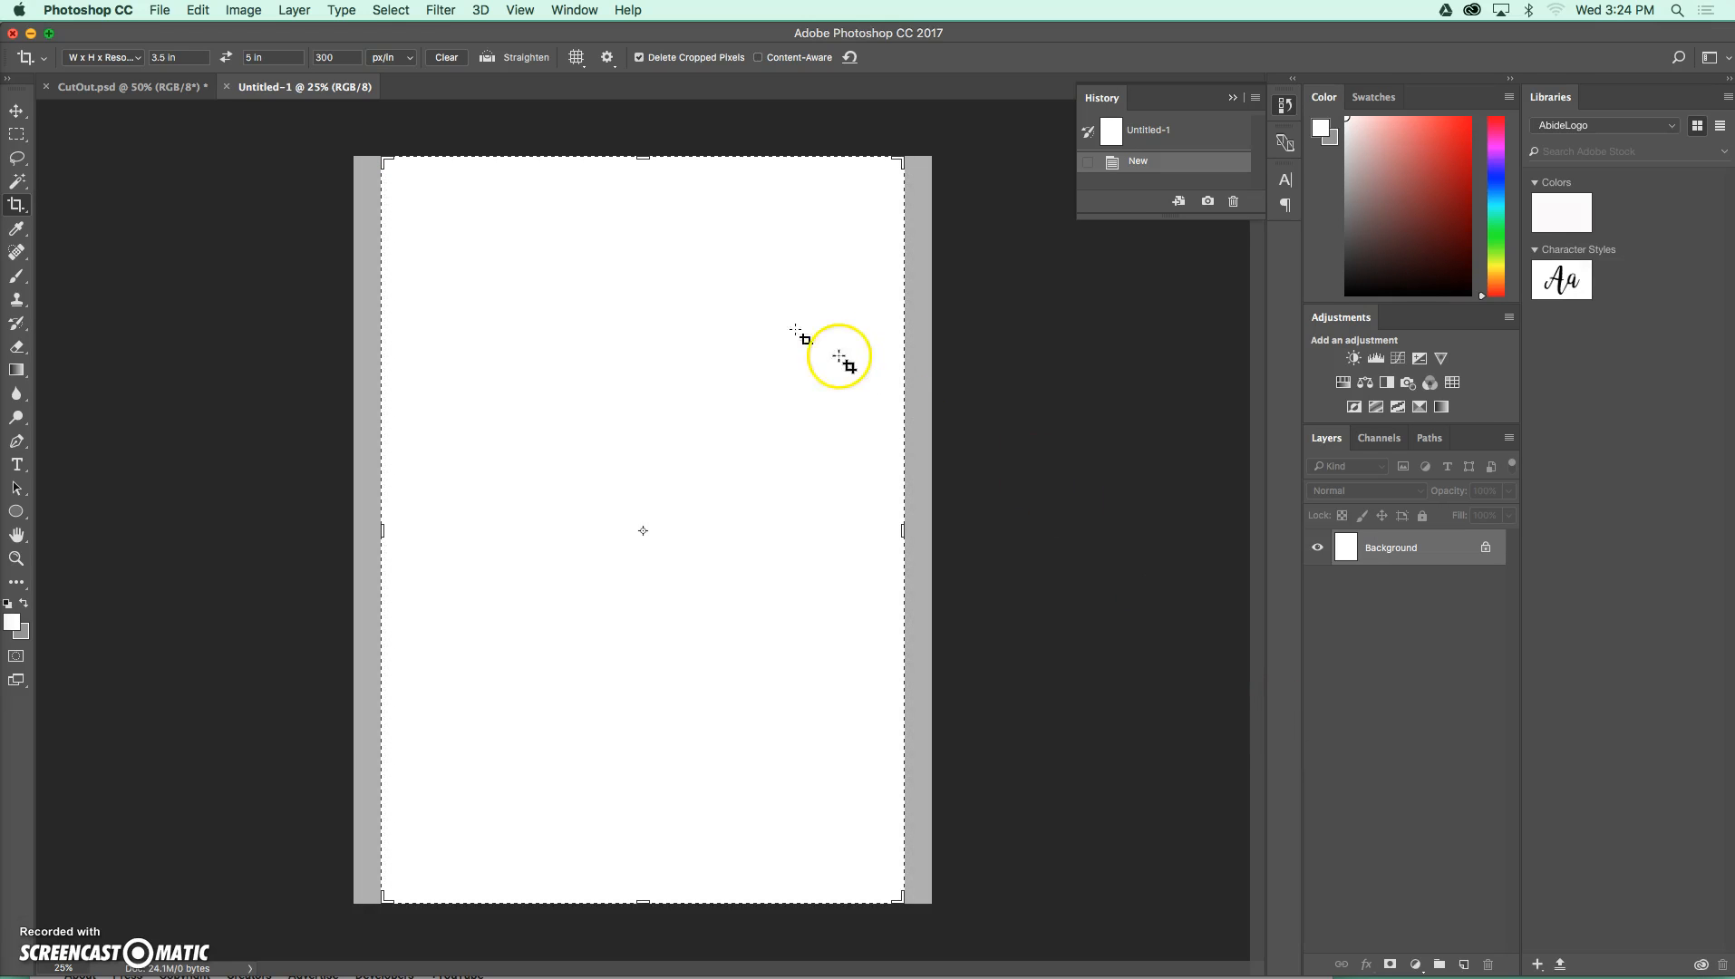
pyautogui.moveTo(420, 134)
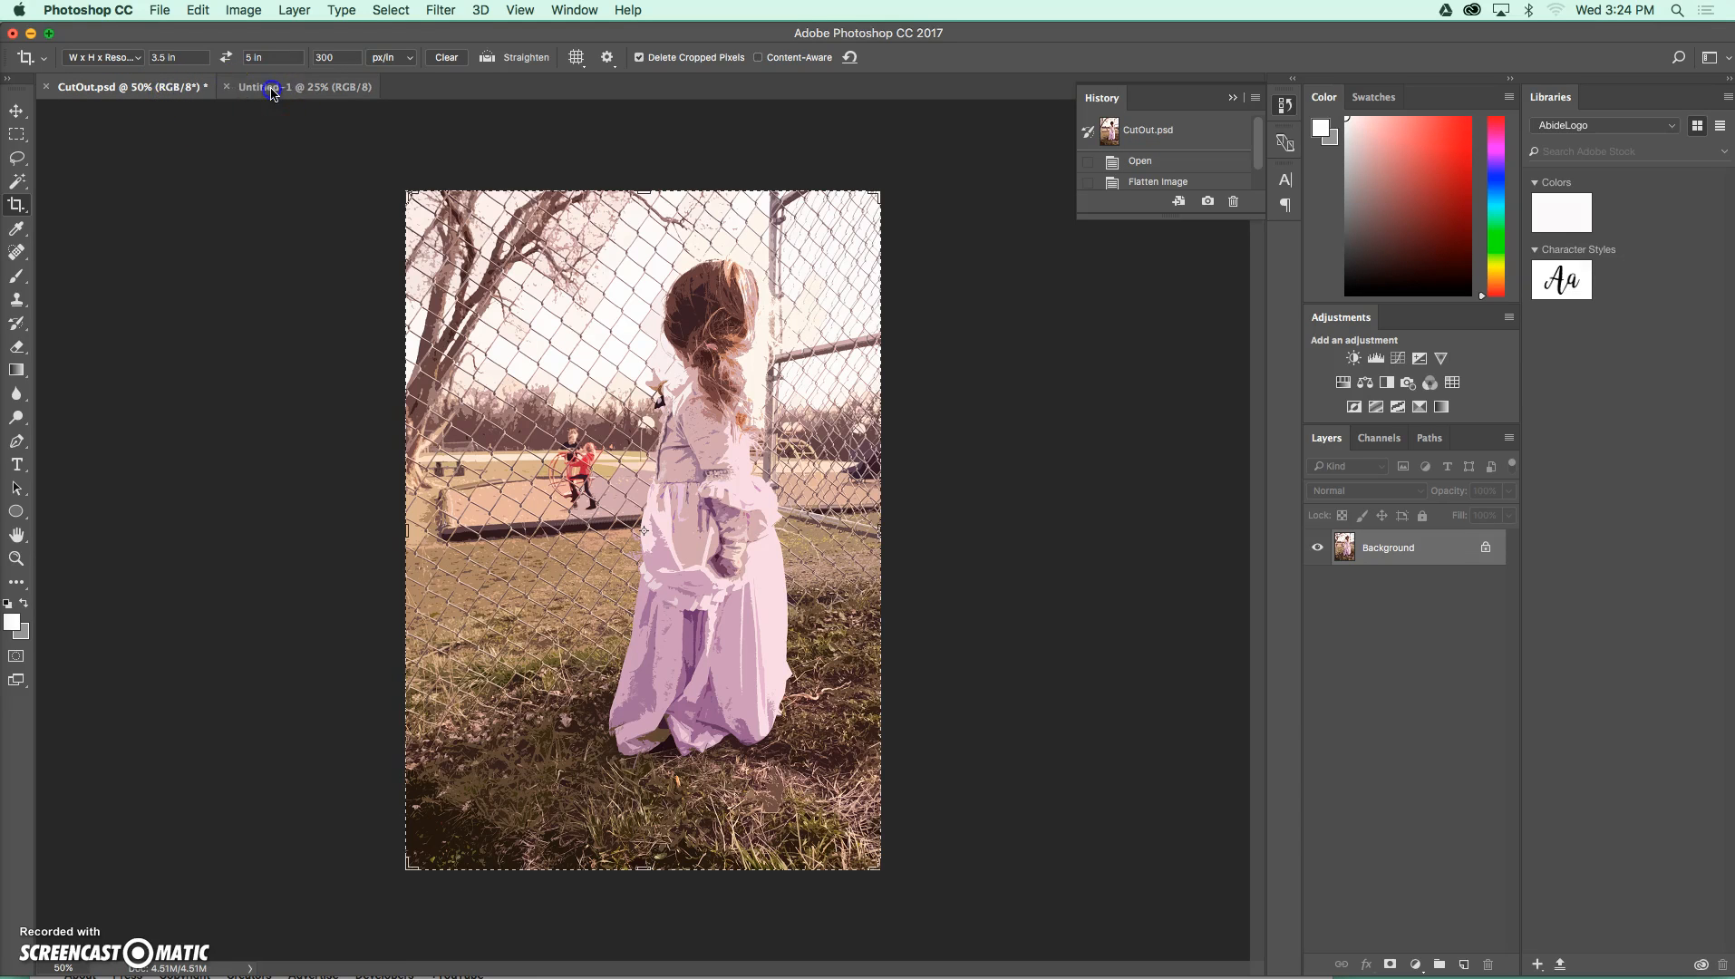
# Drag the CutOut photo from its floating window onto the Untitled-1 page as a new layer
pyautogui.click(283, 87)
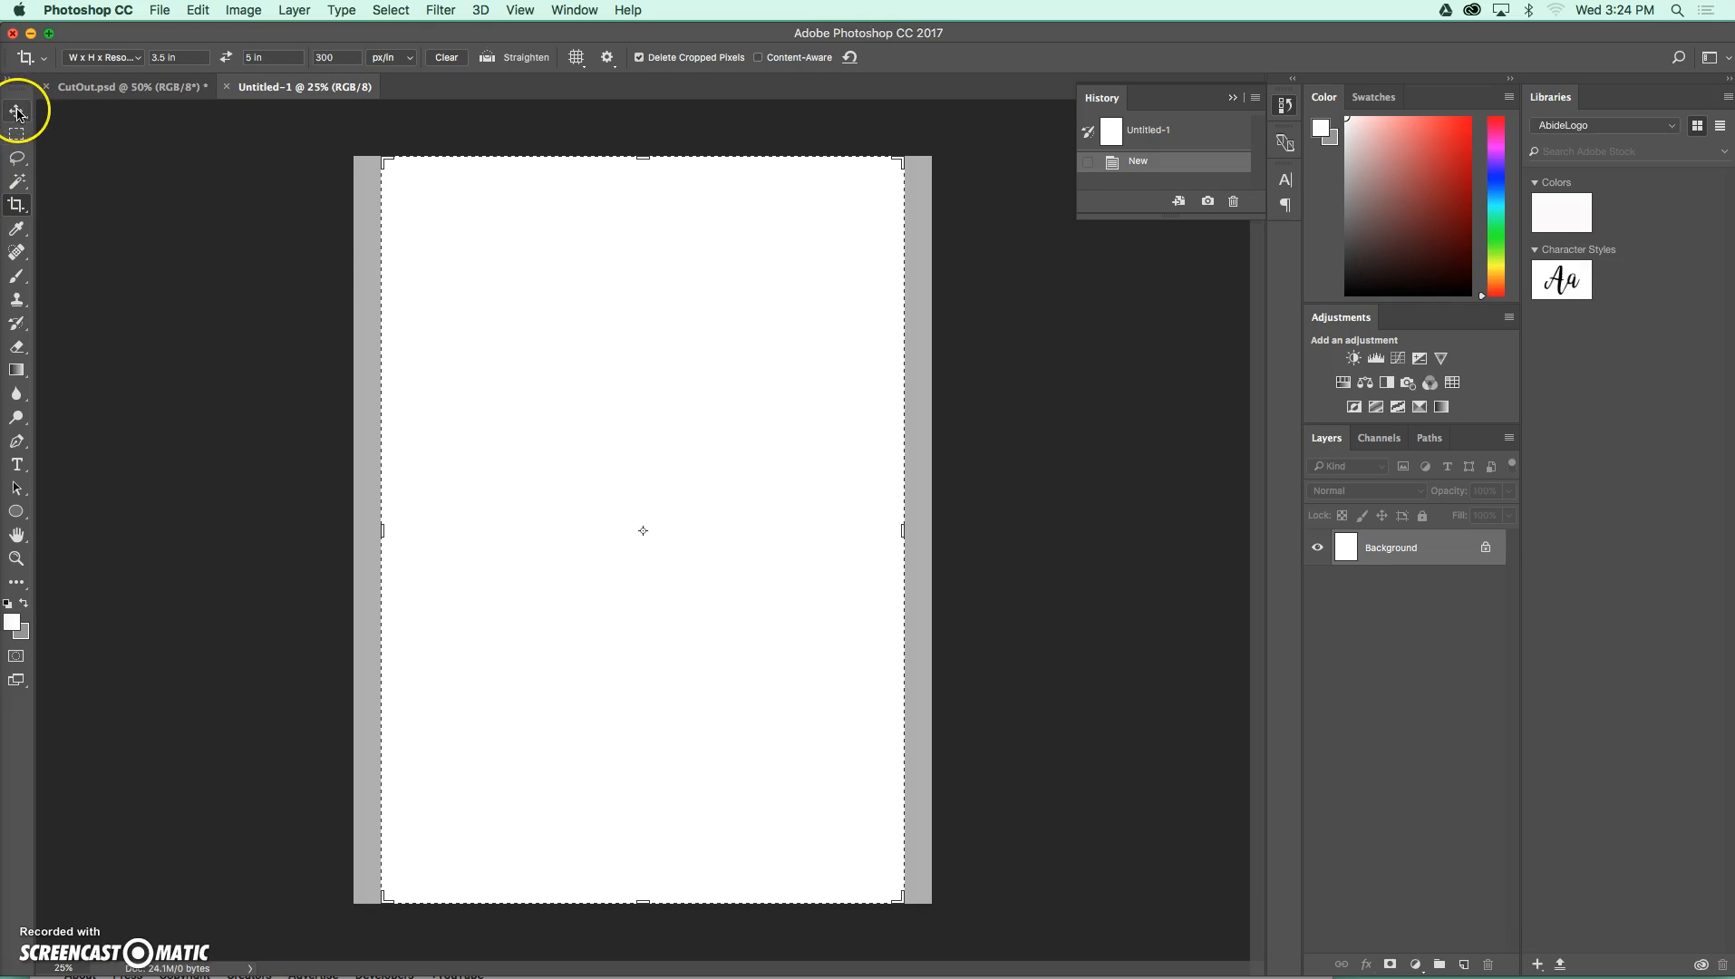
pyautogui.click(18, 110)
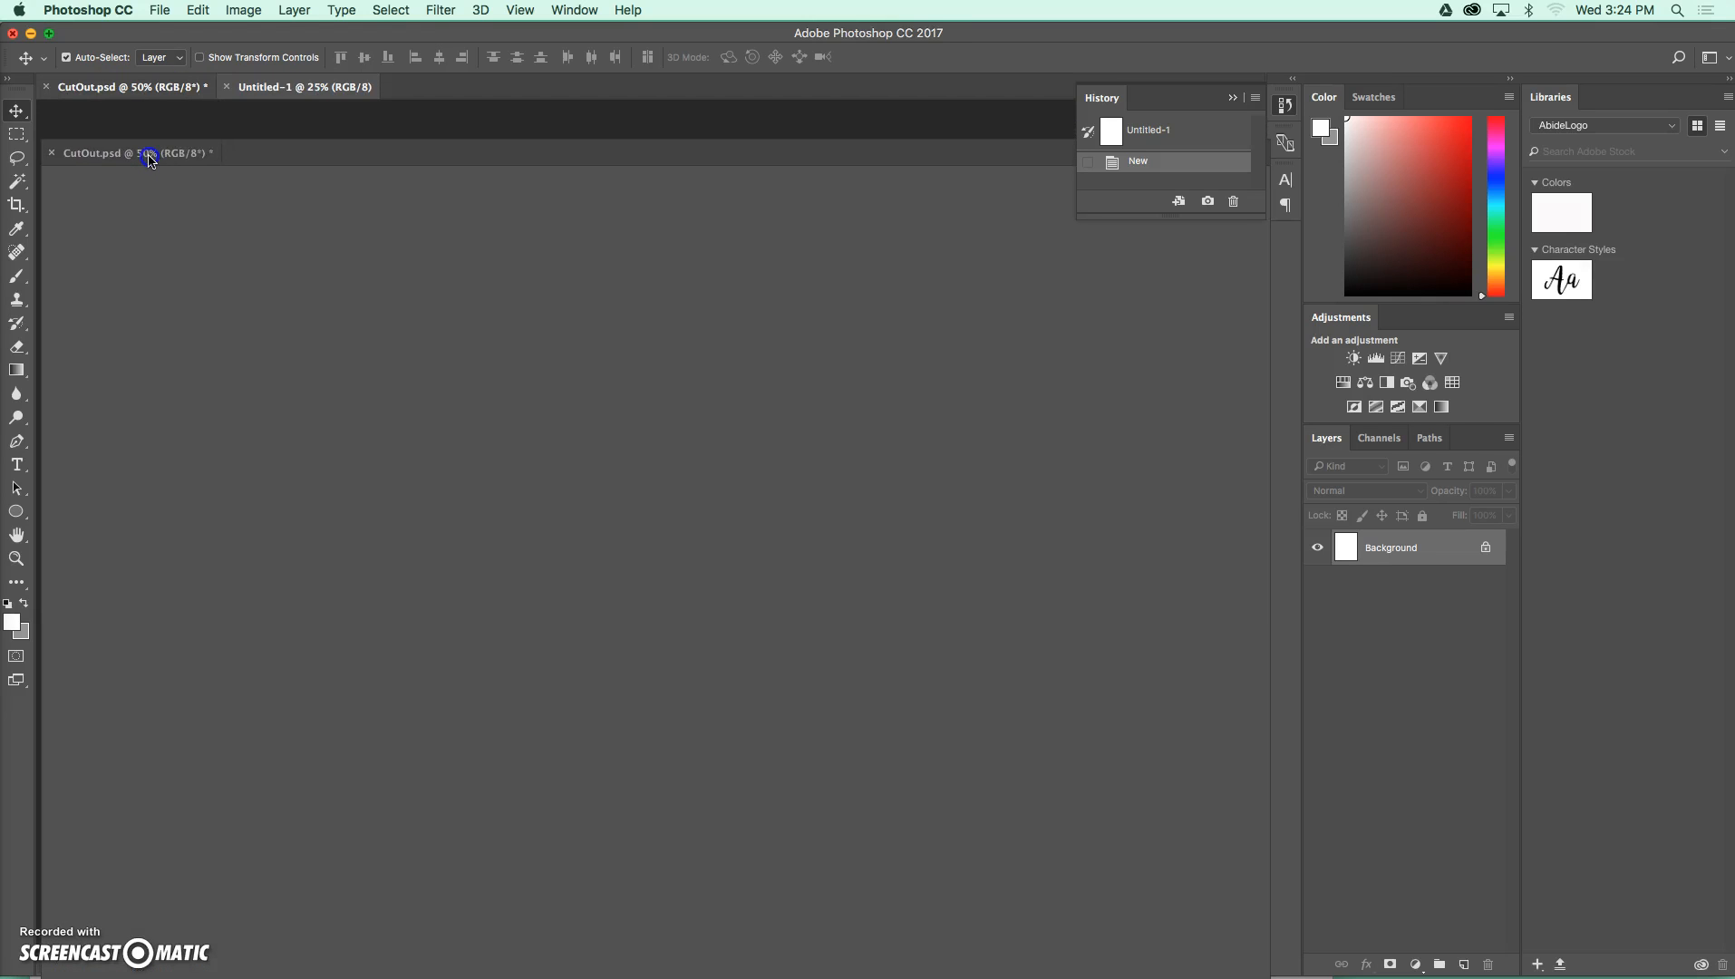
pyautogui.click(133, 153)
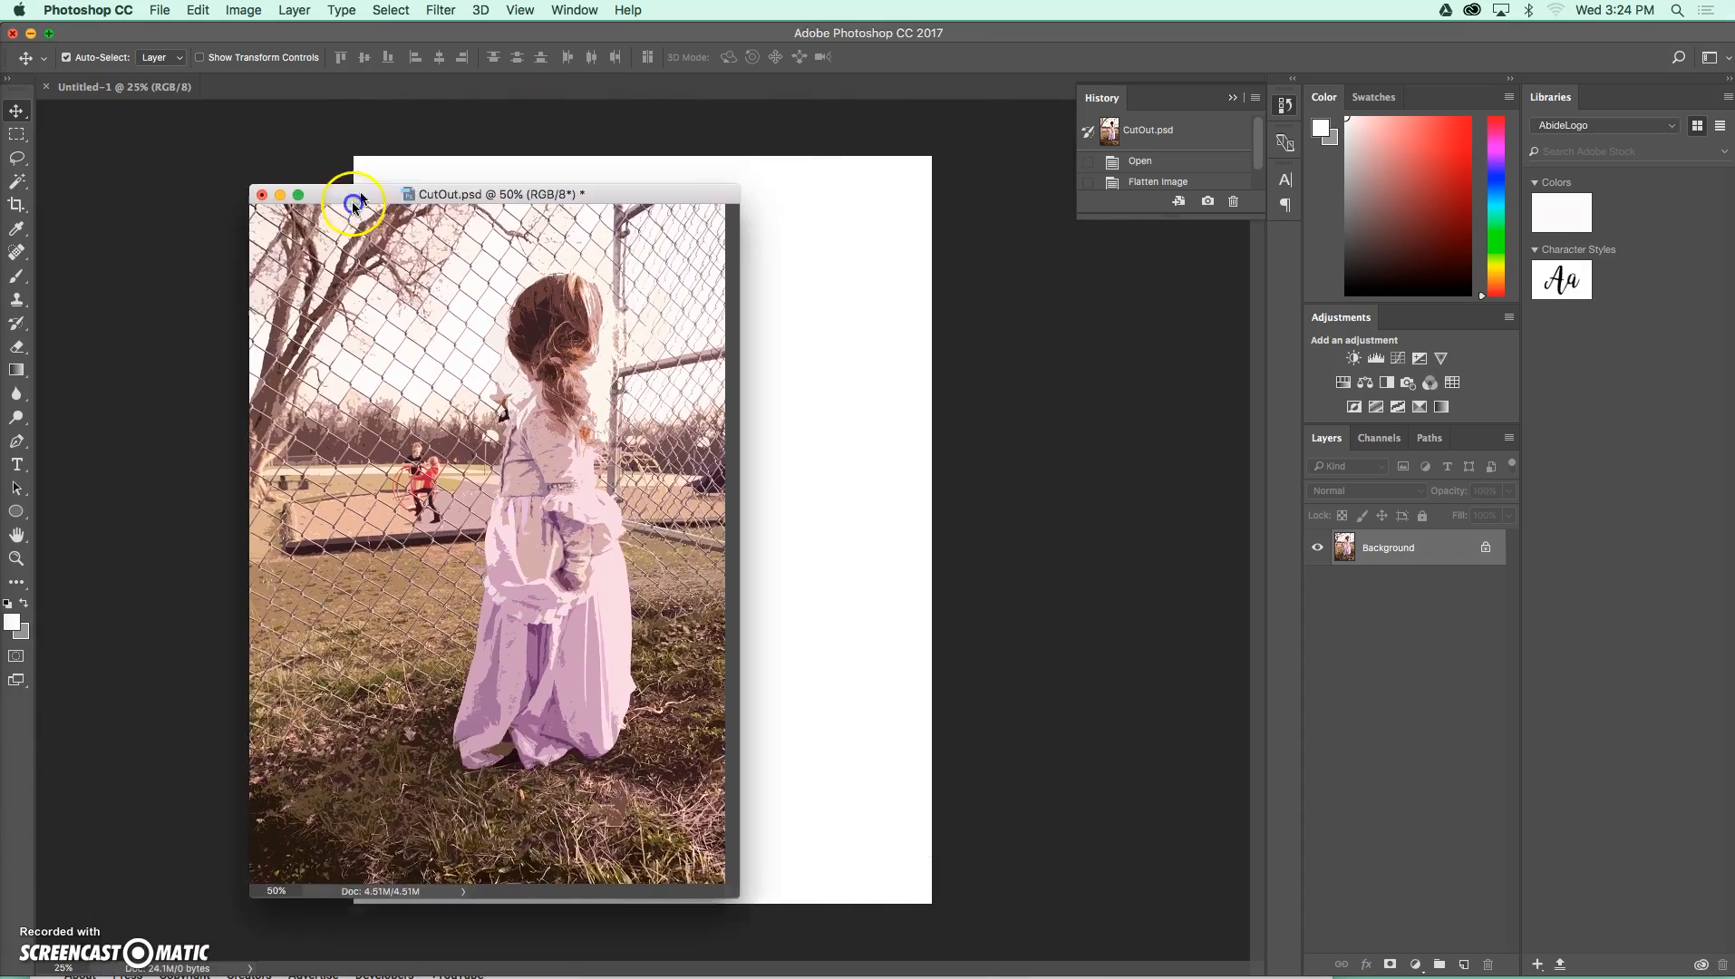
pyautogui.moveTo(357, 194); pyautogui.dragTo(749, 212)
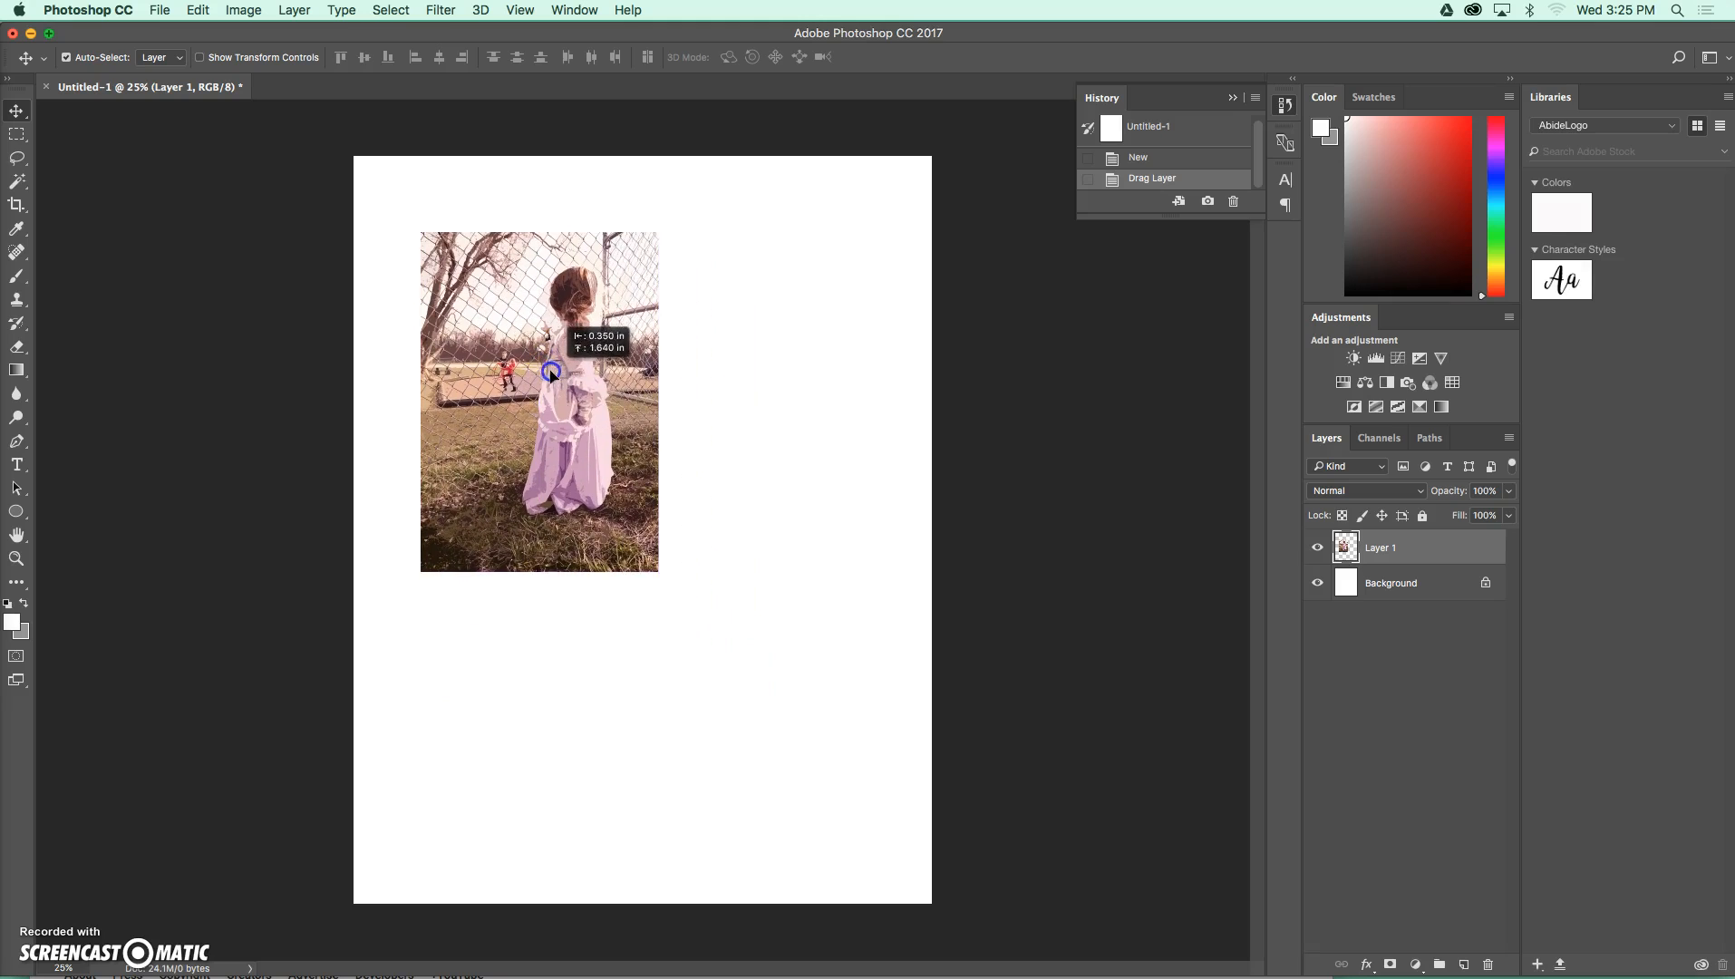
# Move the photo near the top of the page with its right edge snapped to the vertical centre
pyautogui.moveTo(550, 370); pyautogui.dragTo(535, 368)
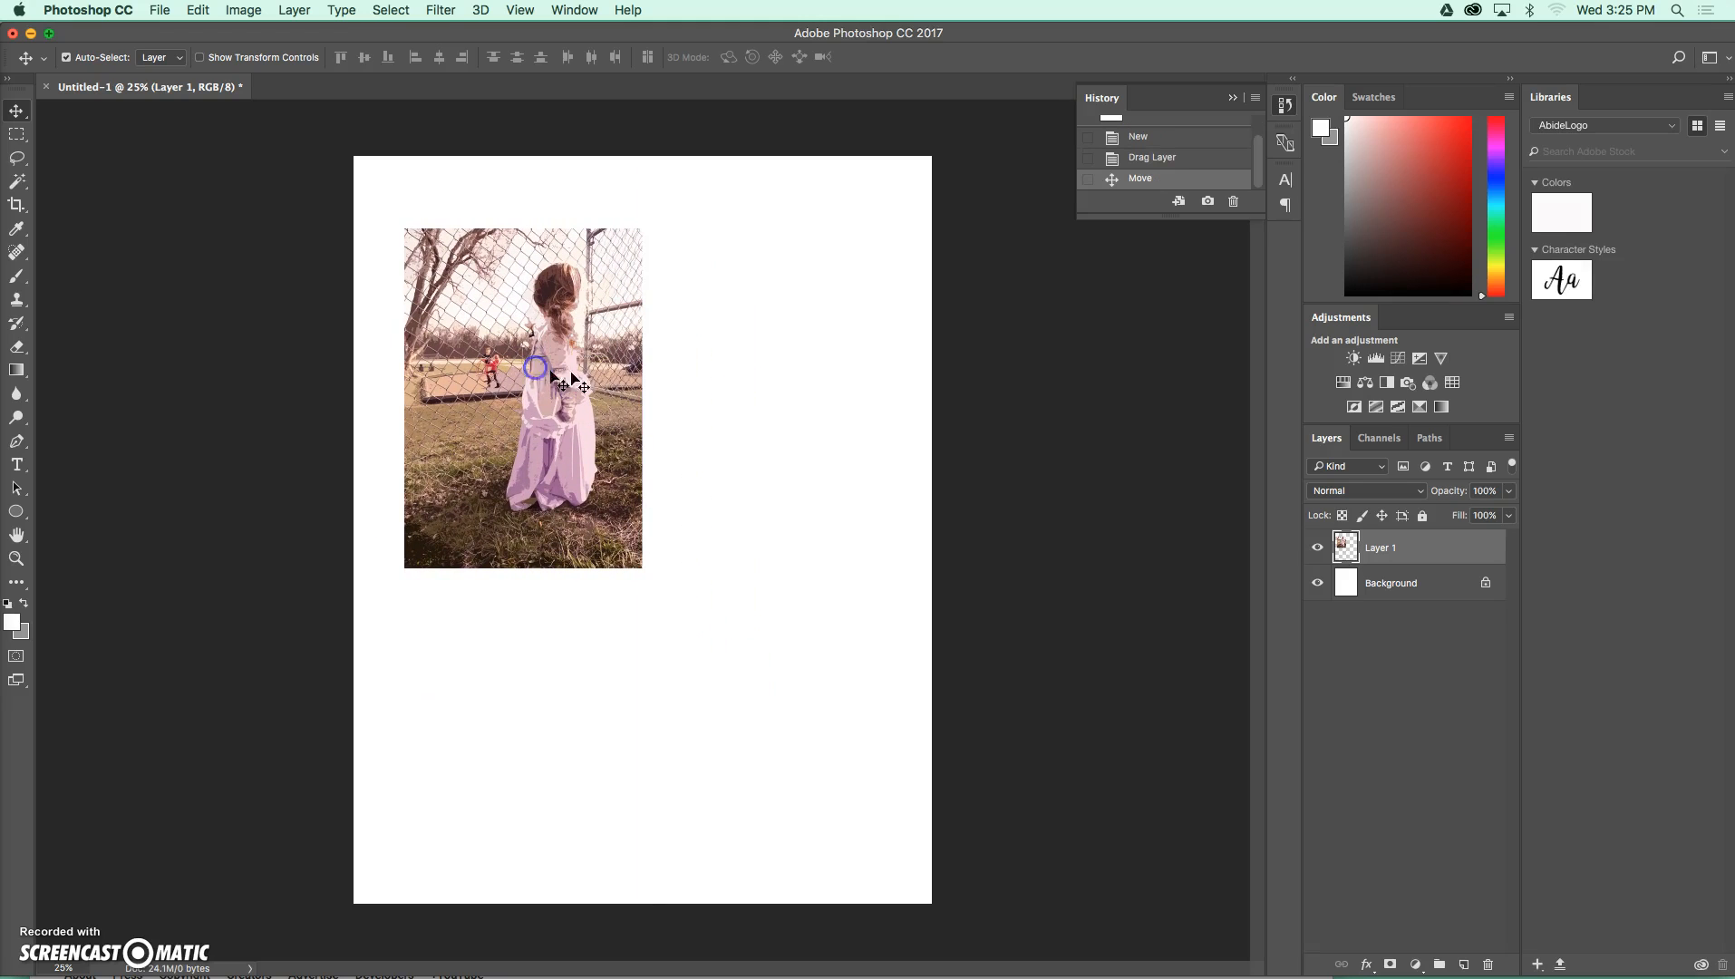
pyautogui.moveTo(535, 366); pyautogui.dragTo(576, 384)
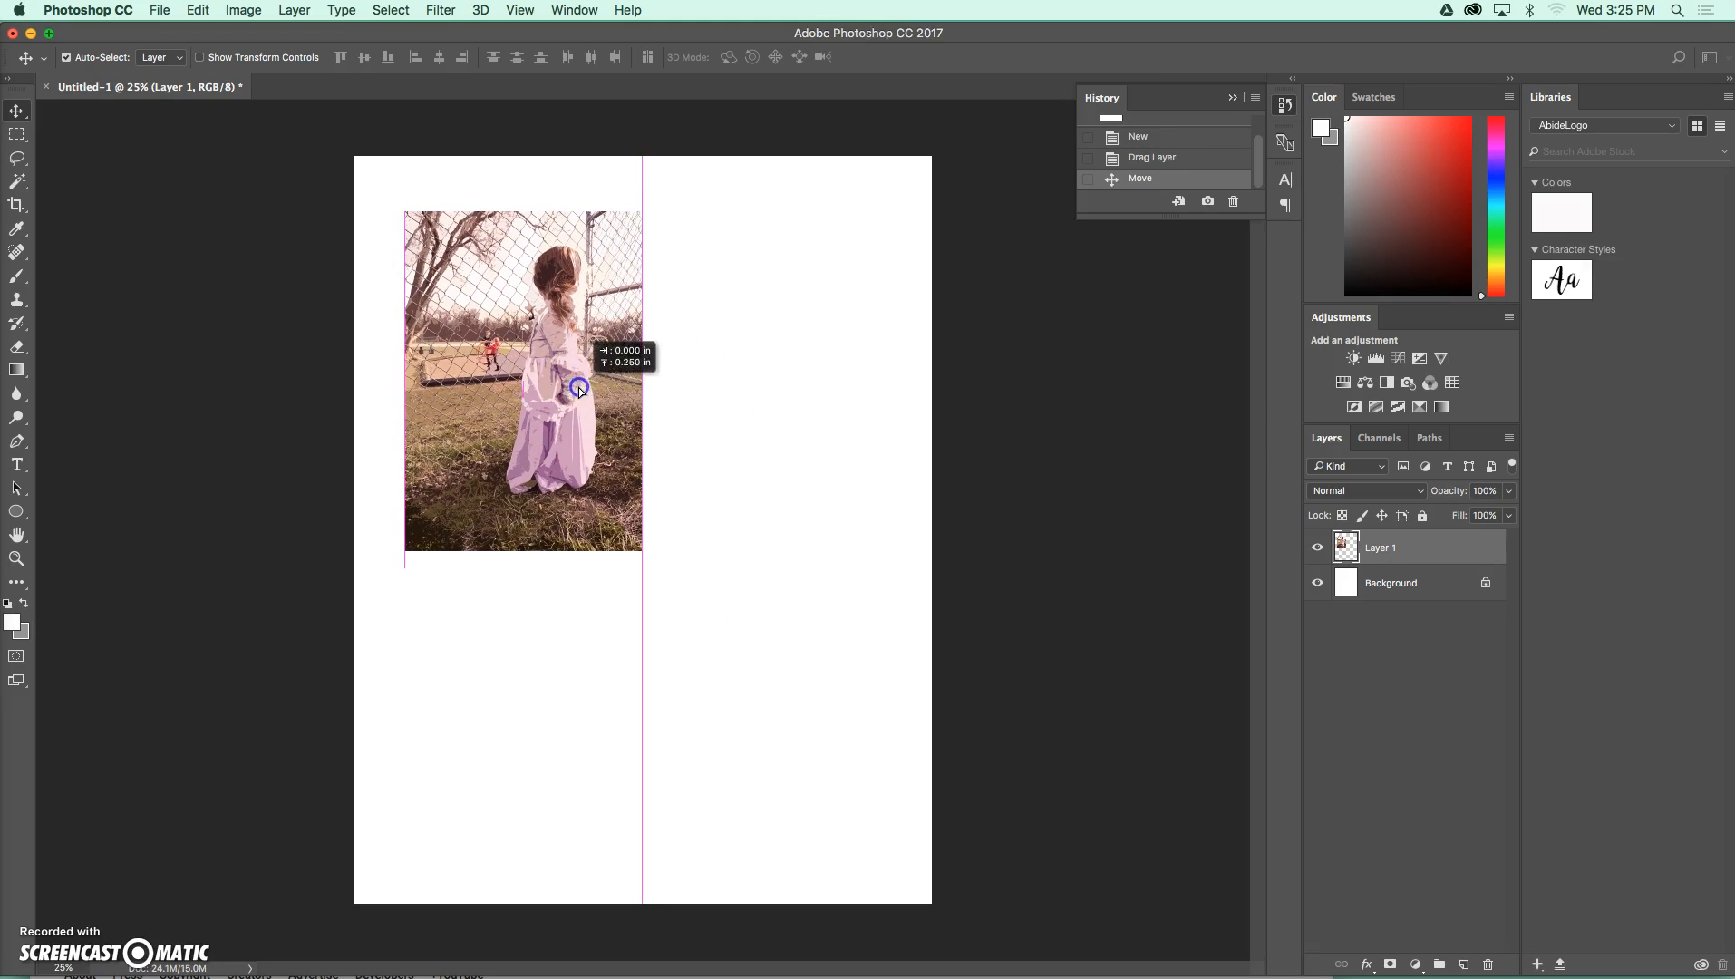
pyautogui.moveTo(579, 388); pyautogui.dragTo(573, 390)
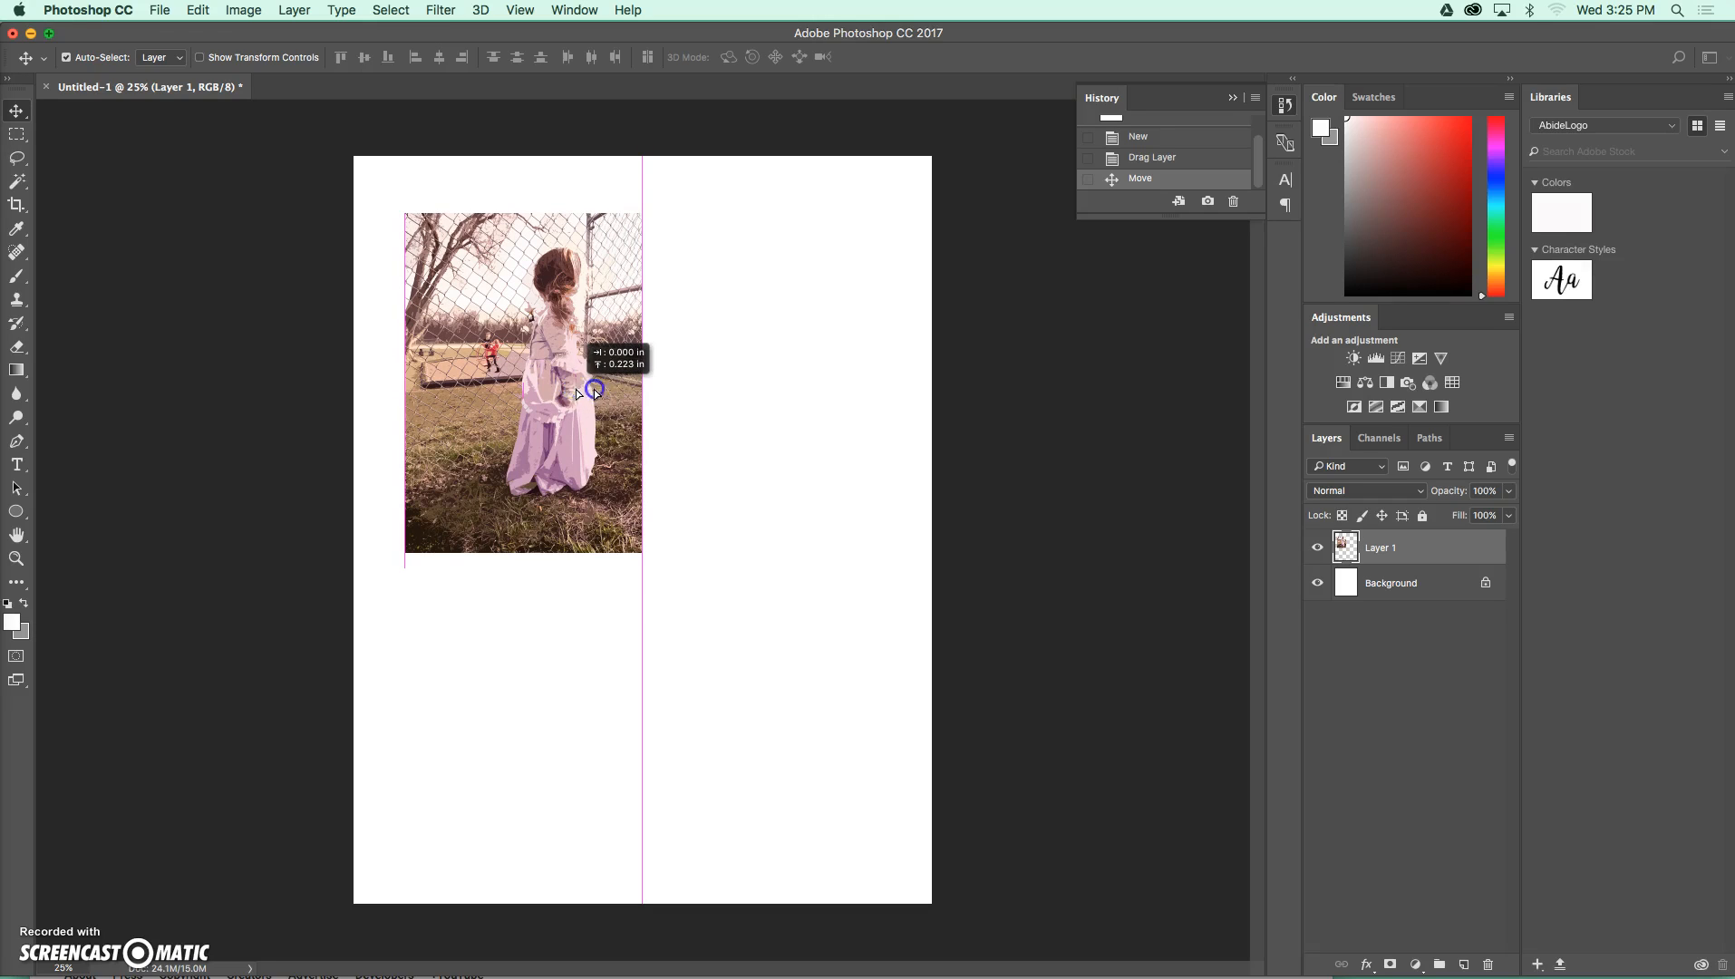
pyautogui.moveTo(575, 388); pyautogui.dragTo(547, 426)
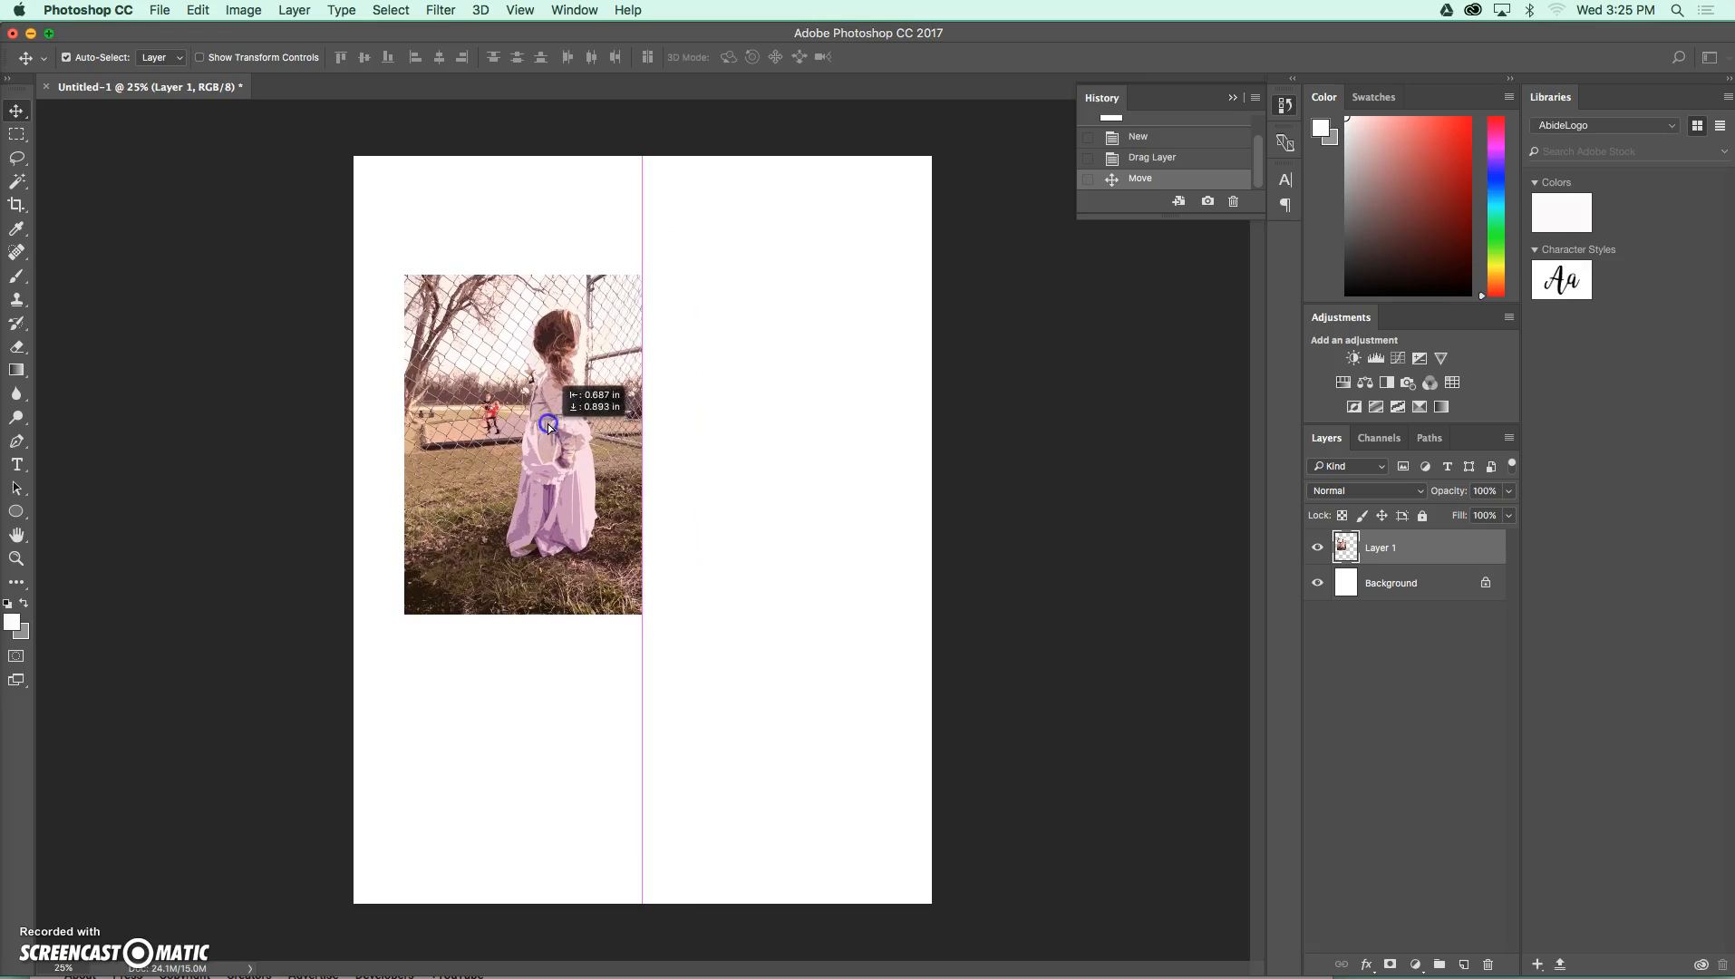
pyautogui.moveTo(547, 426); pyautogui.dragTo(553, 377)
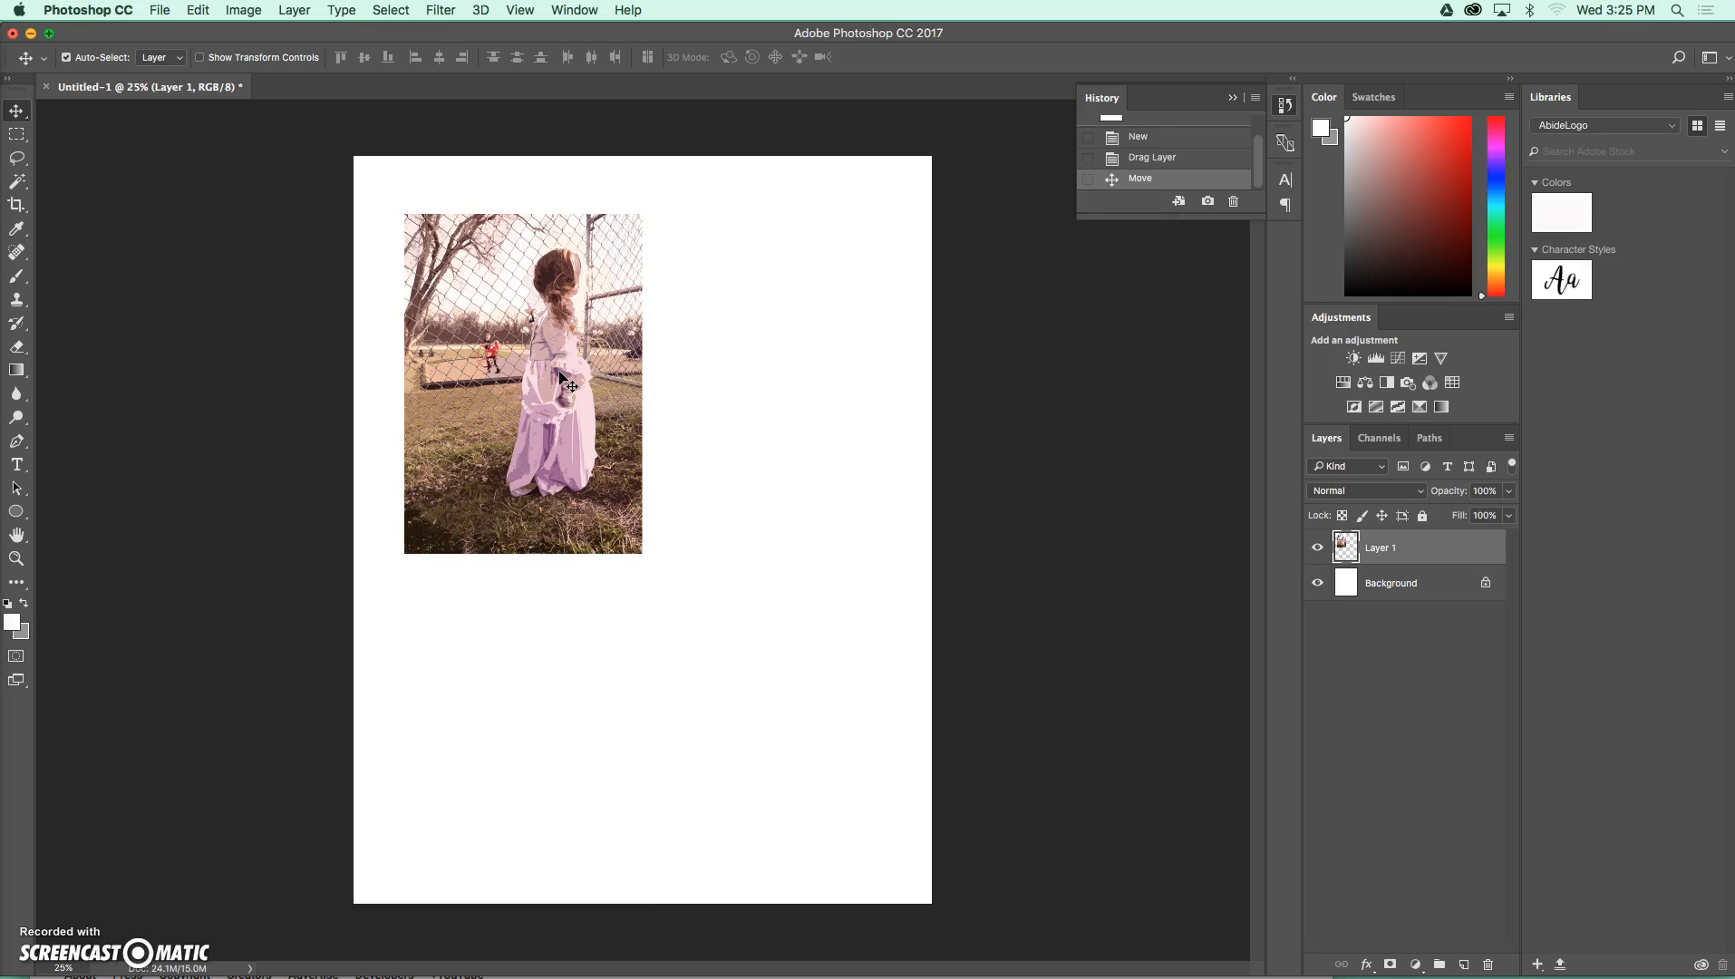
pyautogui.click(564, 382)
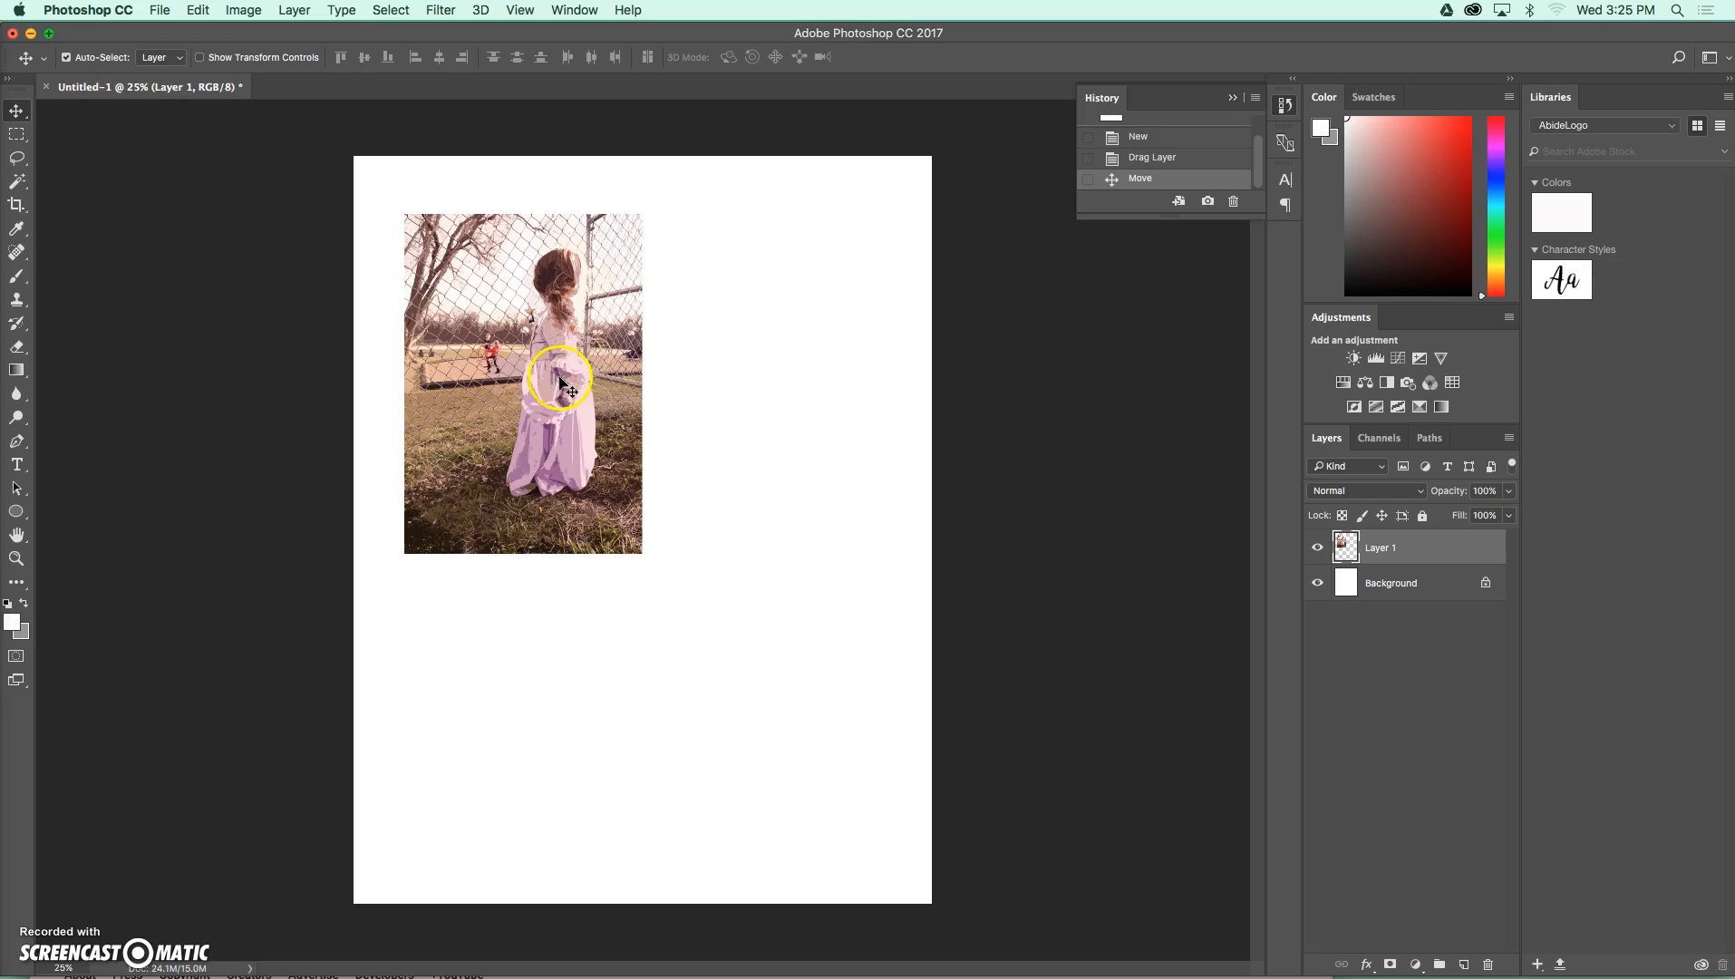
pyautogui.moveTo(716, 345)
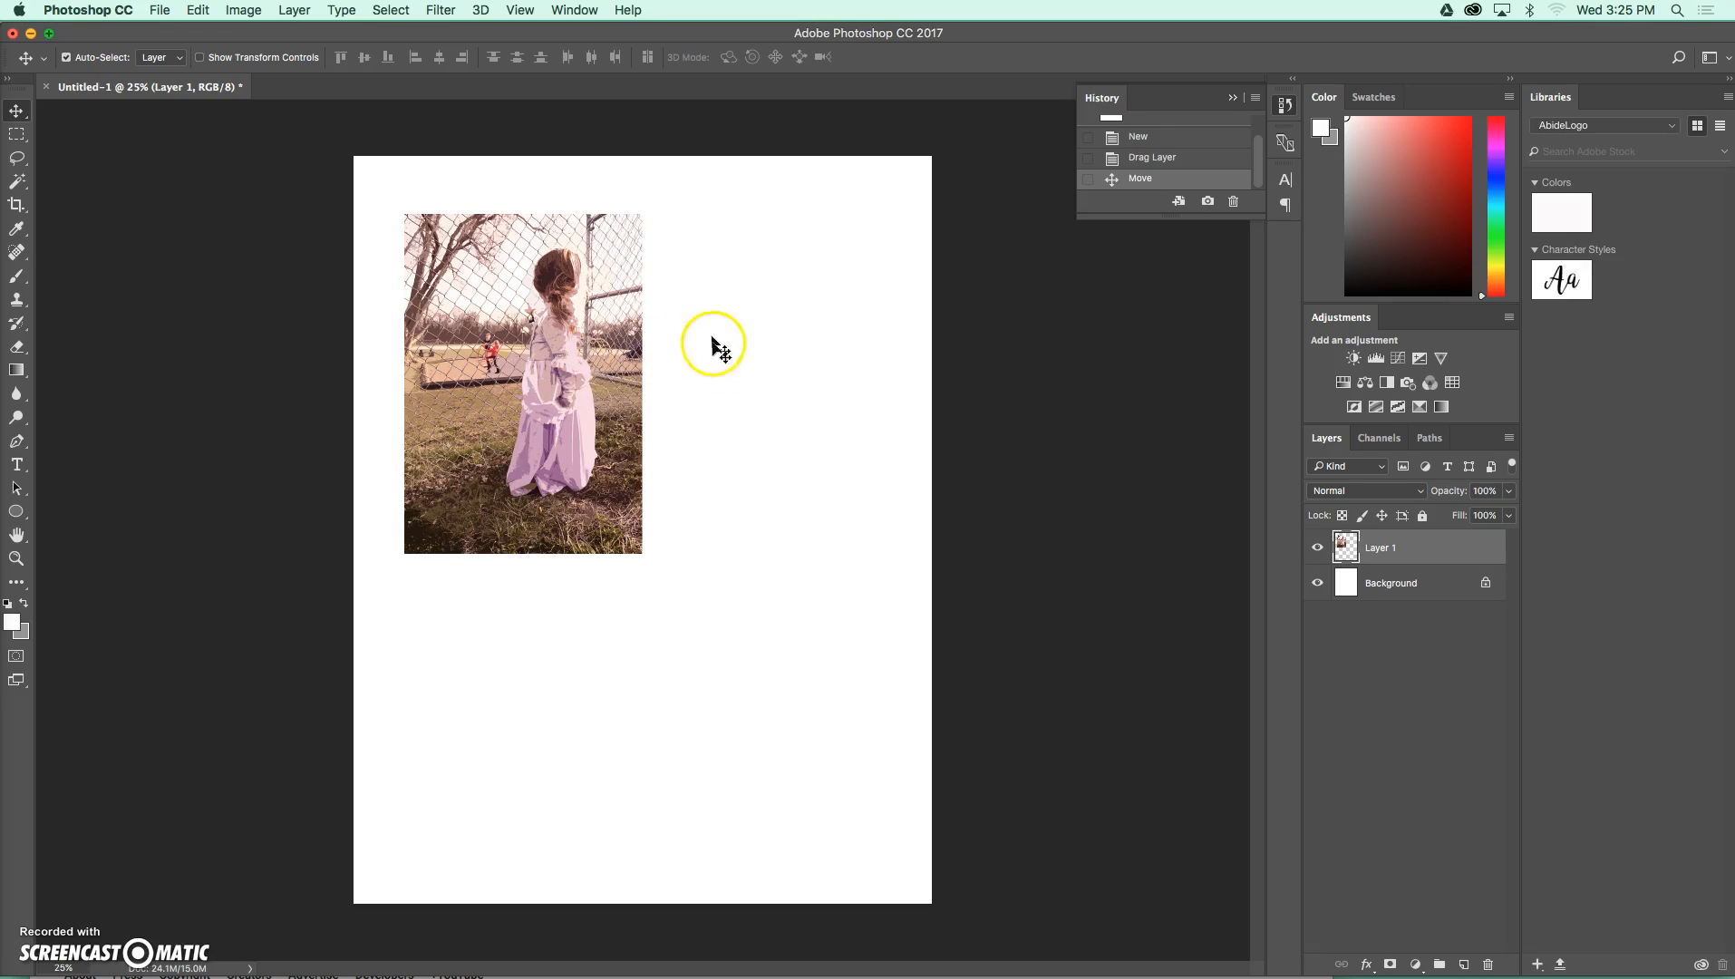
pyautogui.moveTo(558, 317)
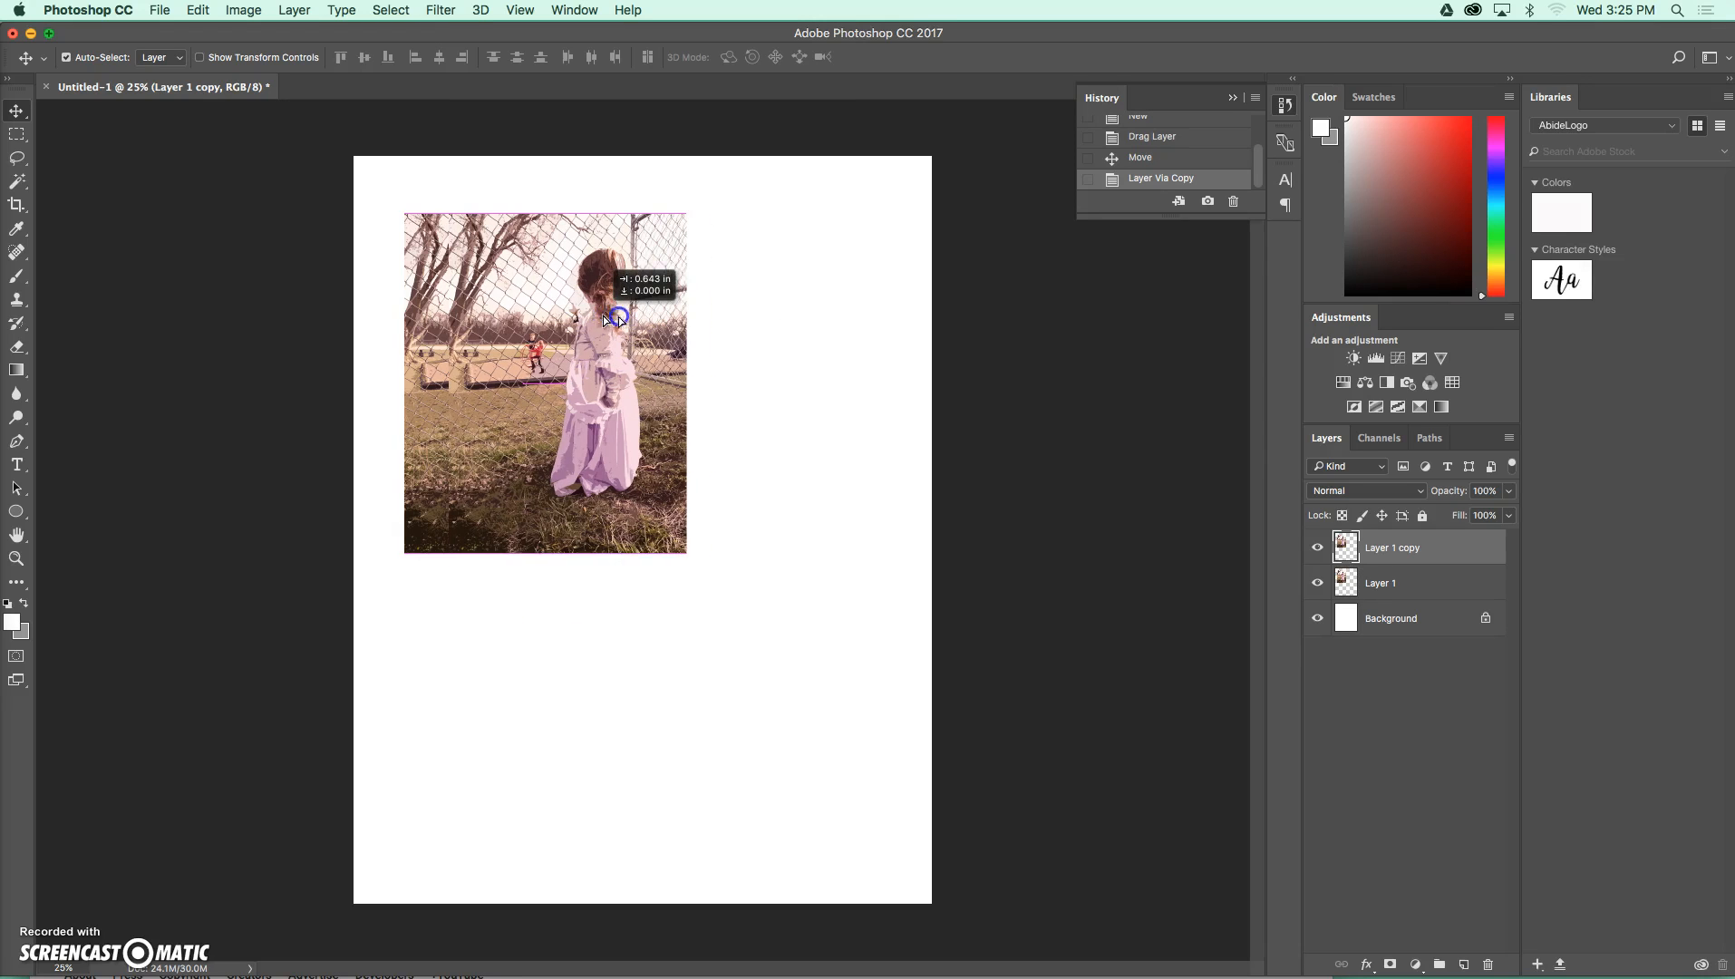
# Alt-drag copies beside and below the original so four photos tile a 2×2 grid
pyautogui.moveTo(618, 315); pyautogui.dragTo(796, 319)
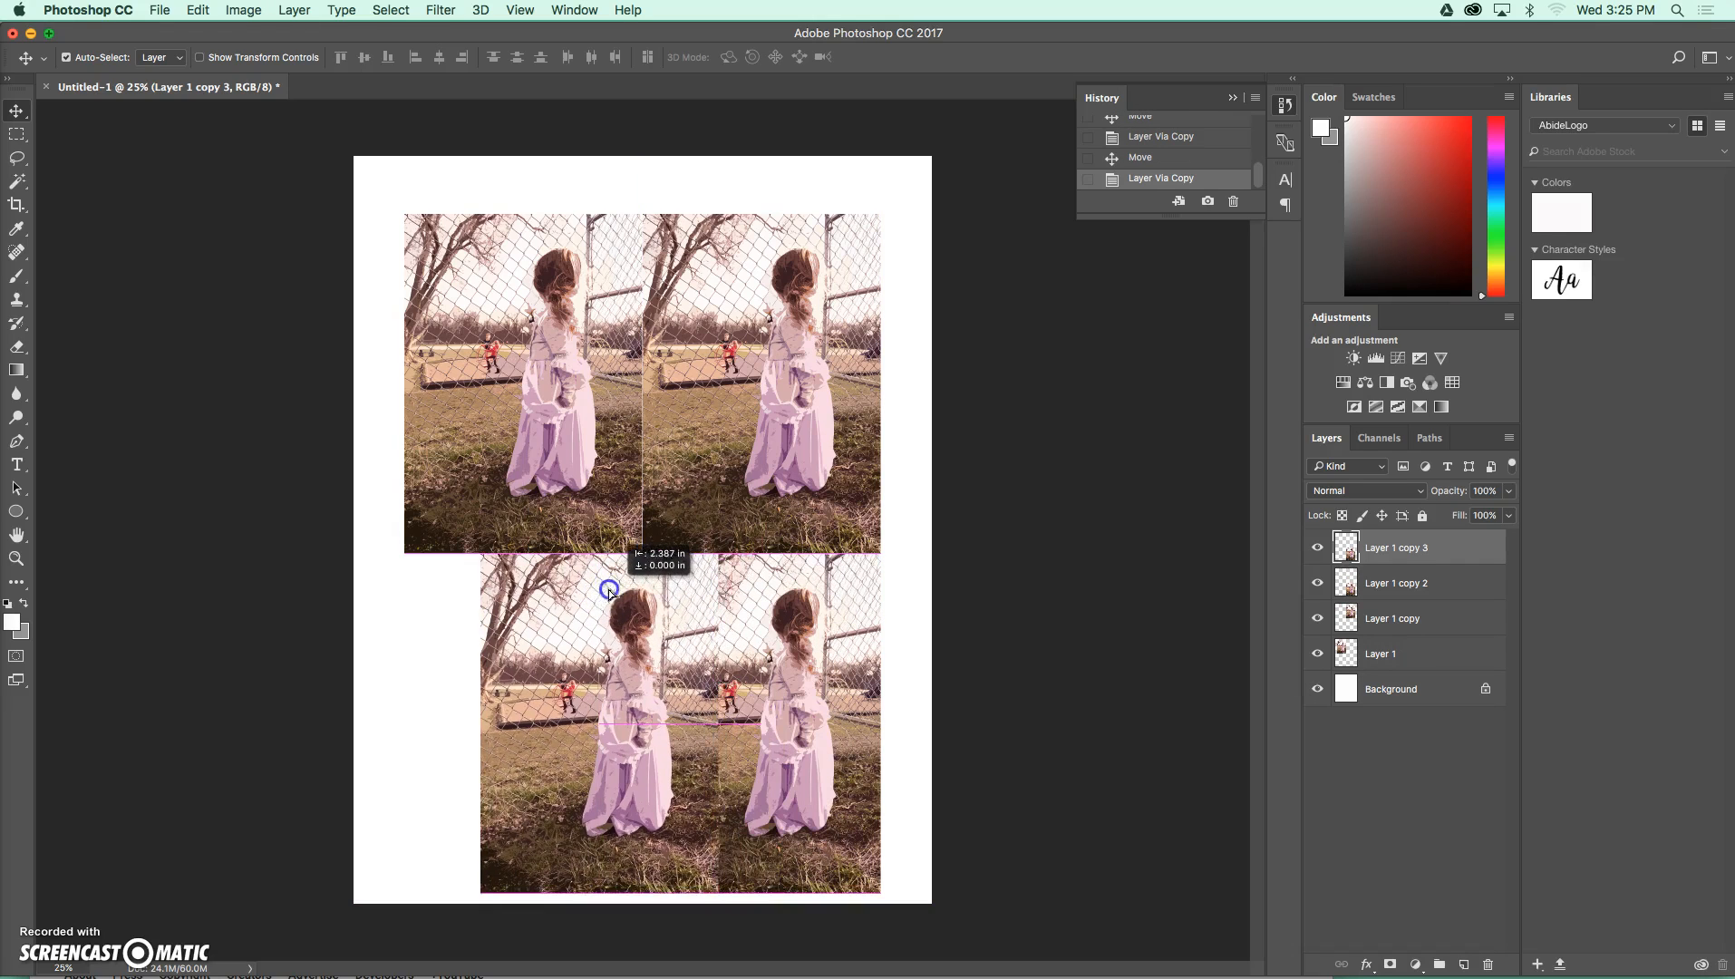
pyautogui.moveTo(609, 586); pyautogui.dragTo(530, 591)
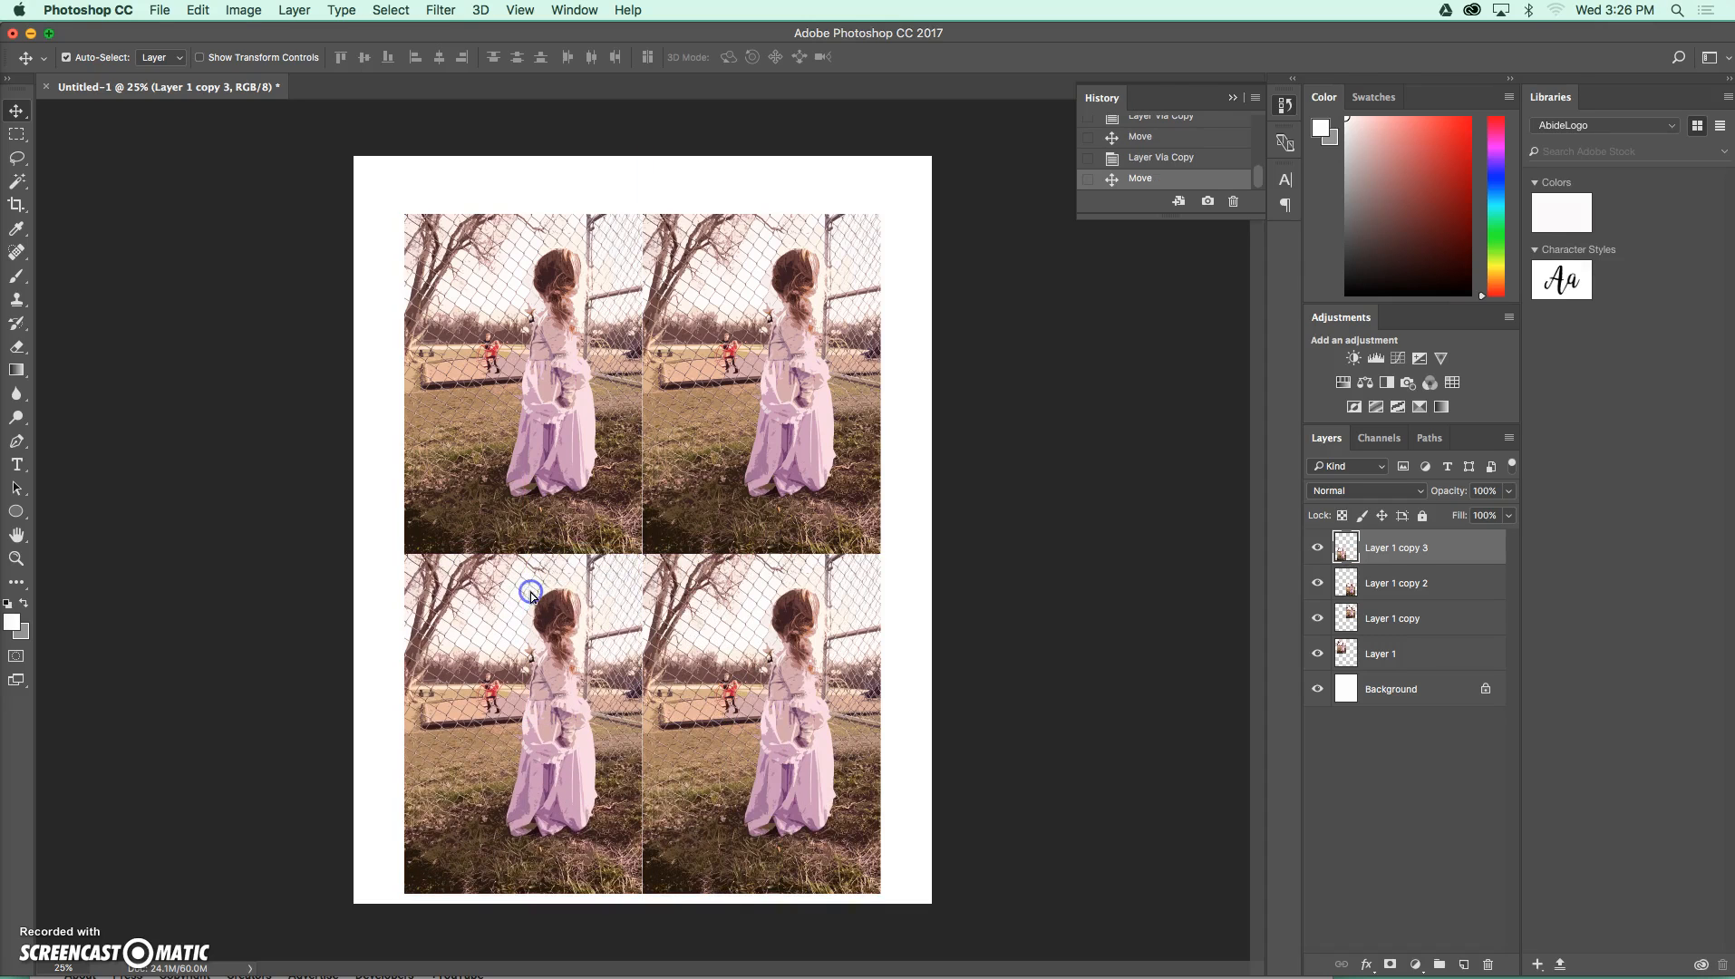
pyautogui.moveTo(1156, 676)
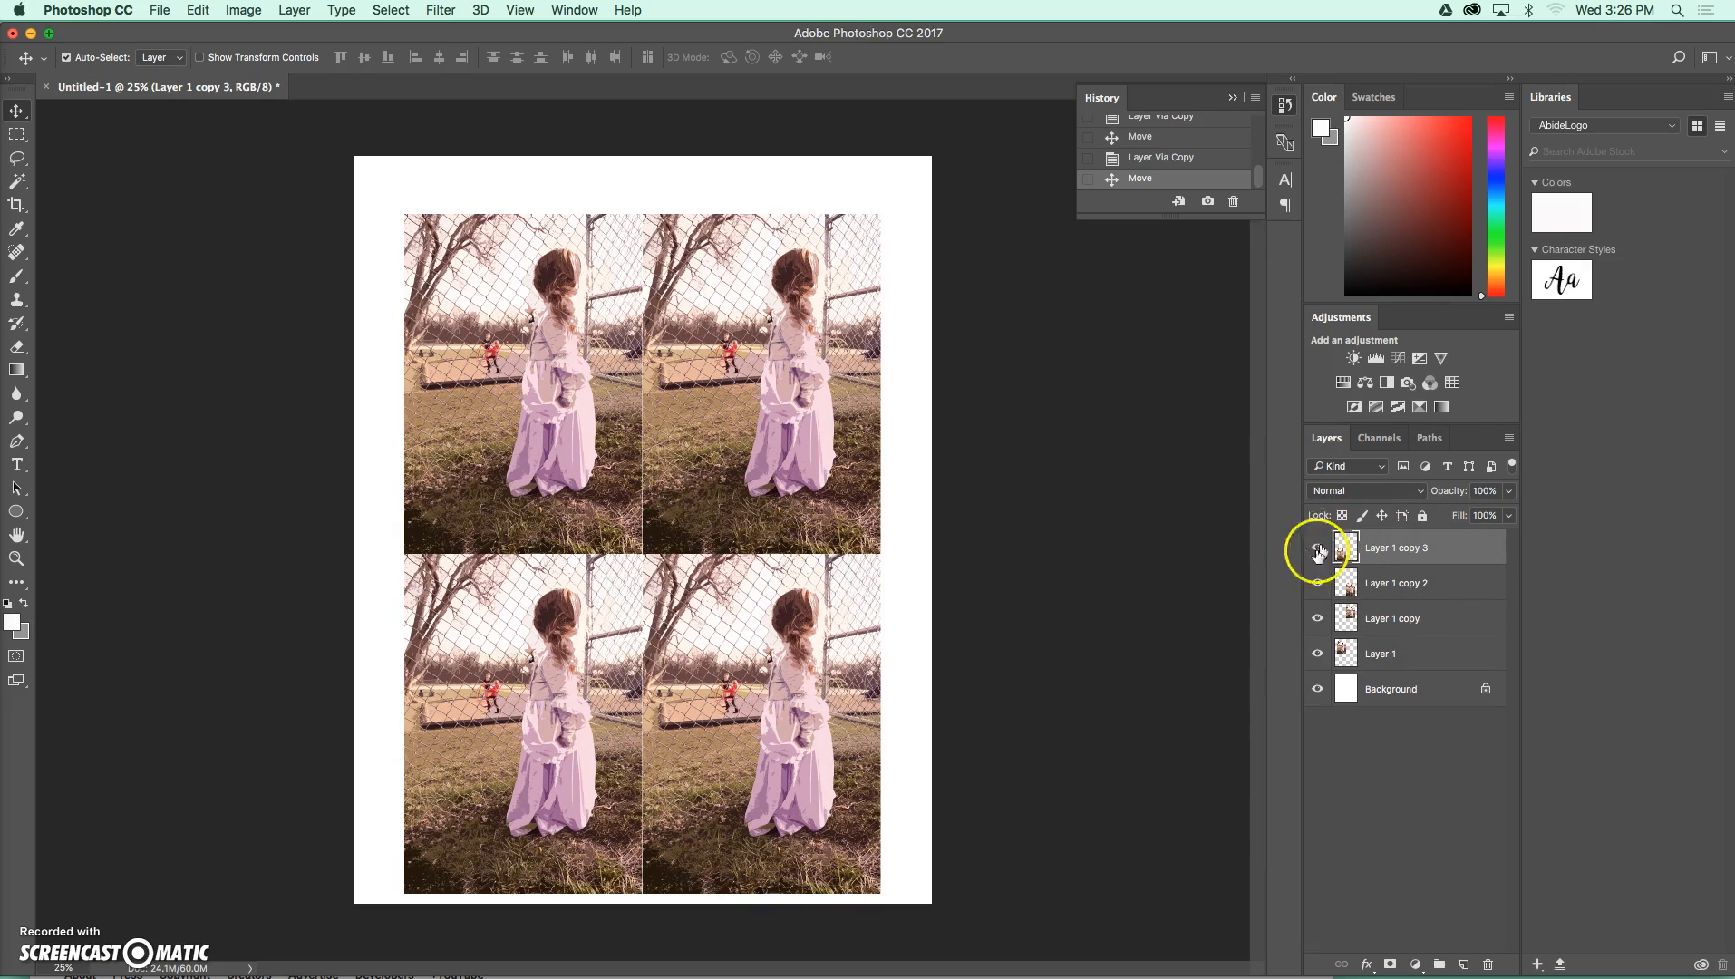
# Select the Layer 1 copy that forms the top-right tile of the grid
pyautogui.click(1316, 546)
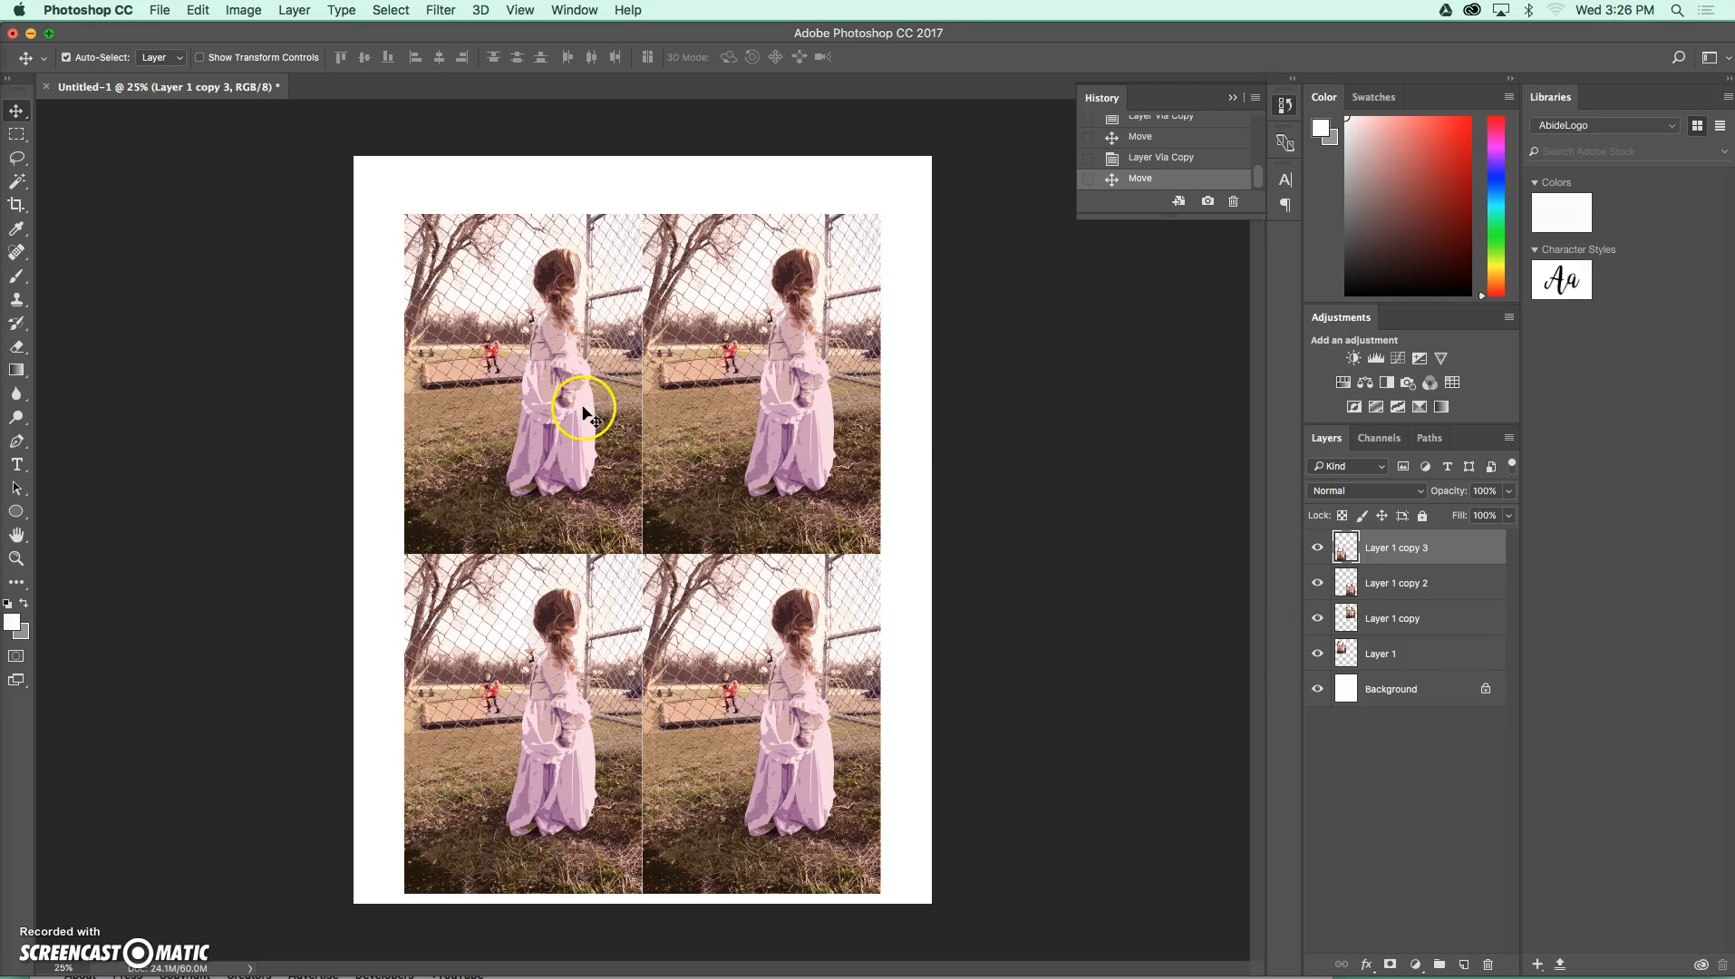
pyautogui.moveTo(542, 309)
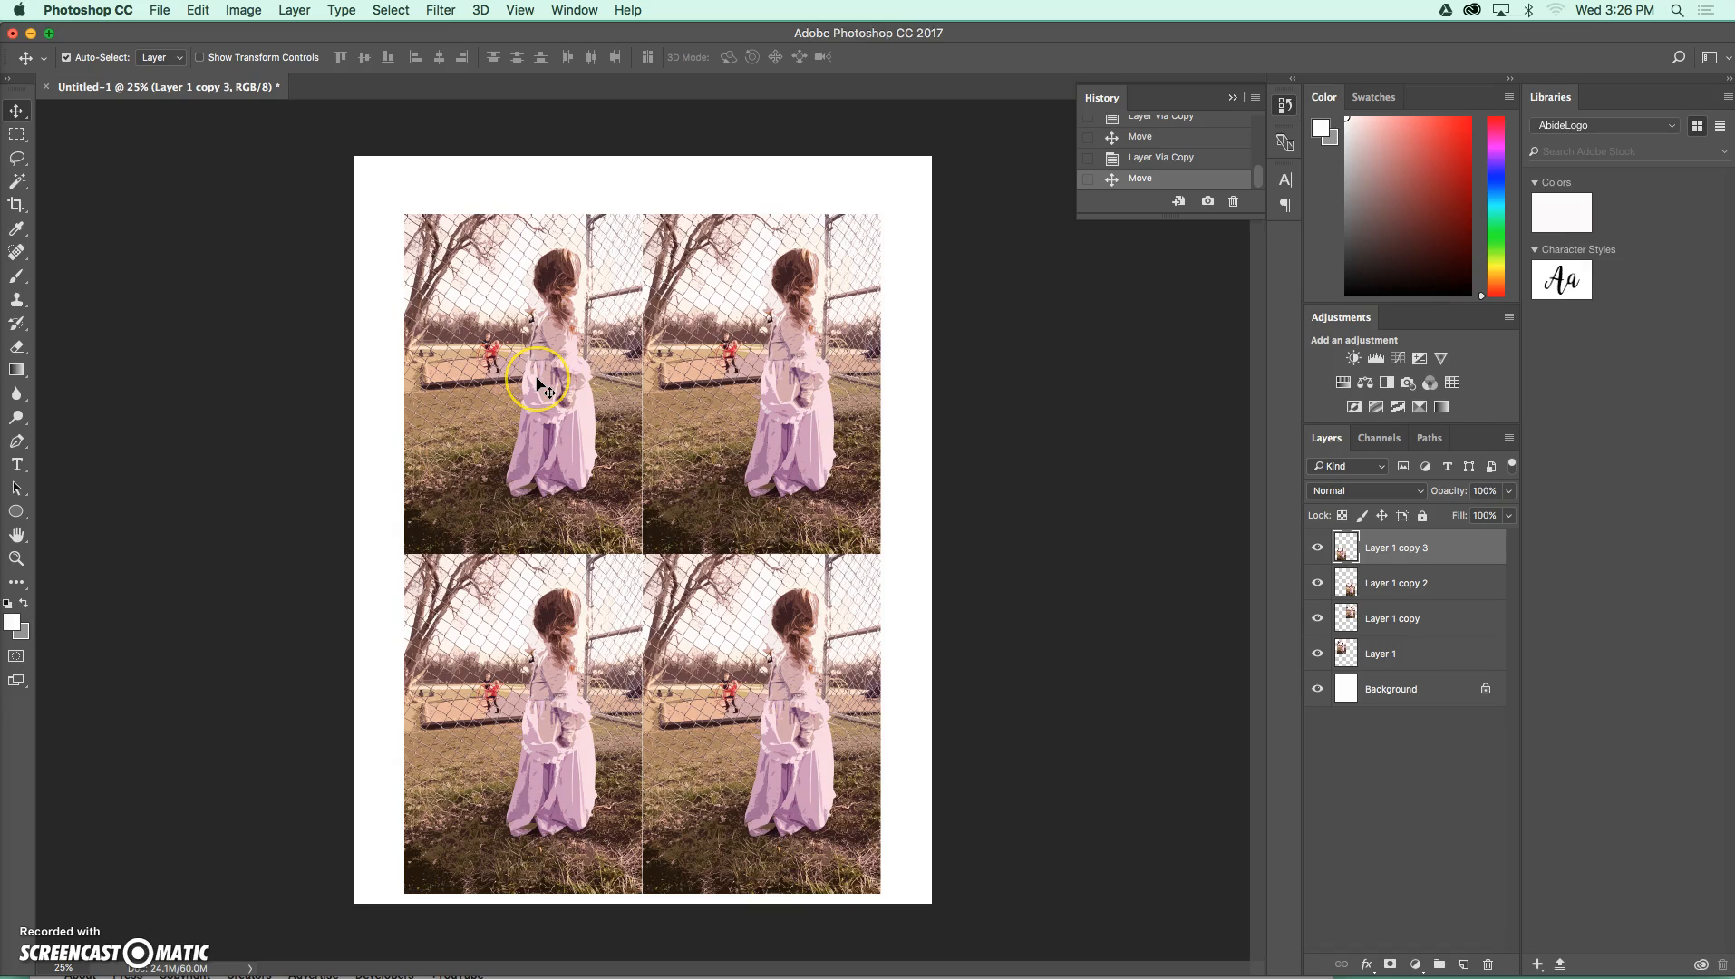
pyautogui.moveTo(736, 358)
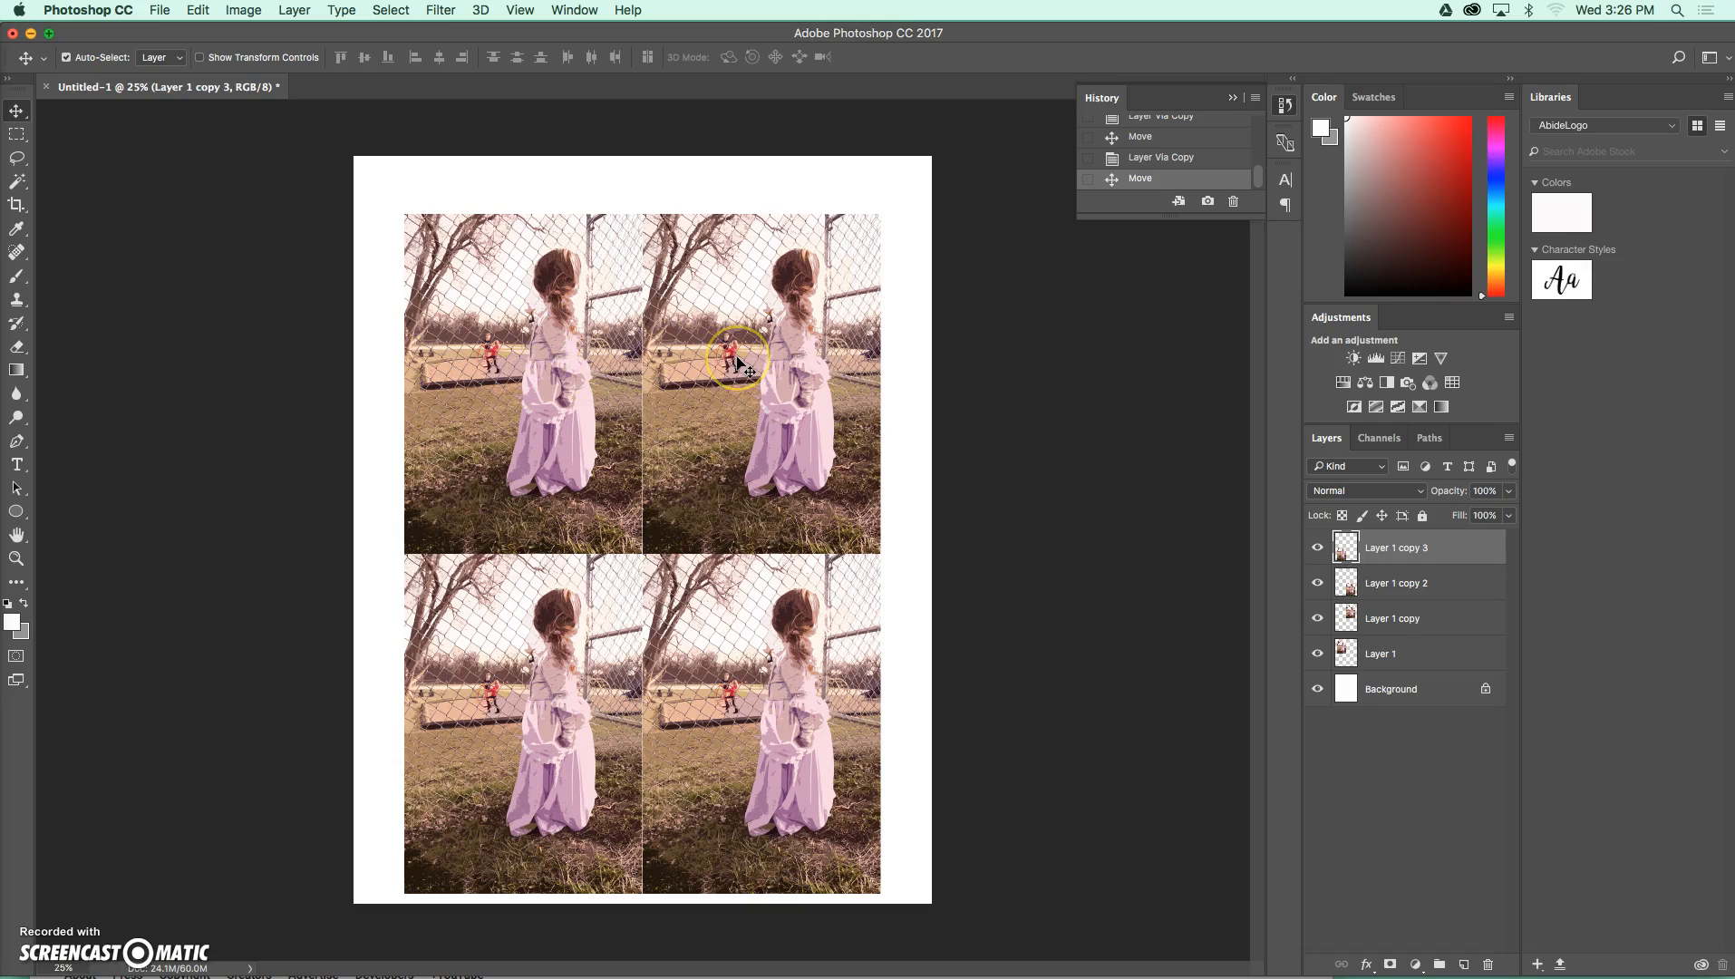
pyautogui.click(1392, 616)
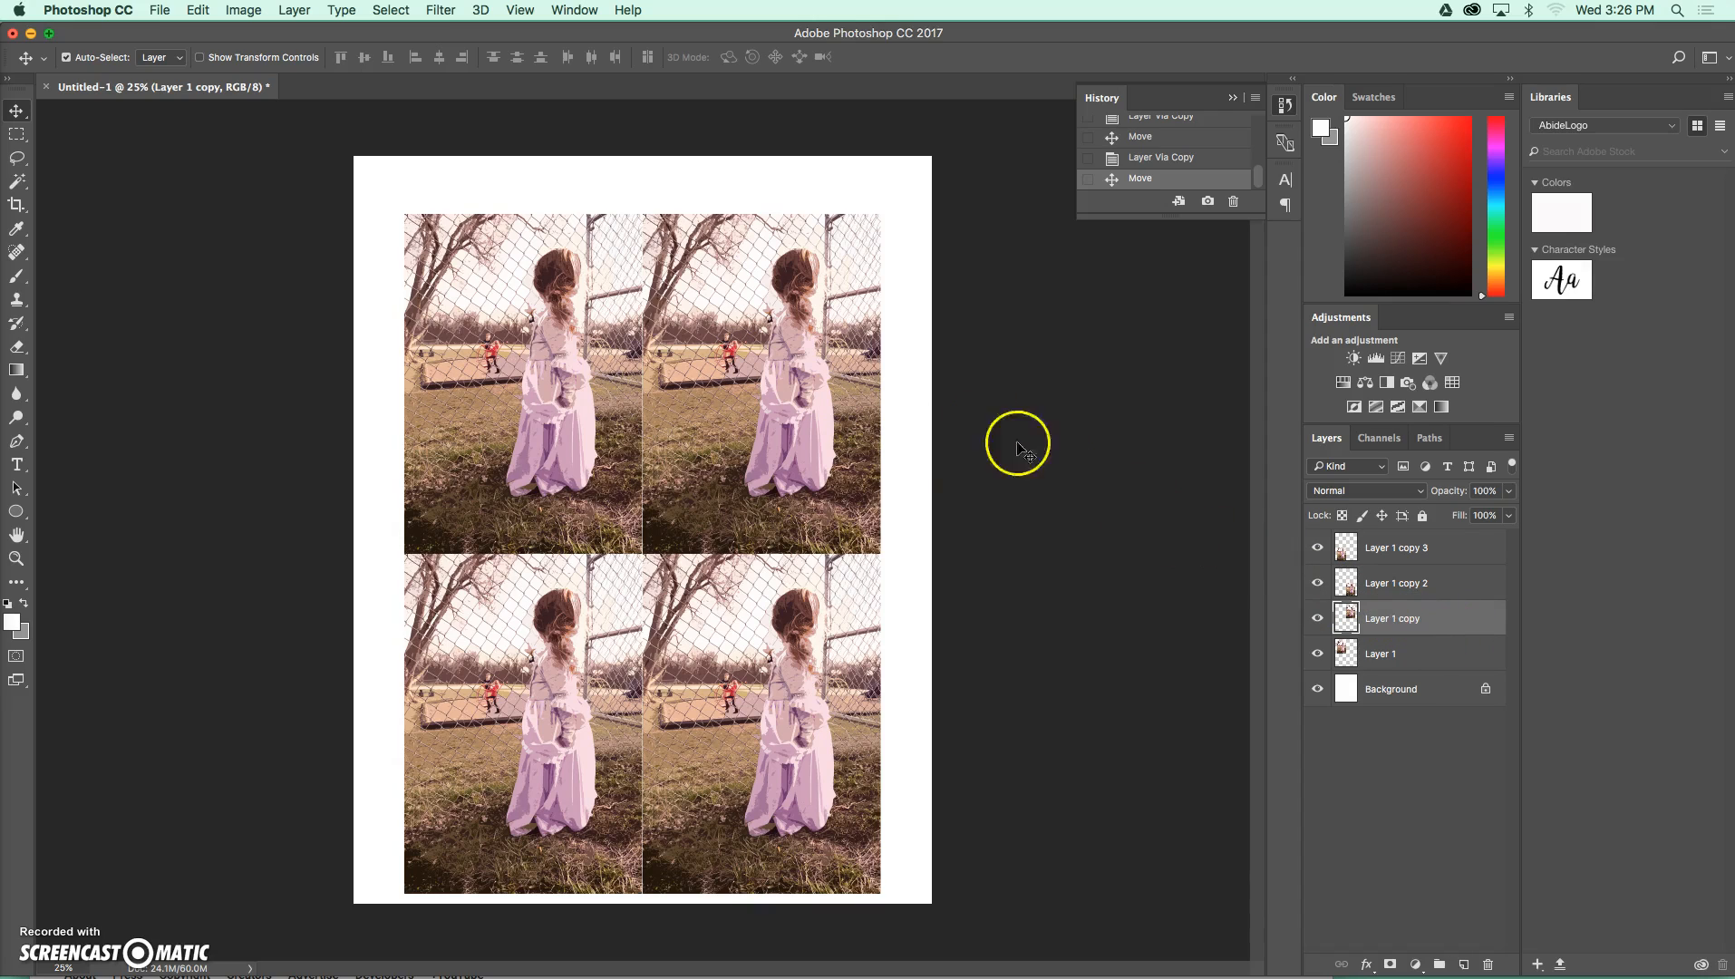
pyautogui.moveTo(87, 78)
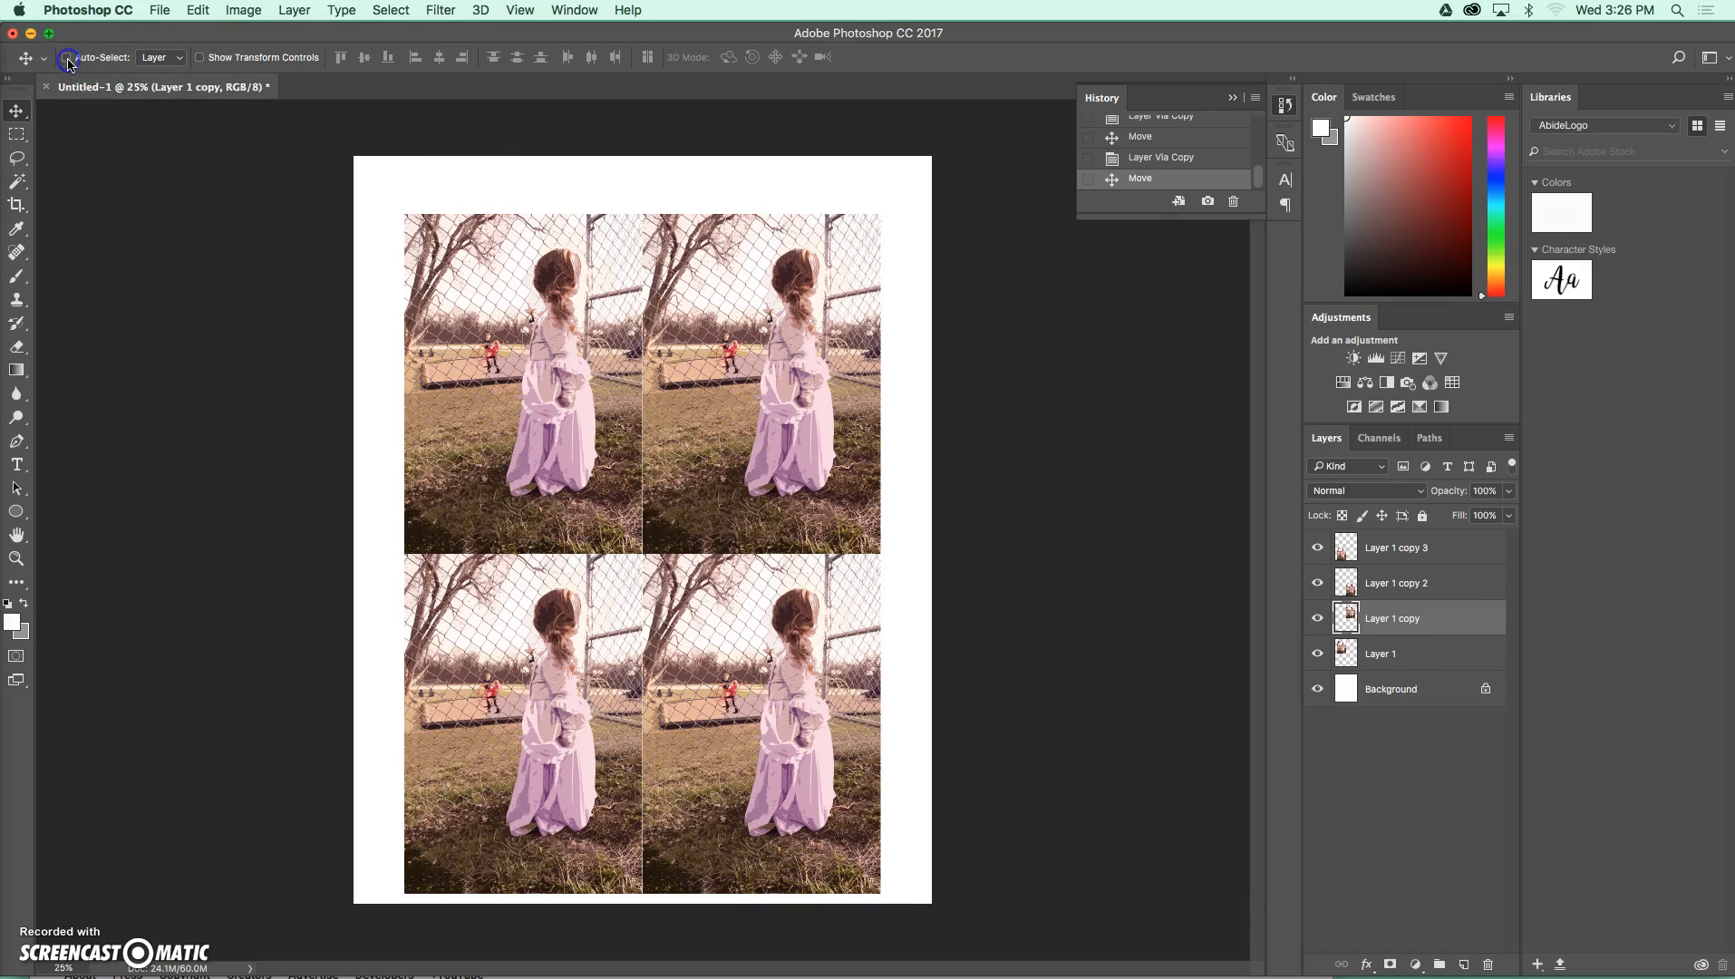
pyautogui.click(67, 56)
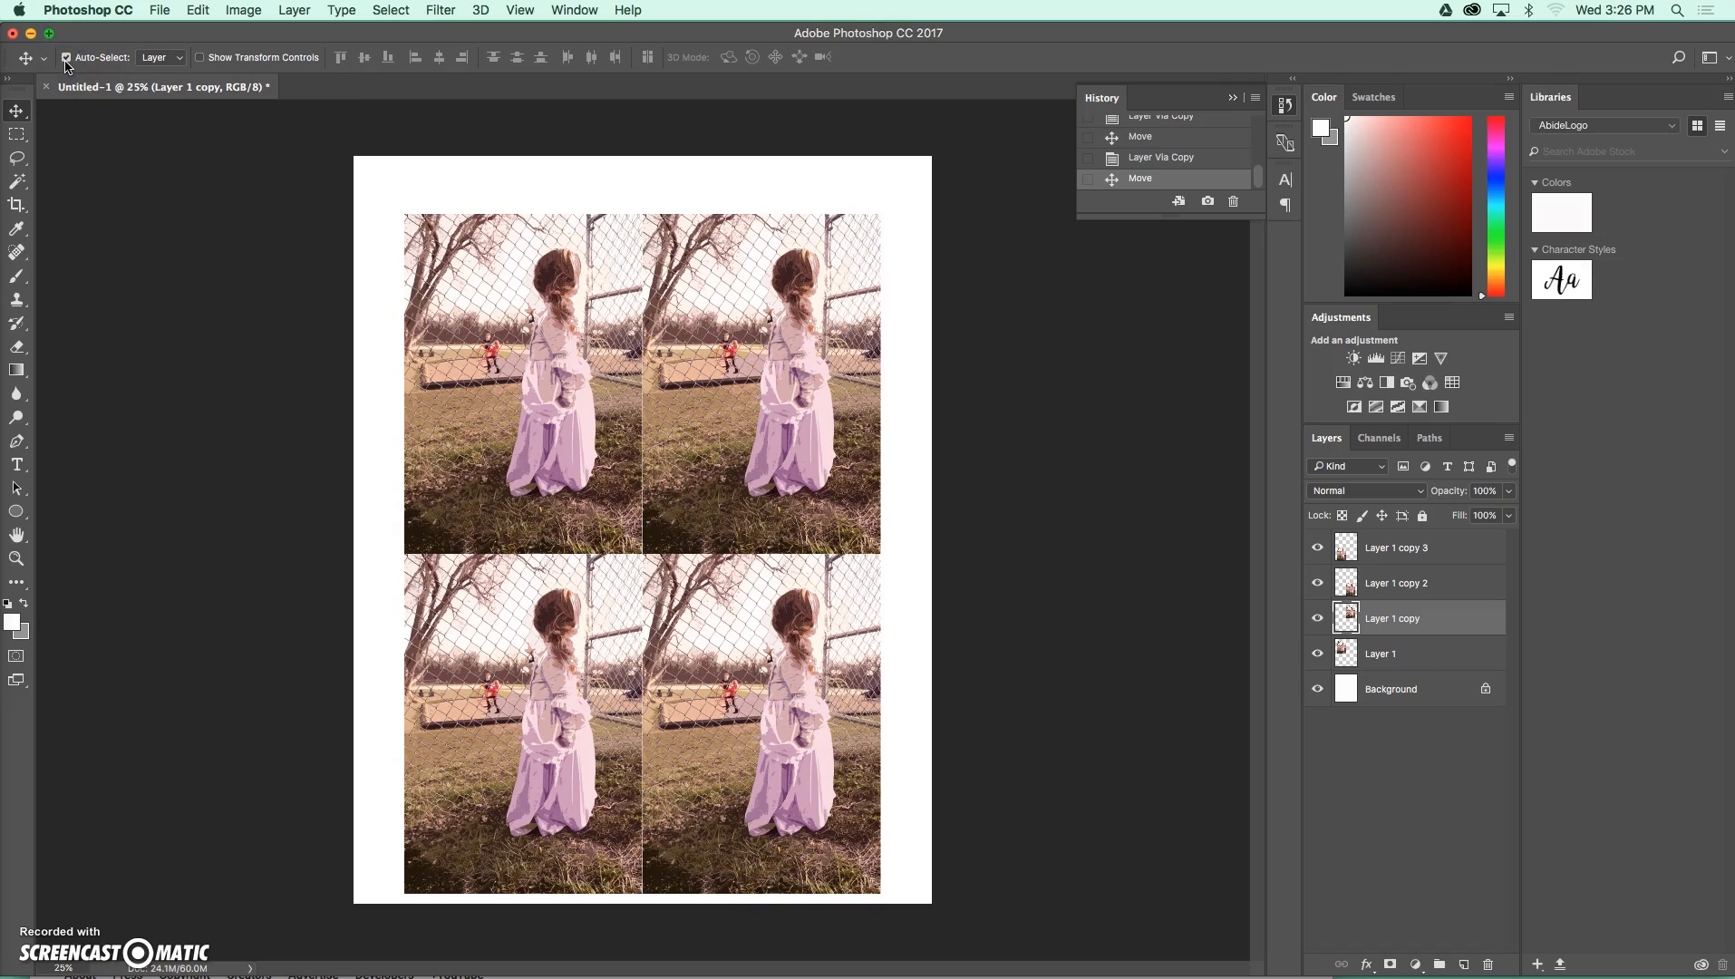
pyautogui.moveTo(67, 58)
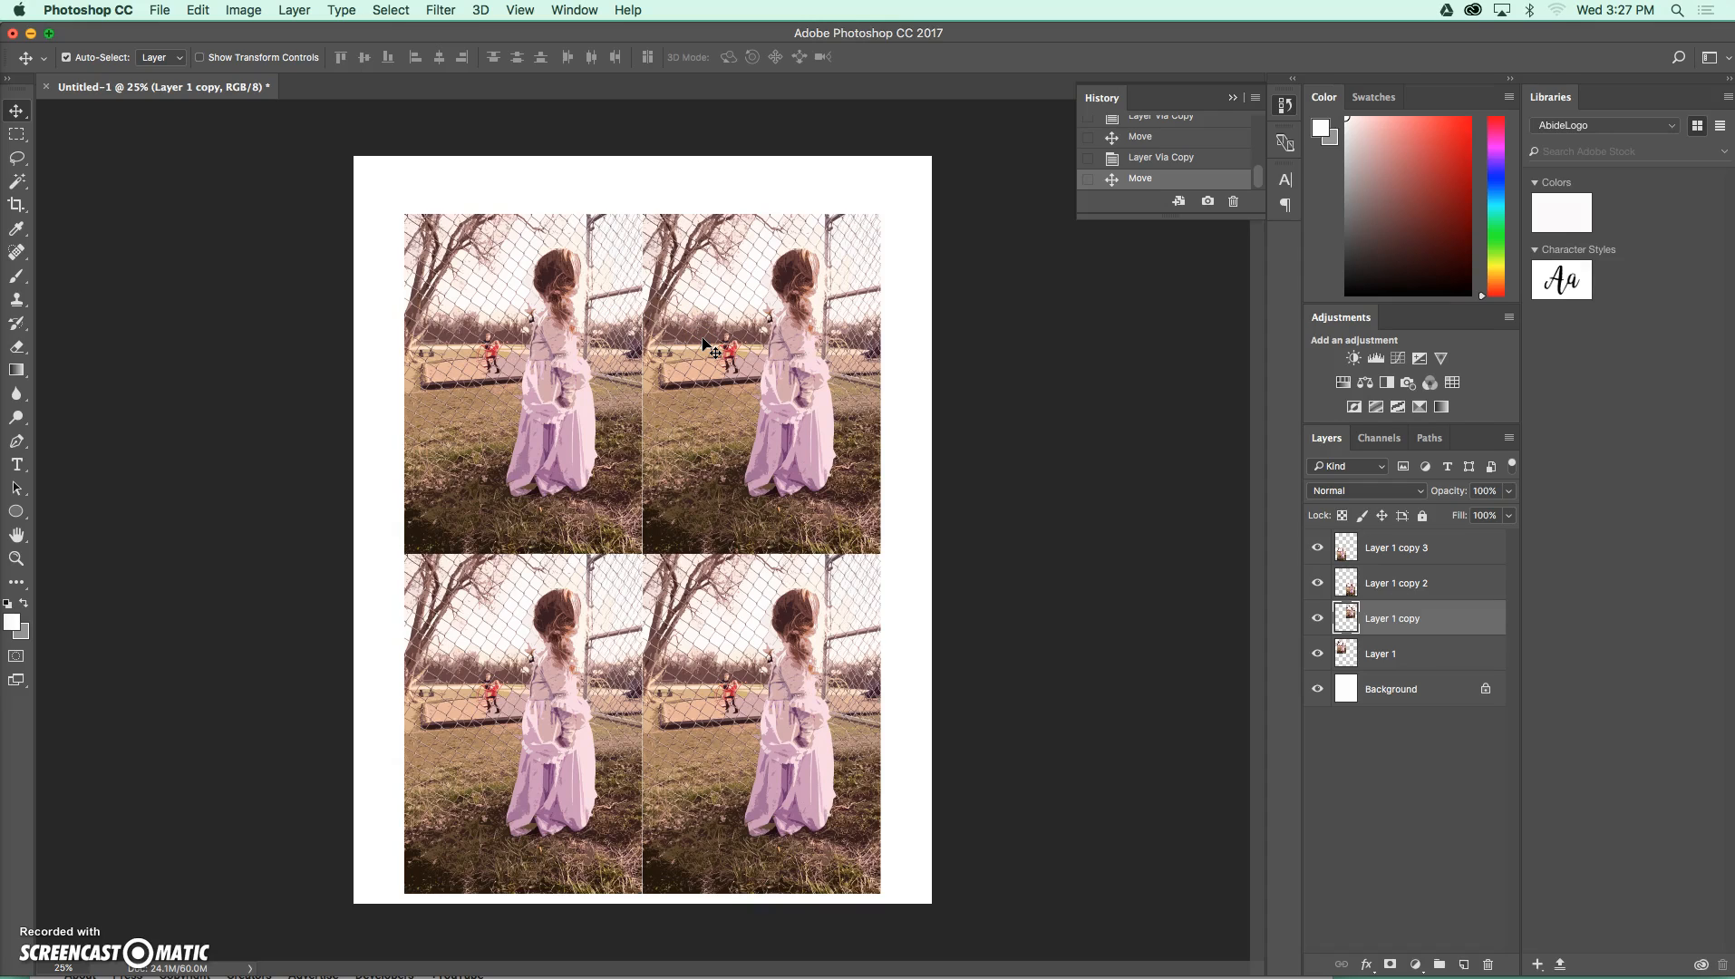
# Free Transform the top-right copy, flip it horizontally and commit
pyautogui.press('cmd+t')
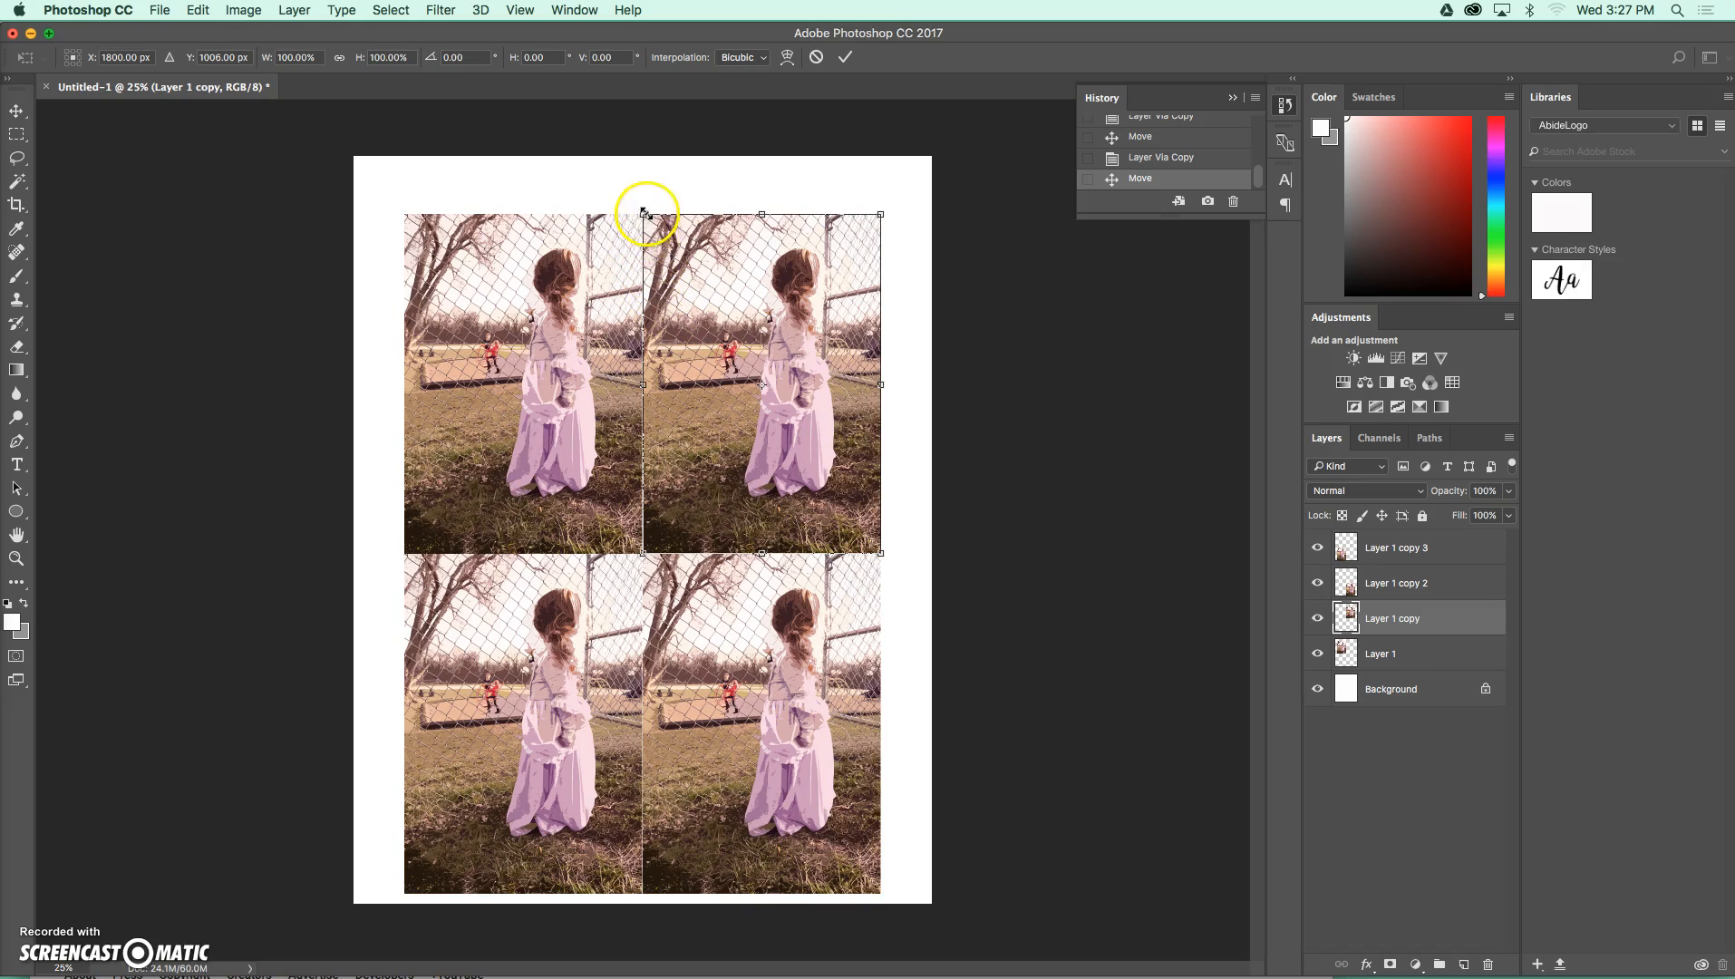
pyautogui.moveTo(821, 393)
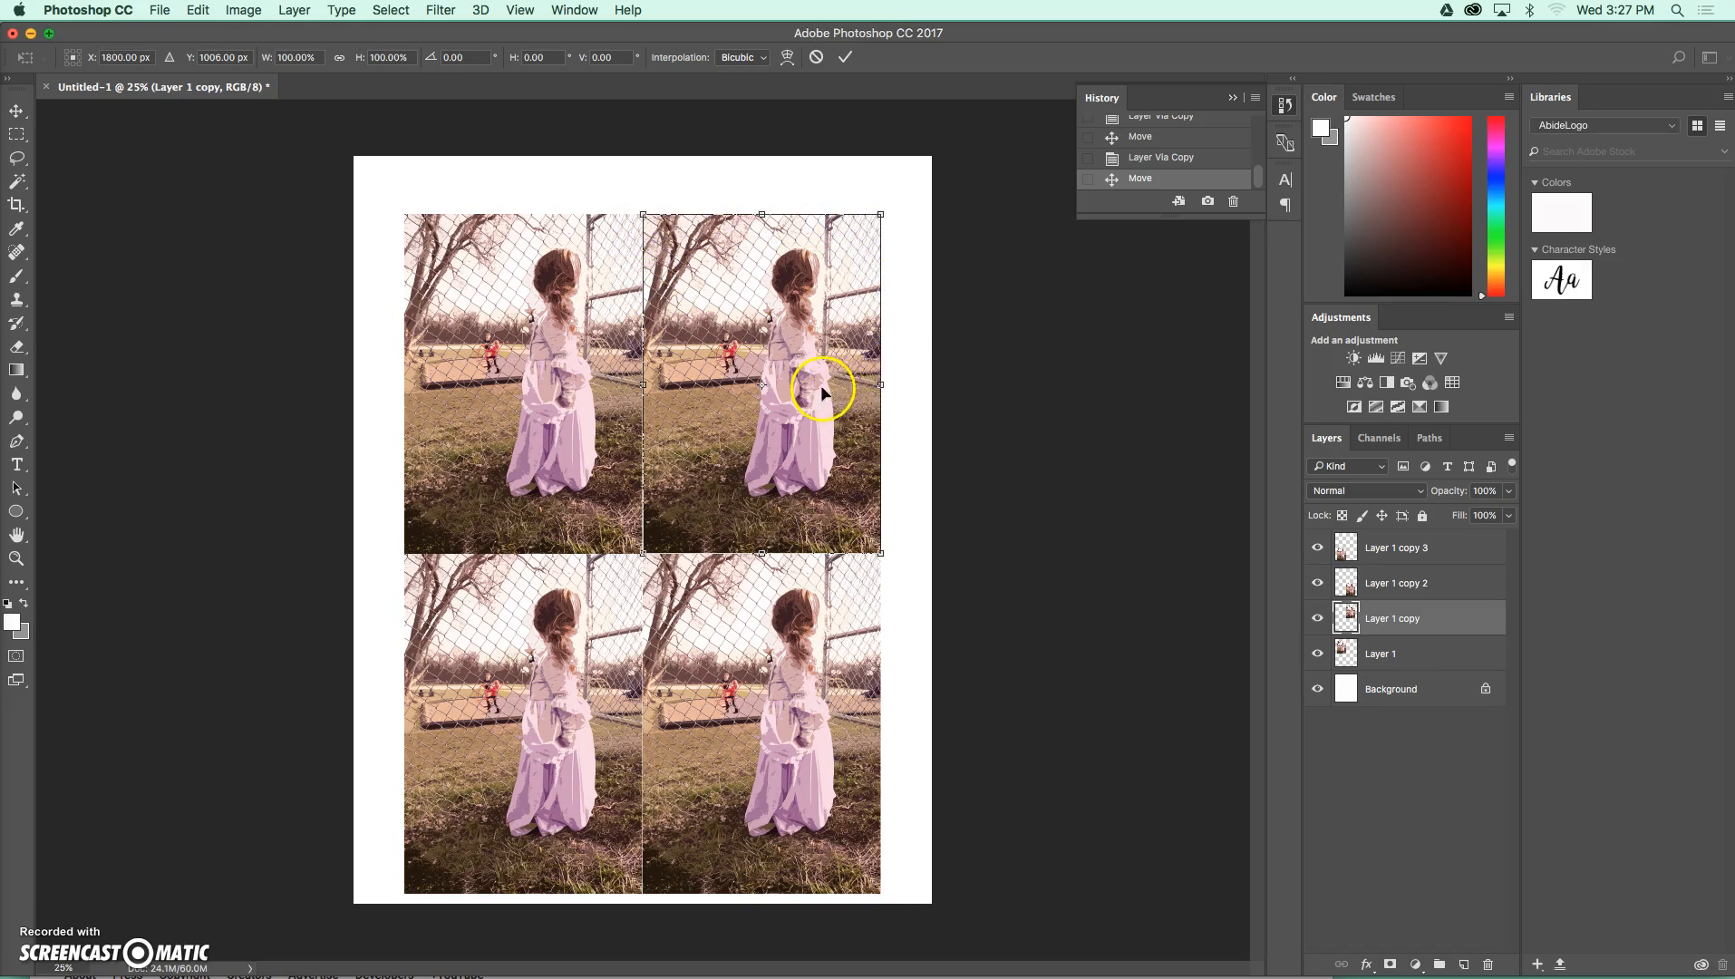
pyautogui.moveTo(785, 382)
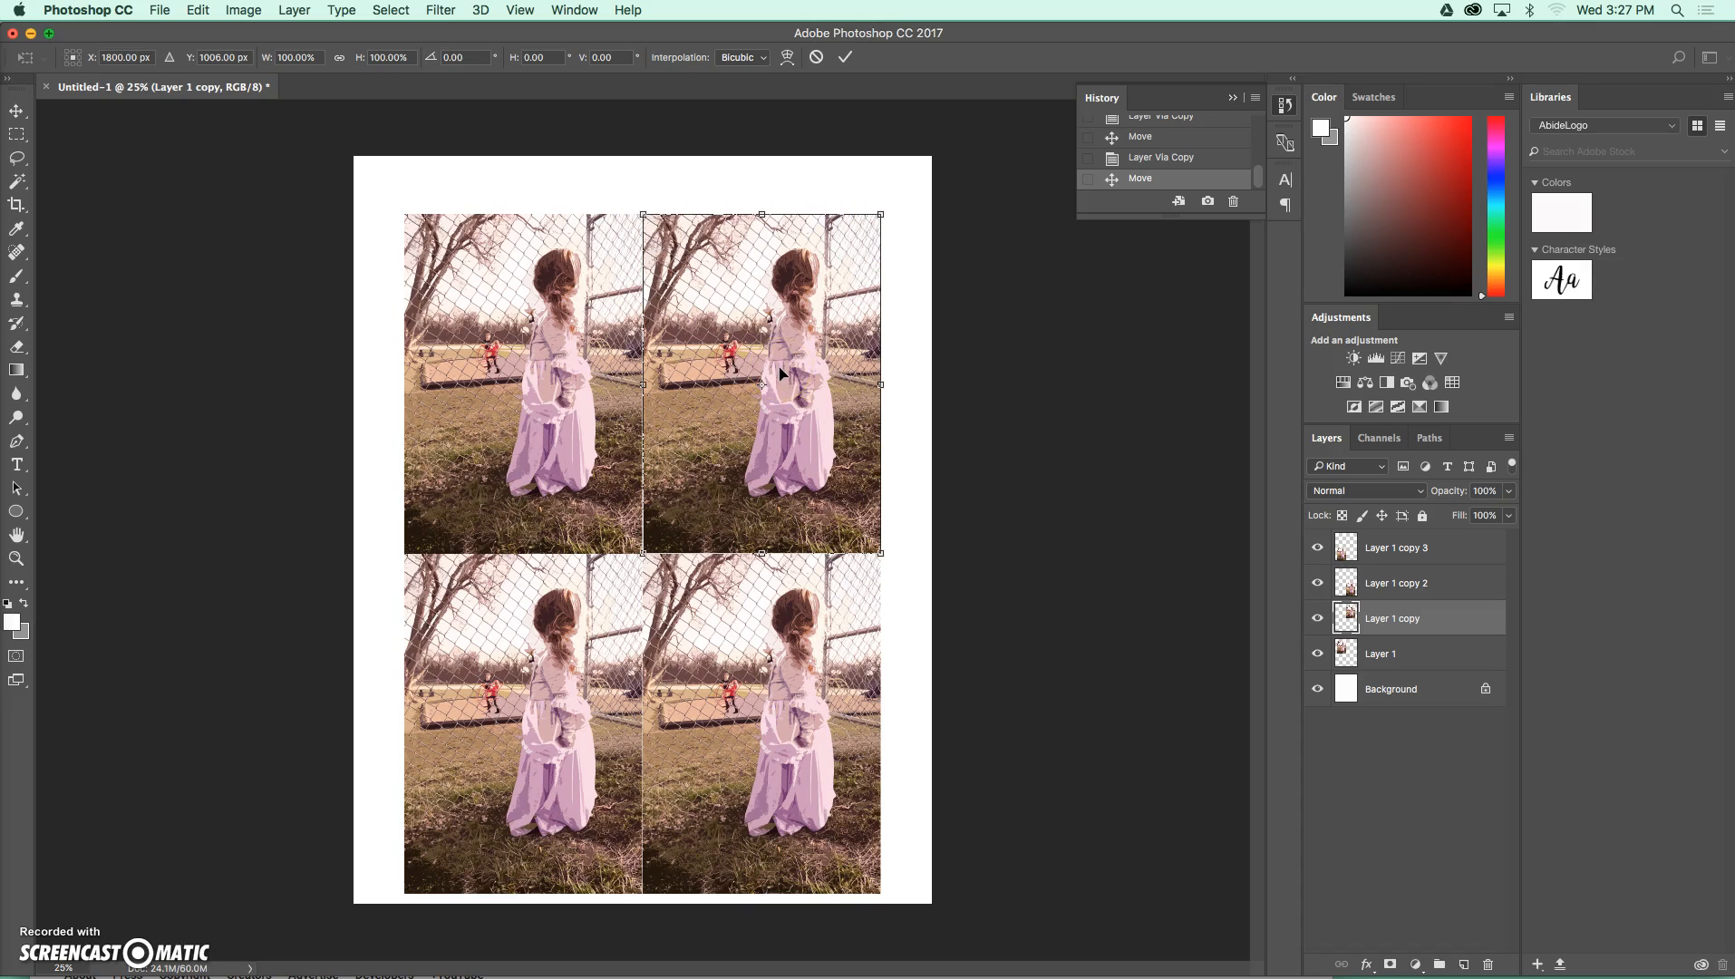
pyautogui.rightClick(779, 373)
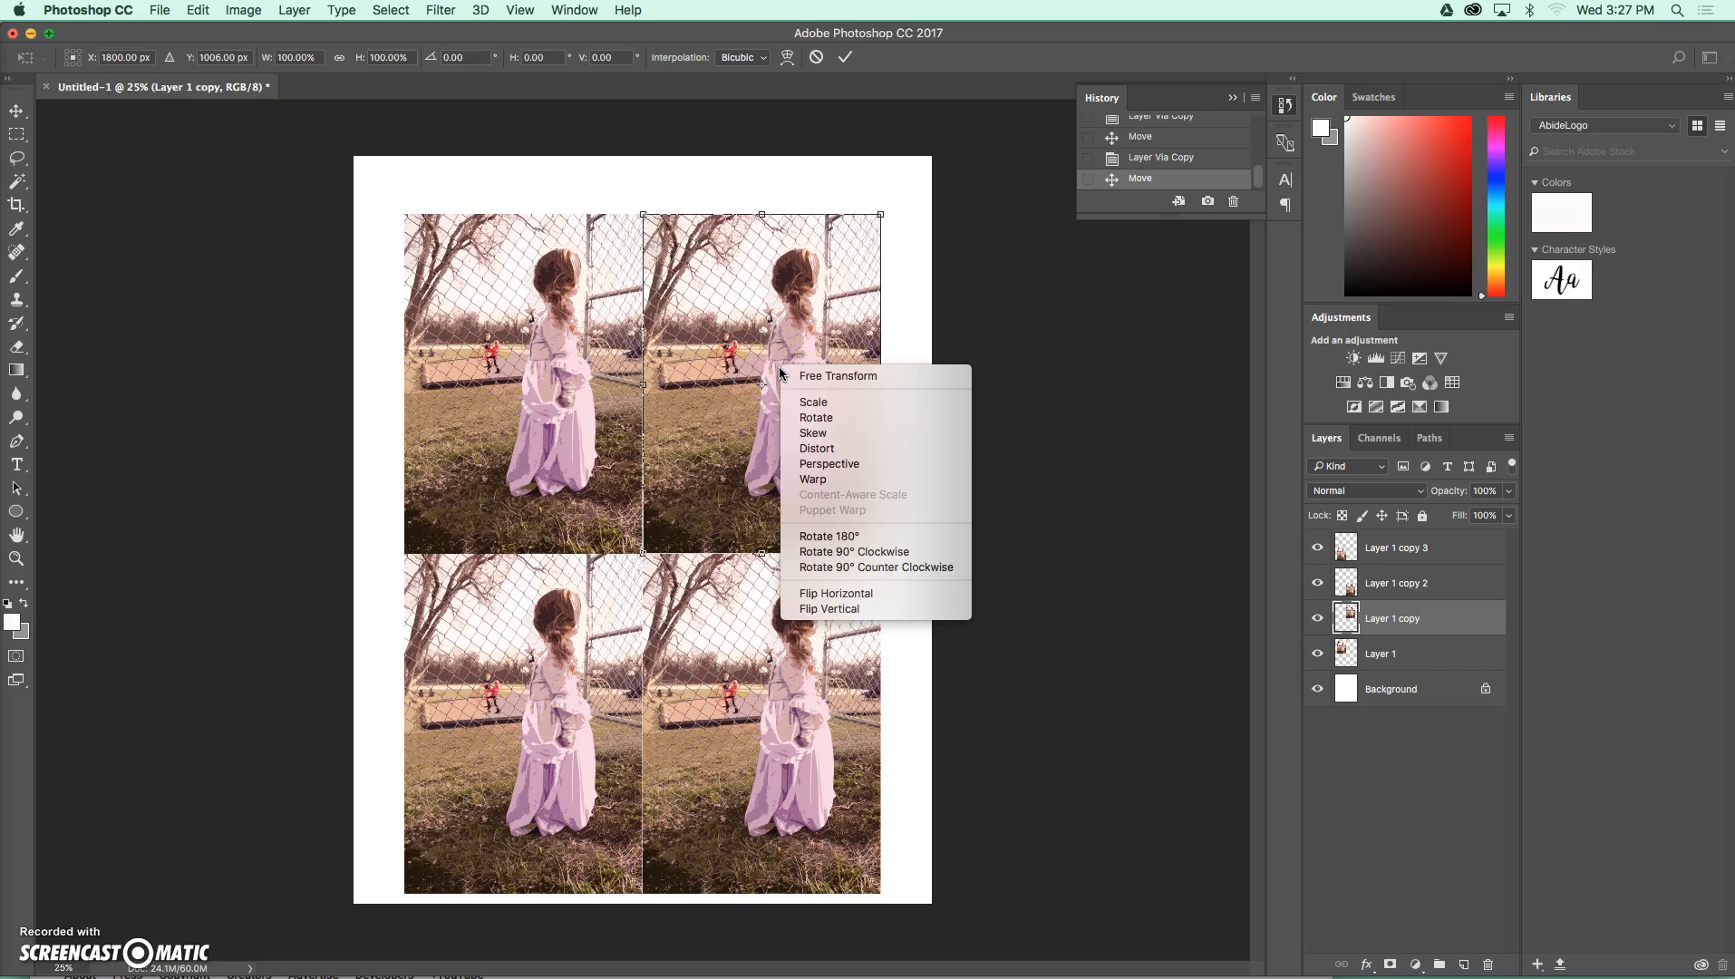
pyautogui.moveTo(868, 609)
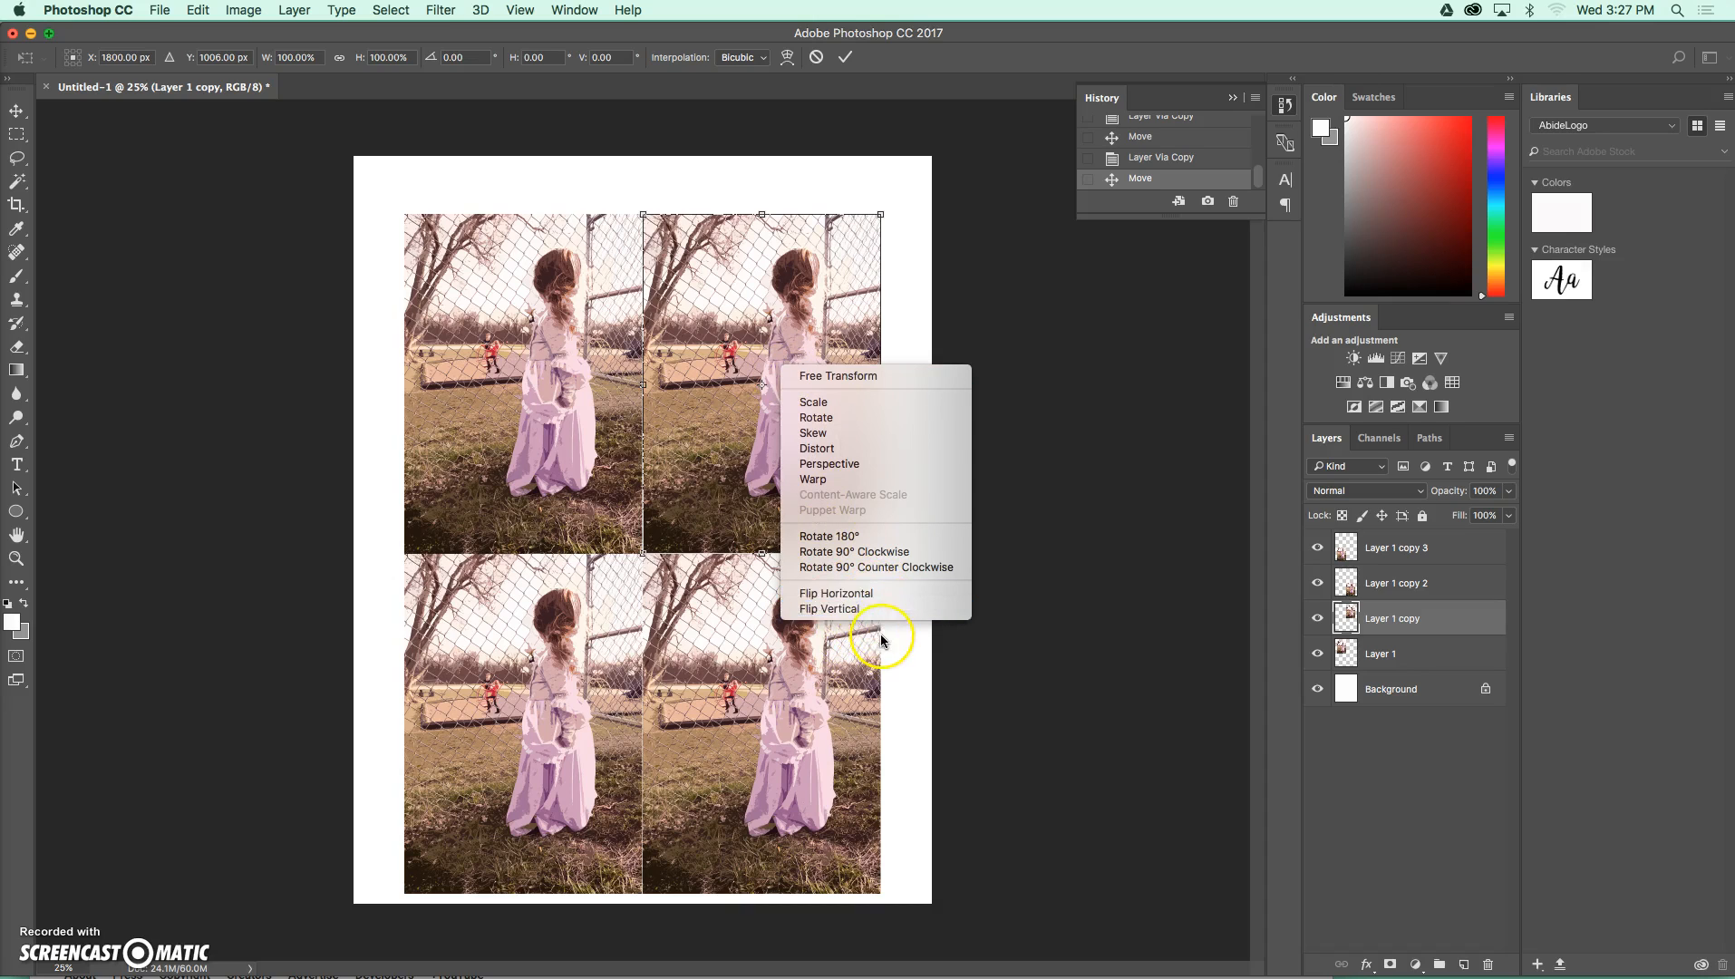
pyautogui.moveTo(836, 594)
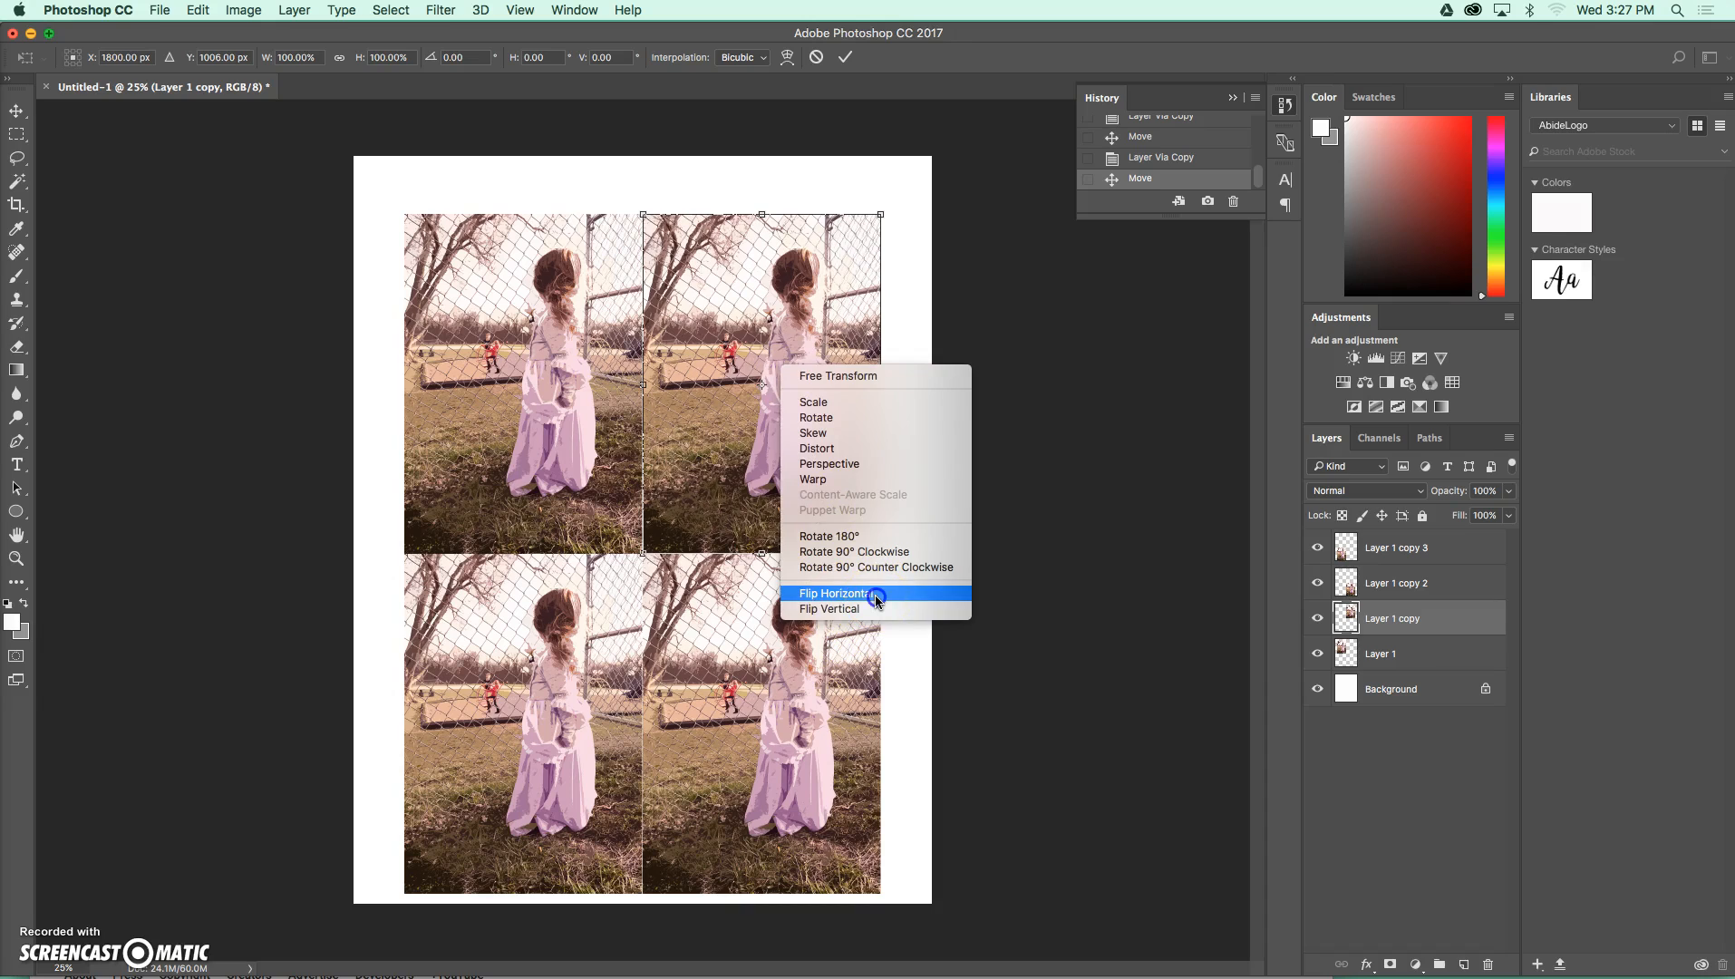
pyautogui.click(834, 593)
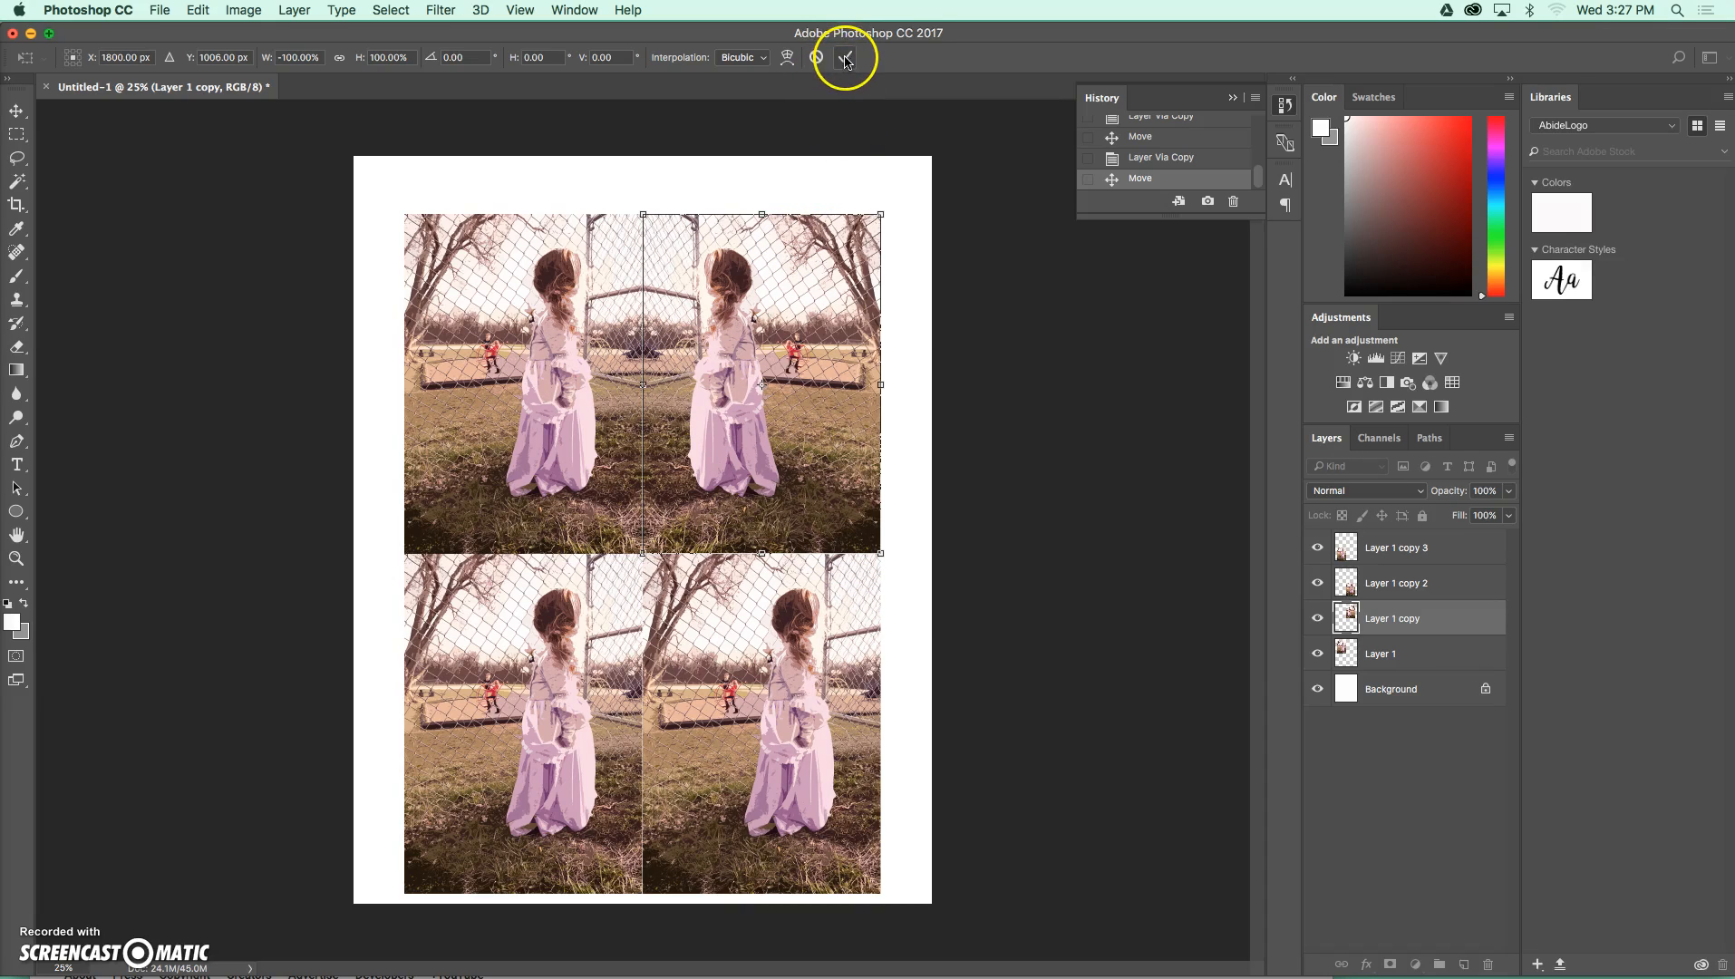
pyautogui.click(845, 58)
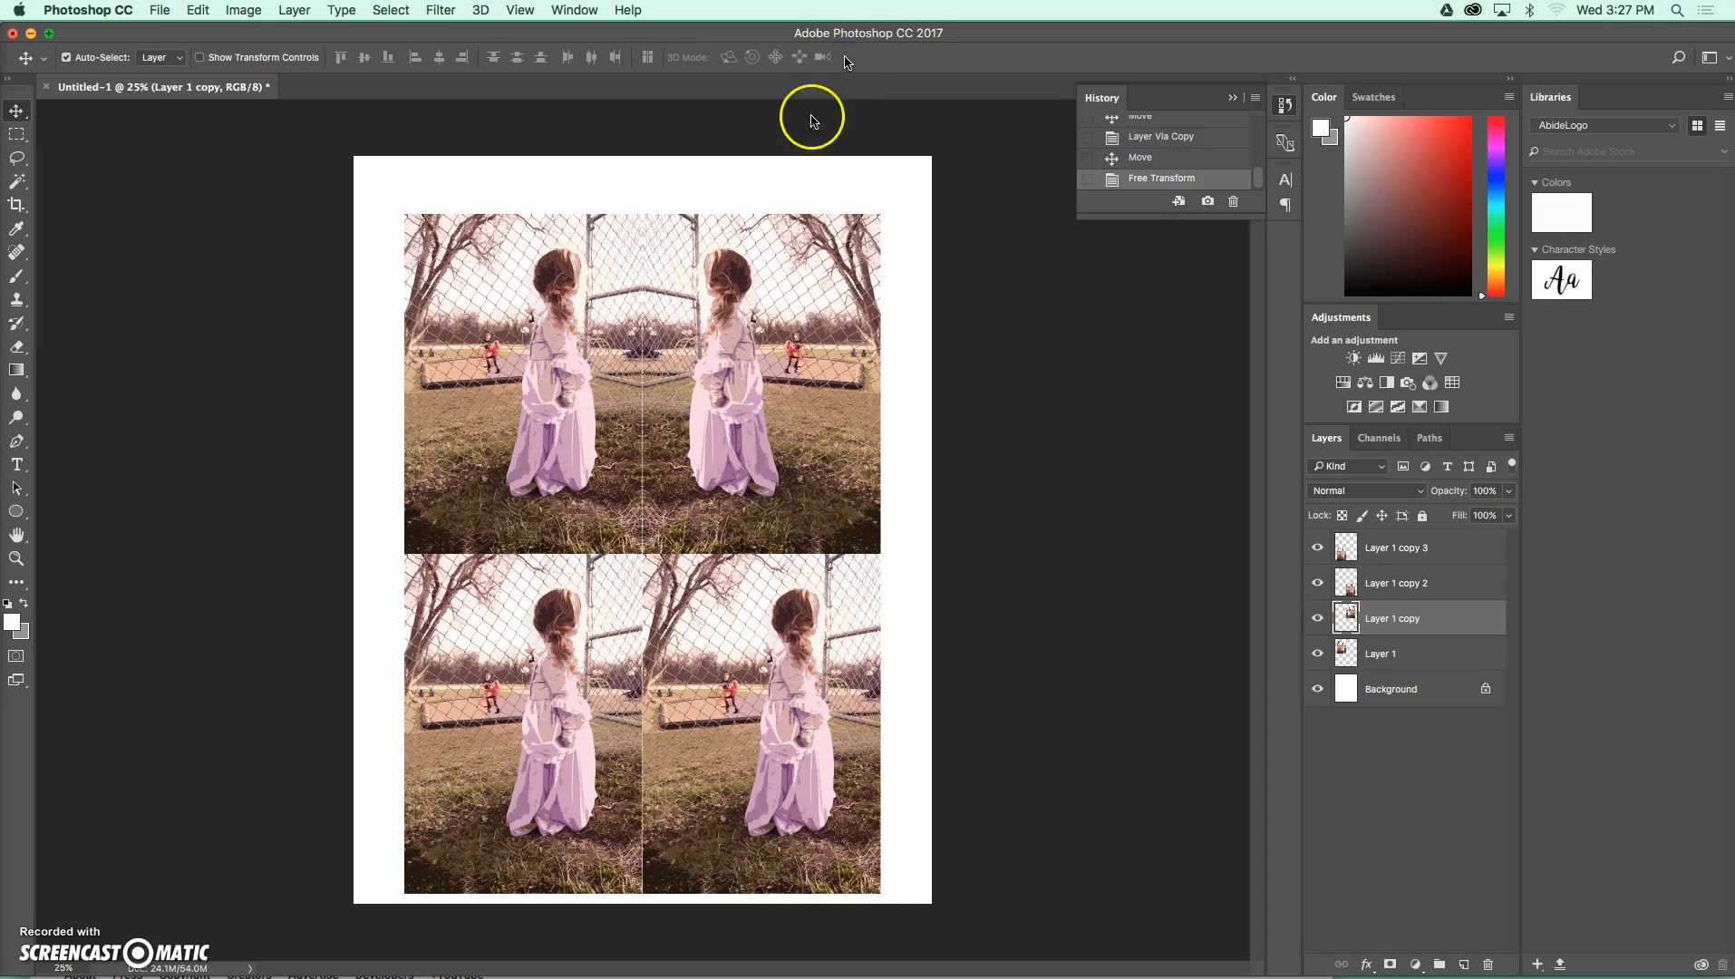
pyautogui.moveTo(558, 701)
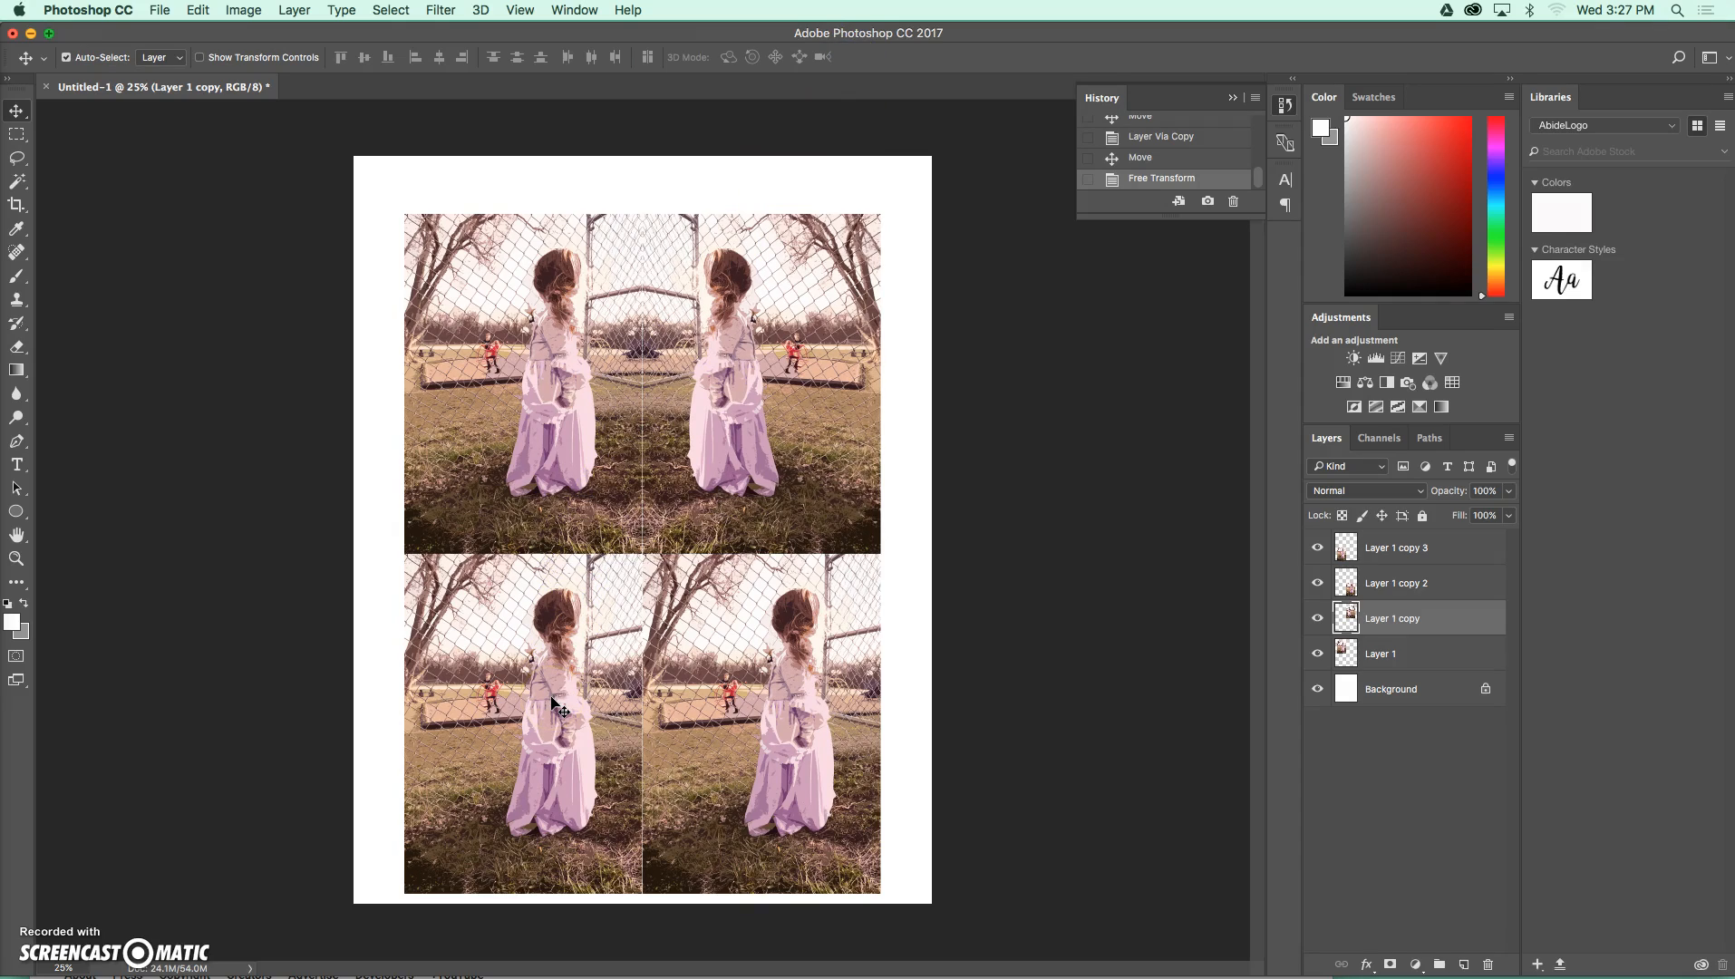
# Select Layer 1 copy 3, flip the bottom-left copy vertically and commit
pyautogui.click(1395, 546)
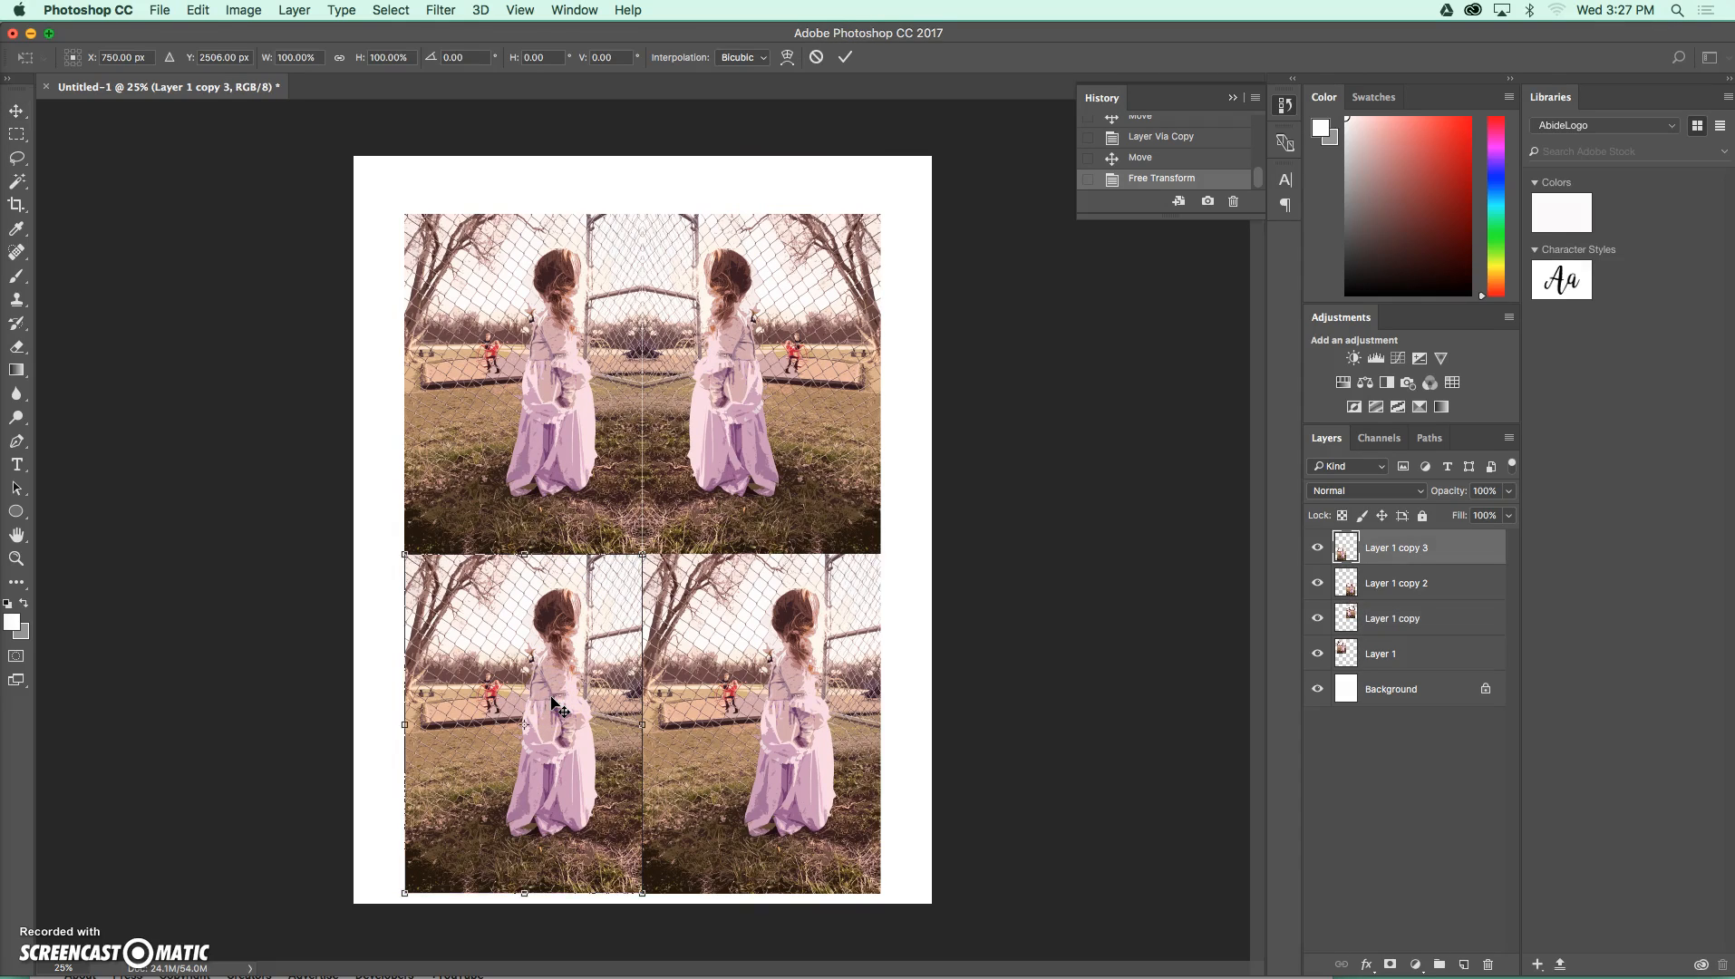
pyautogui.rightClick(553, 702)
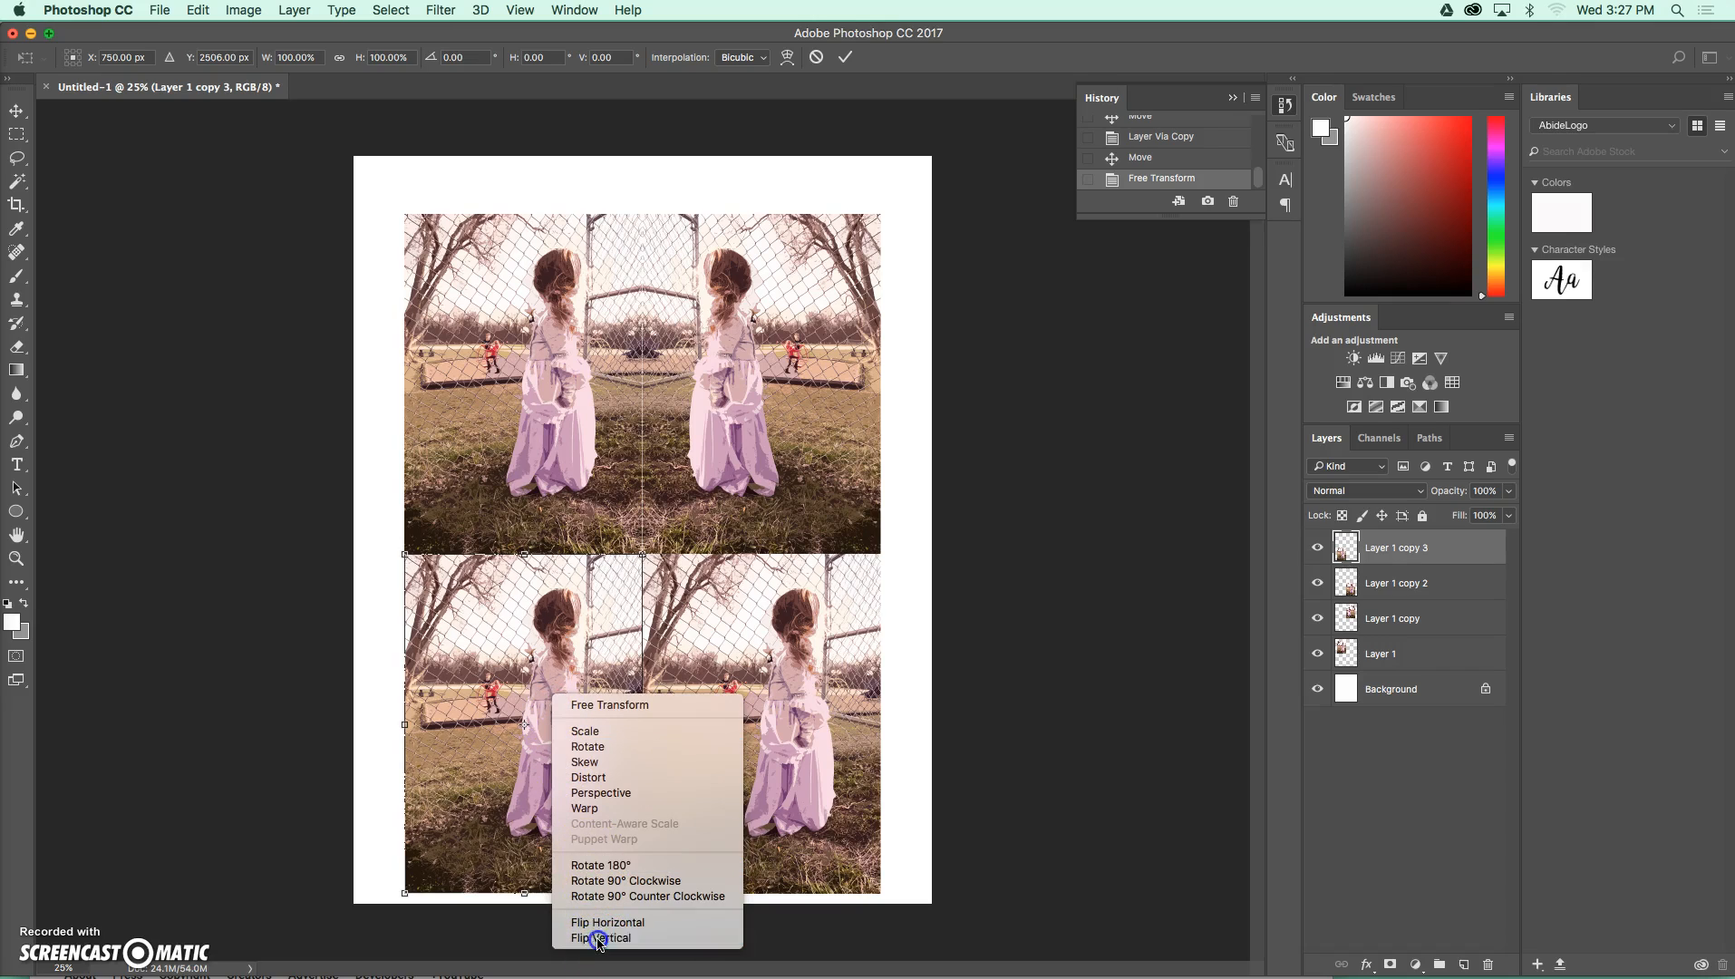
pyautogui.click(600, 938)
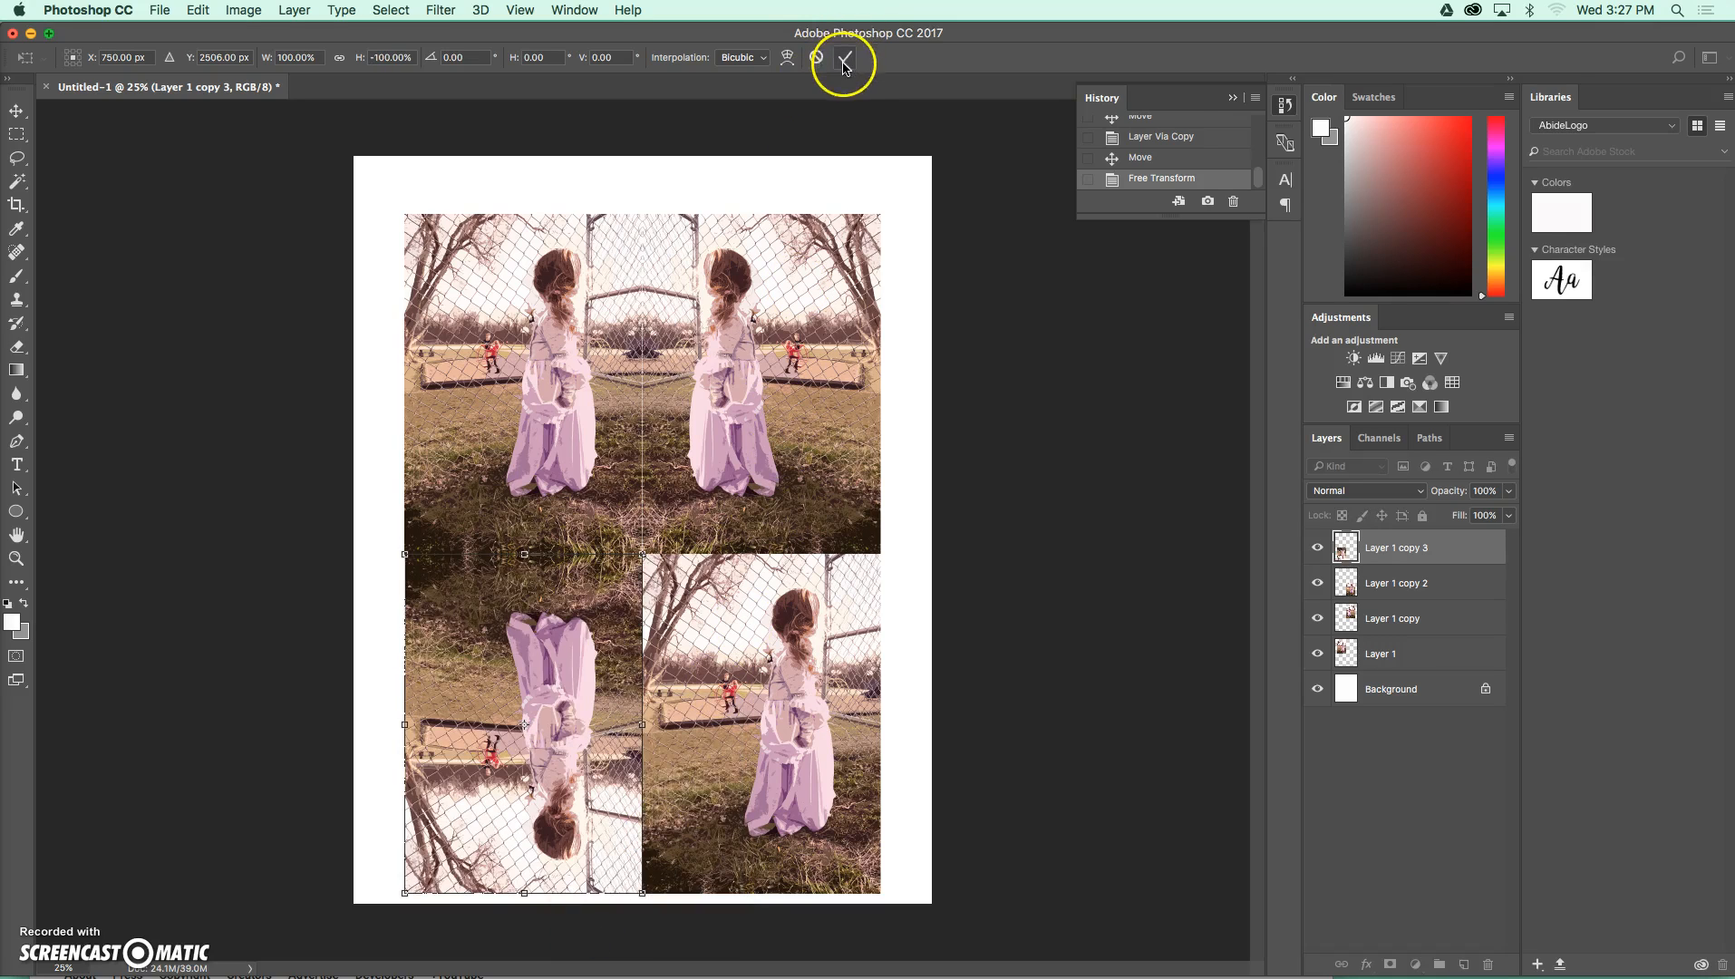
pyautogui.click(844, 58)
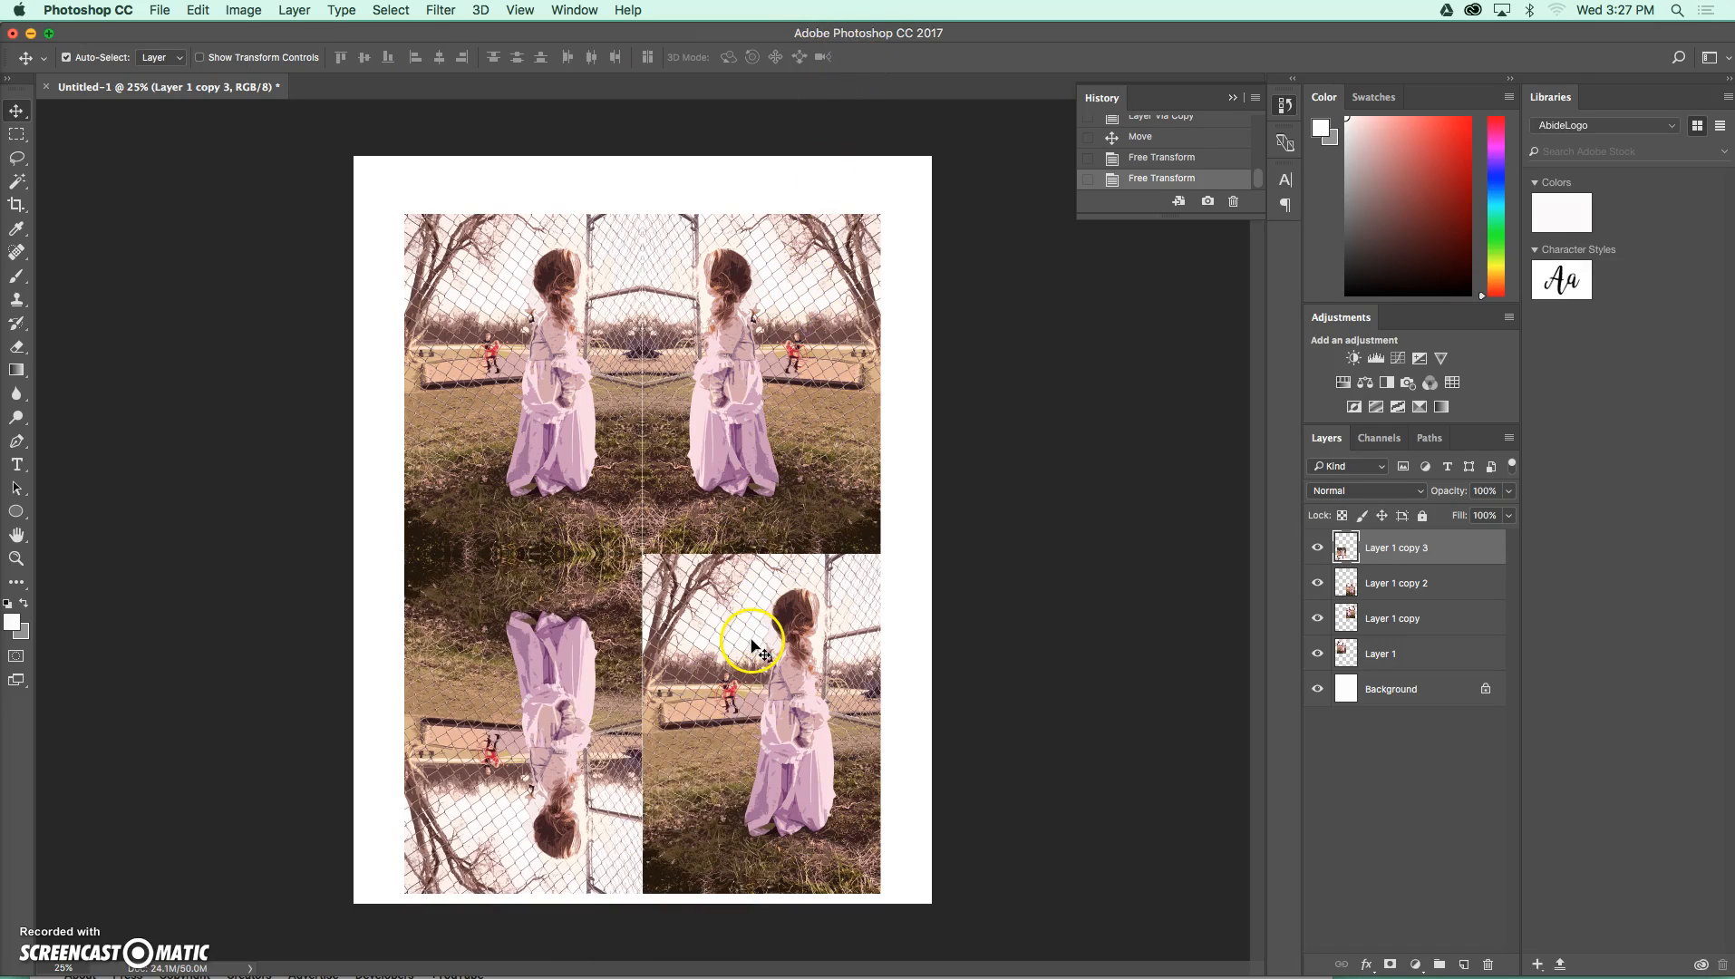
# Select Layer 1 copy 2 and flip the bottom-right copy both horizontally and vertically
pyautogui.click(1396, 584)
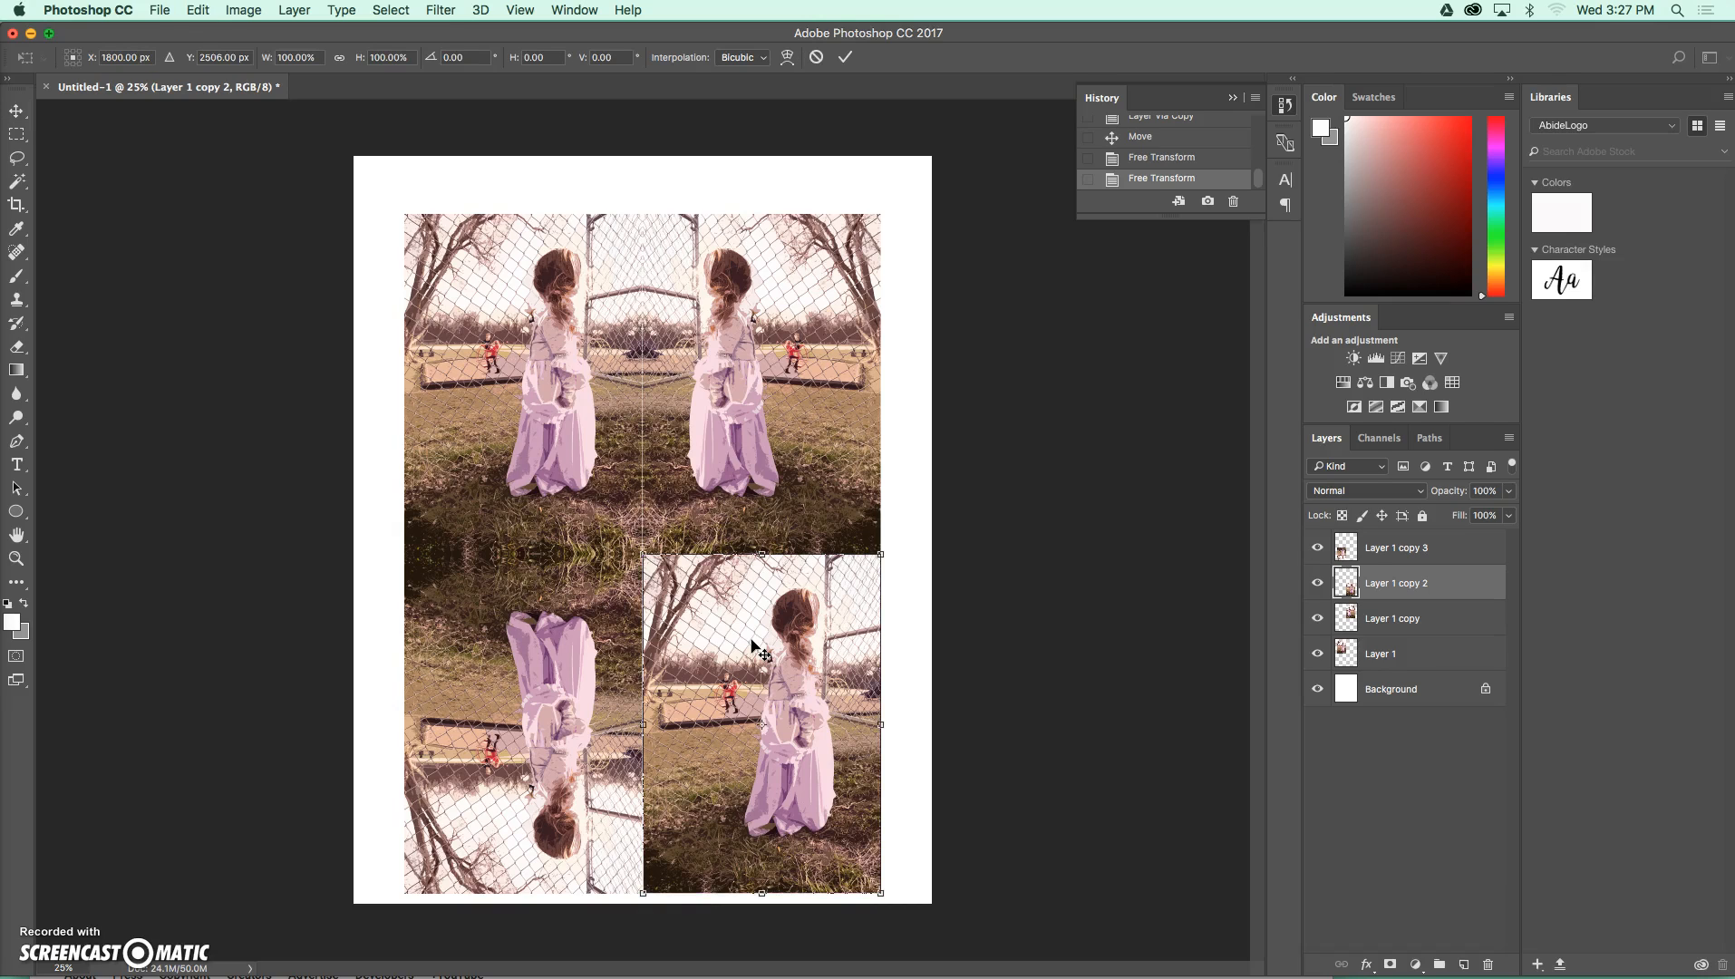
pyautogui.rightClick(756, 647)
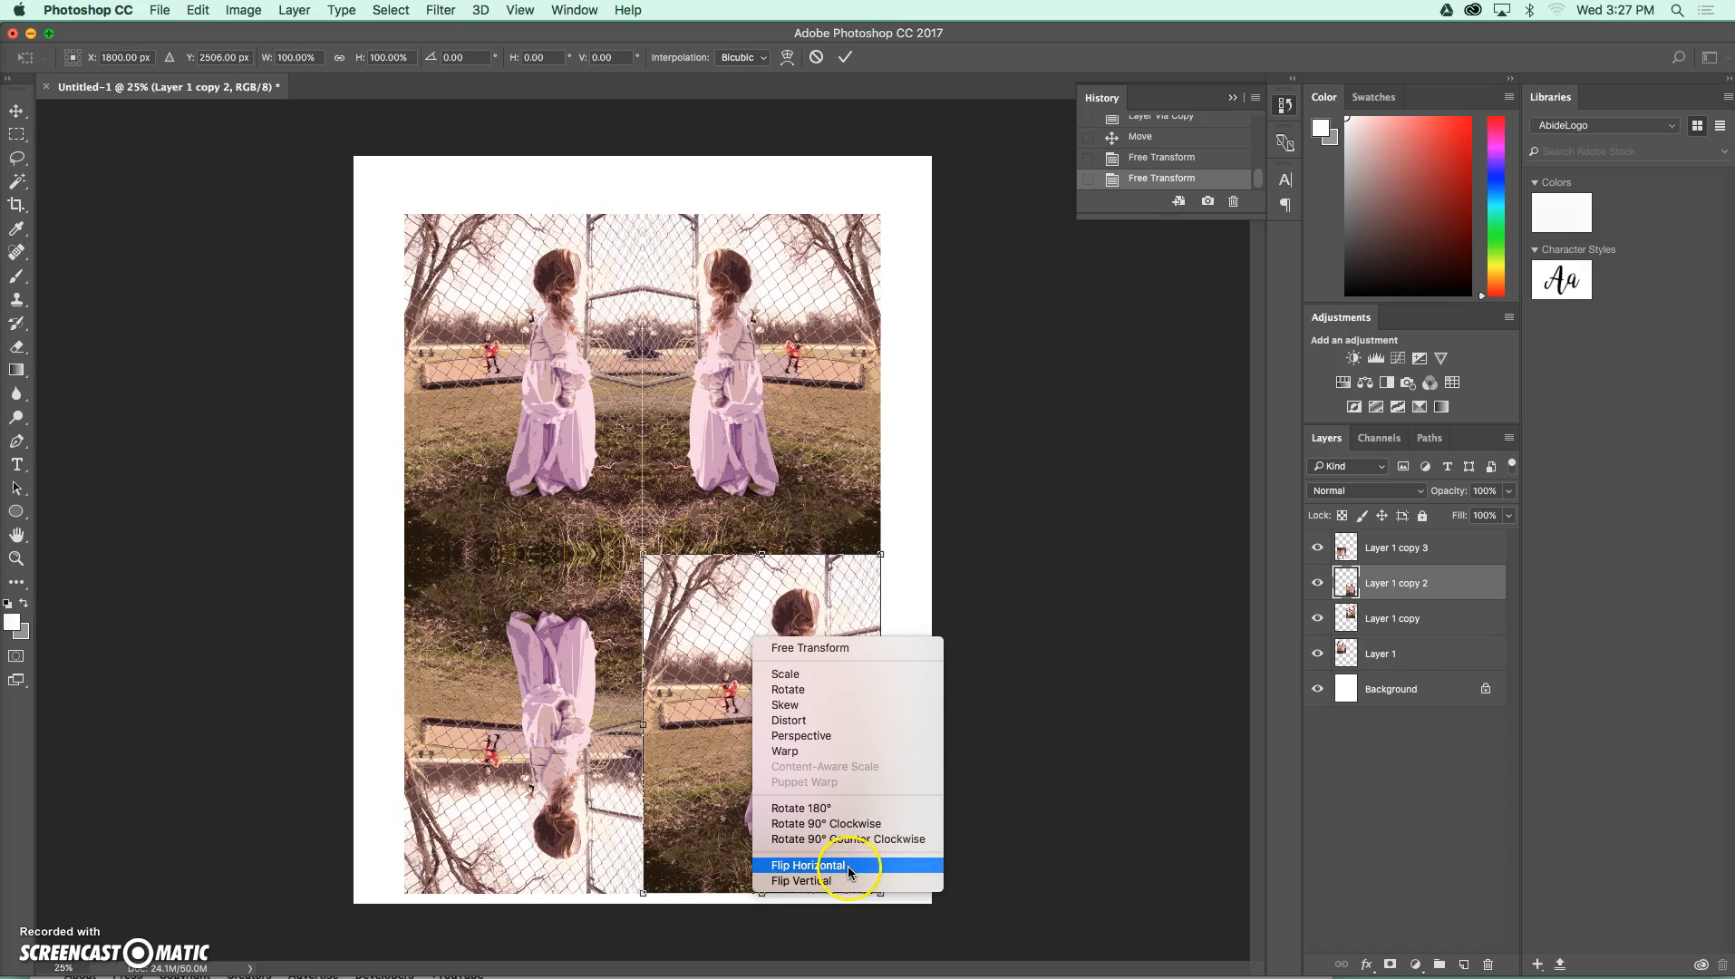
pyautogui.click(810, 864)
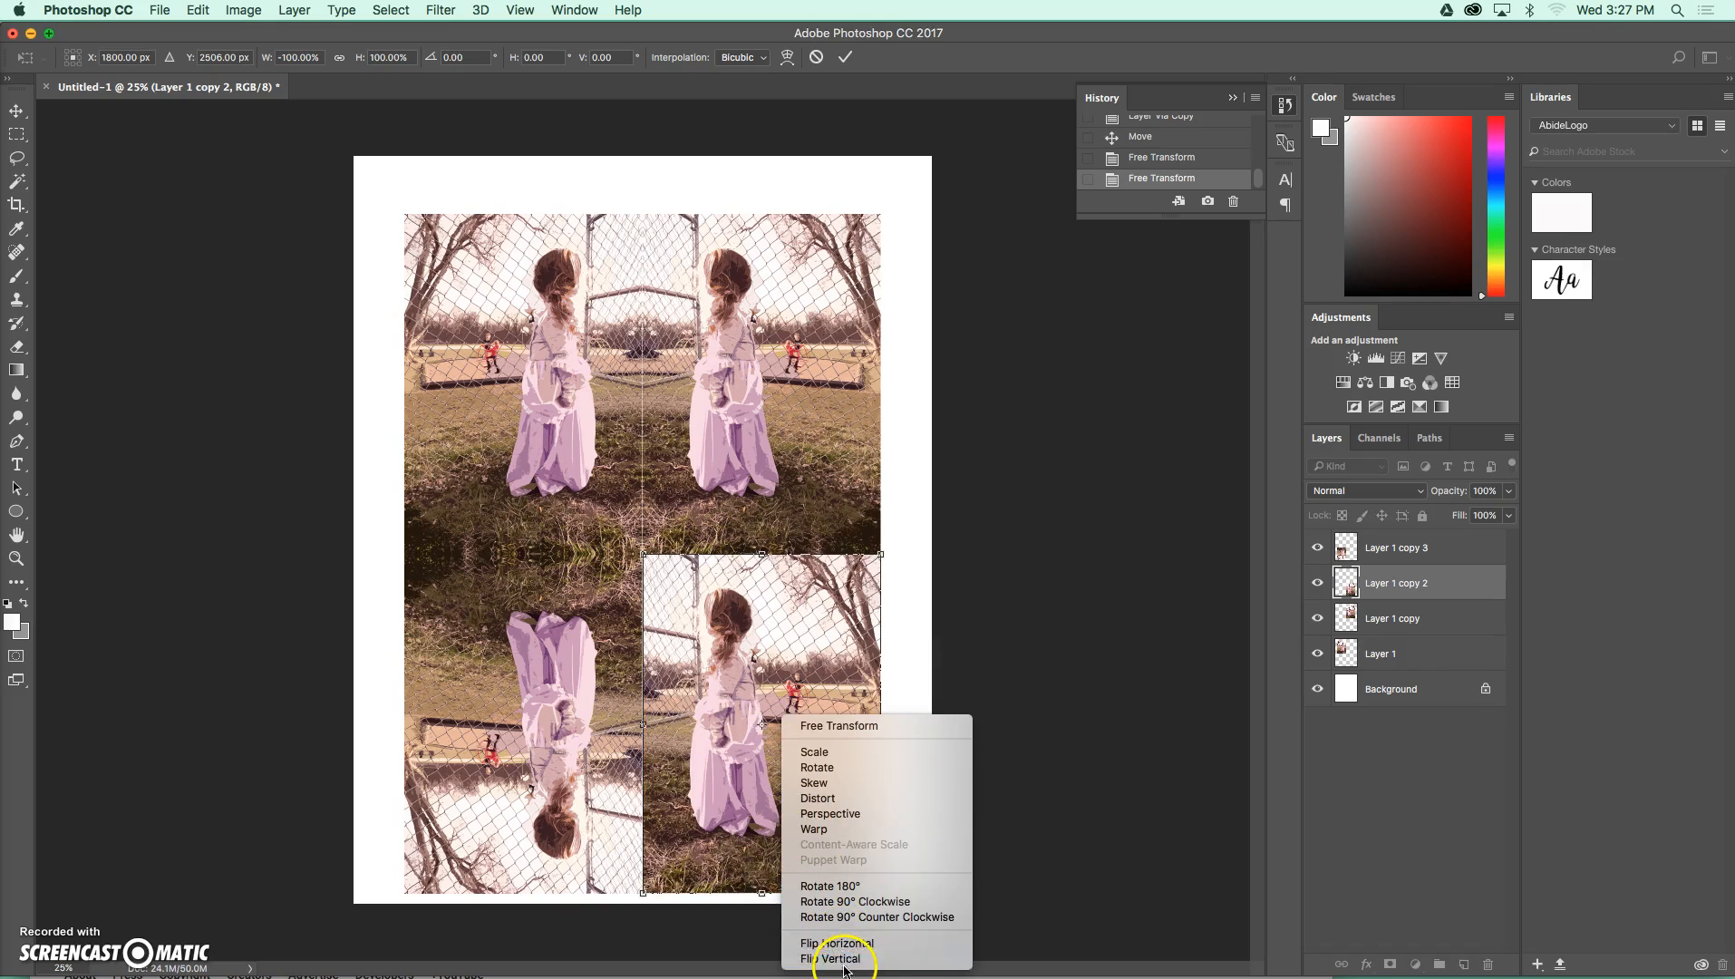
pyautogui.click(836, 957)
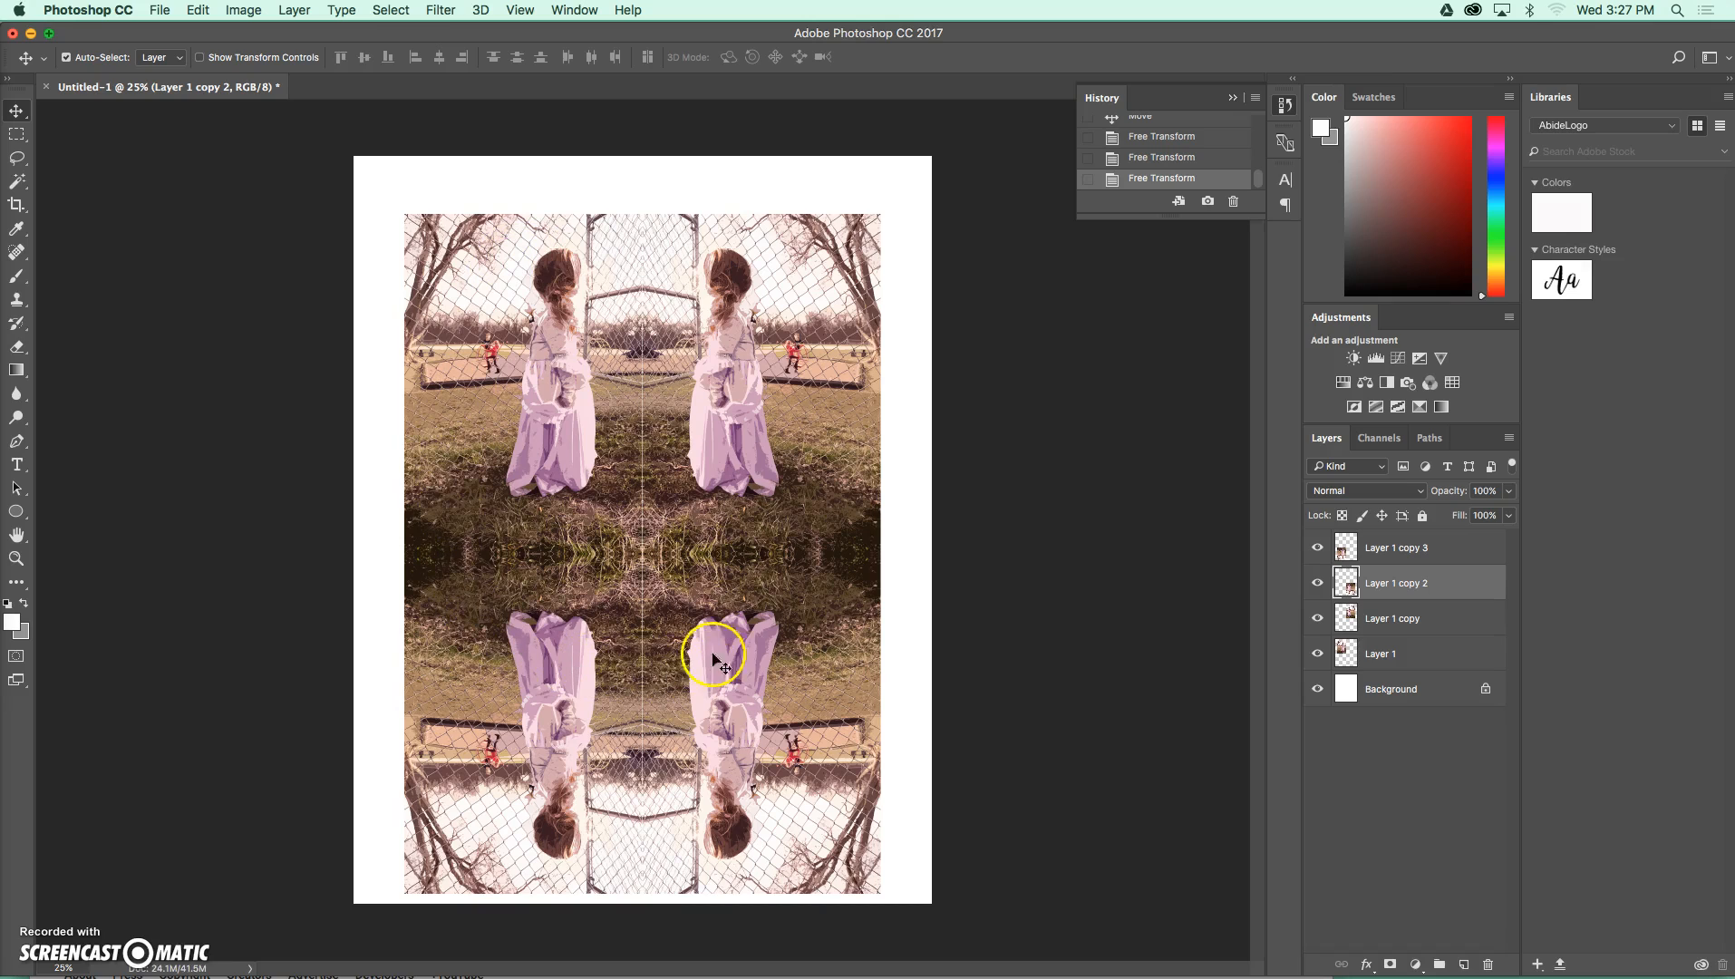
pyautogui.moveTo(464, 551)
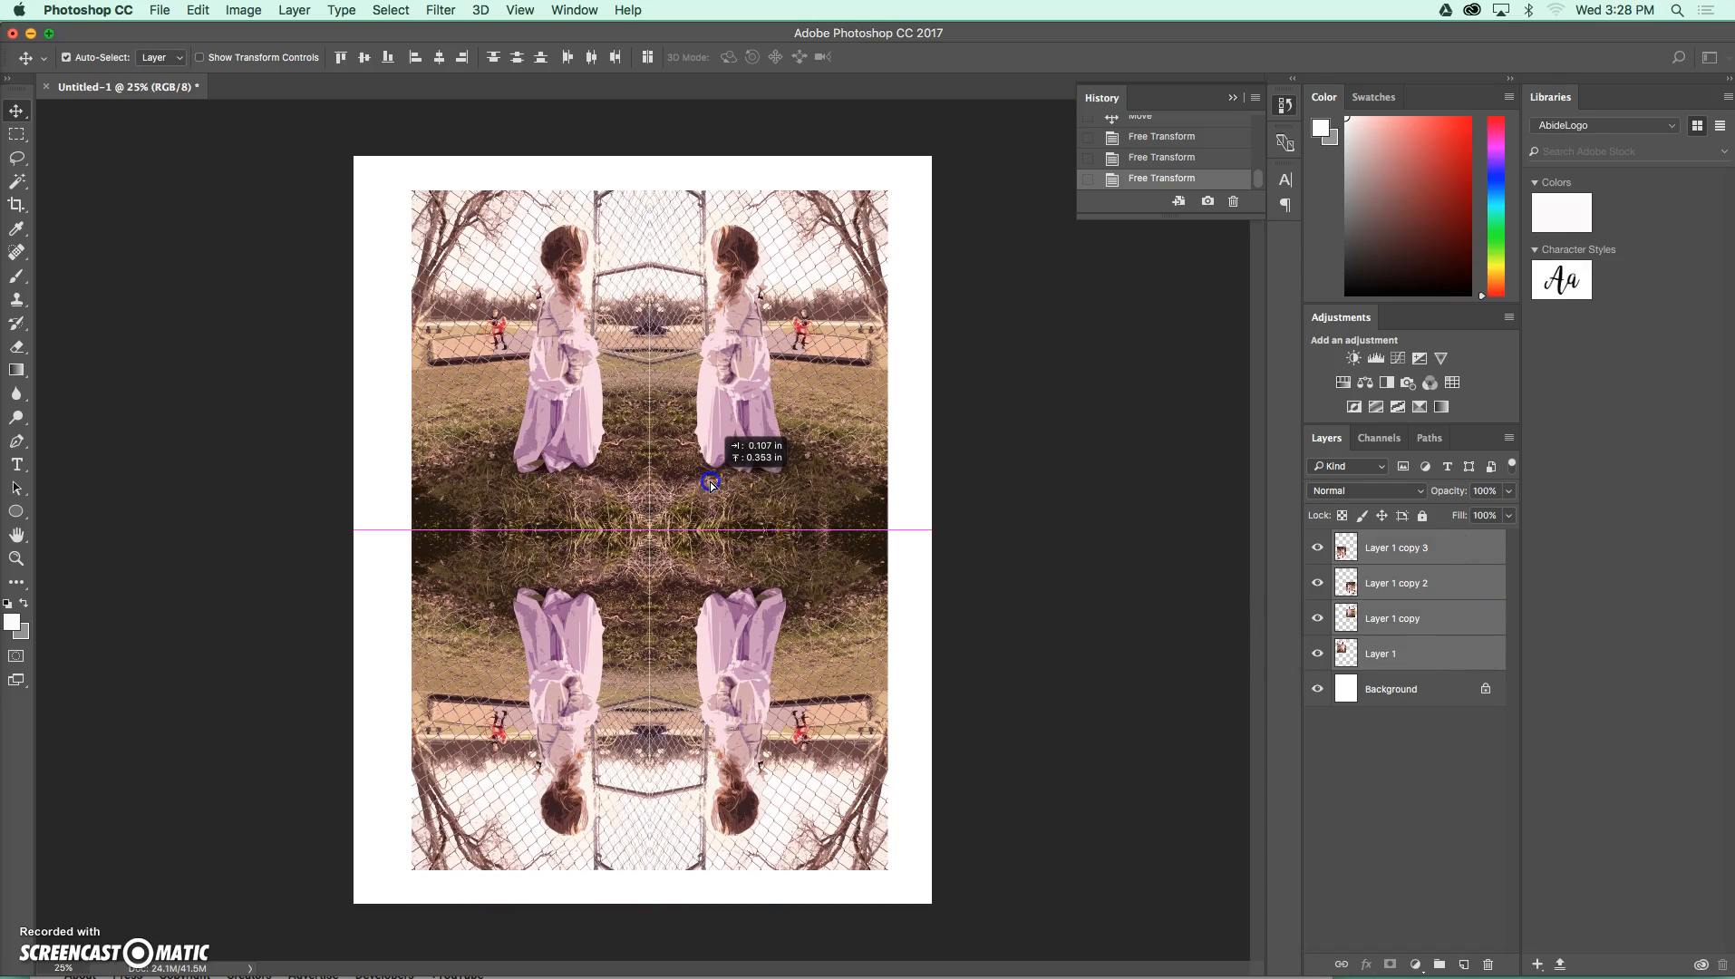
# Drag the selected four photo layers so the grid snaps to the page's center guide
pyautogui.moveTo(710, 482); pyautogui.dragTo(705, 482)
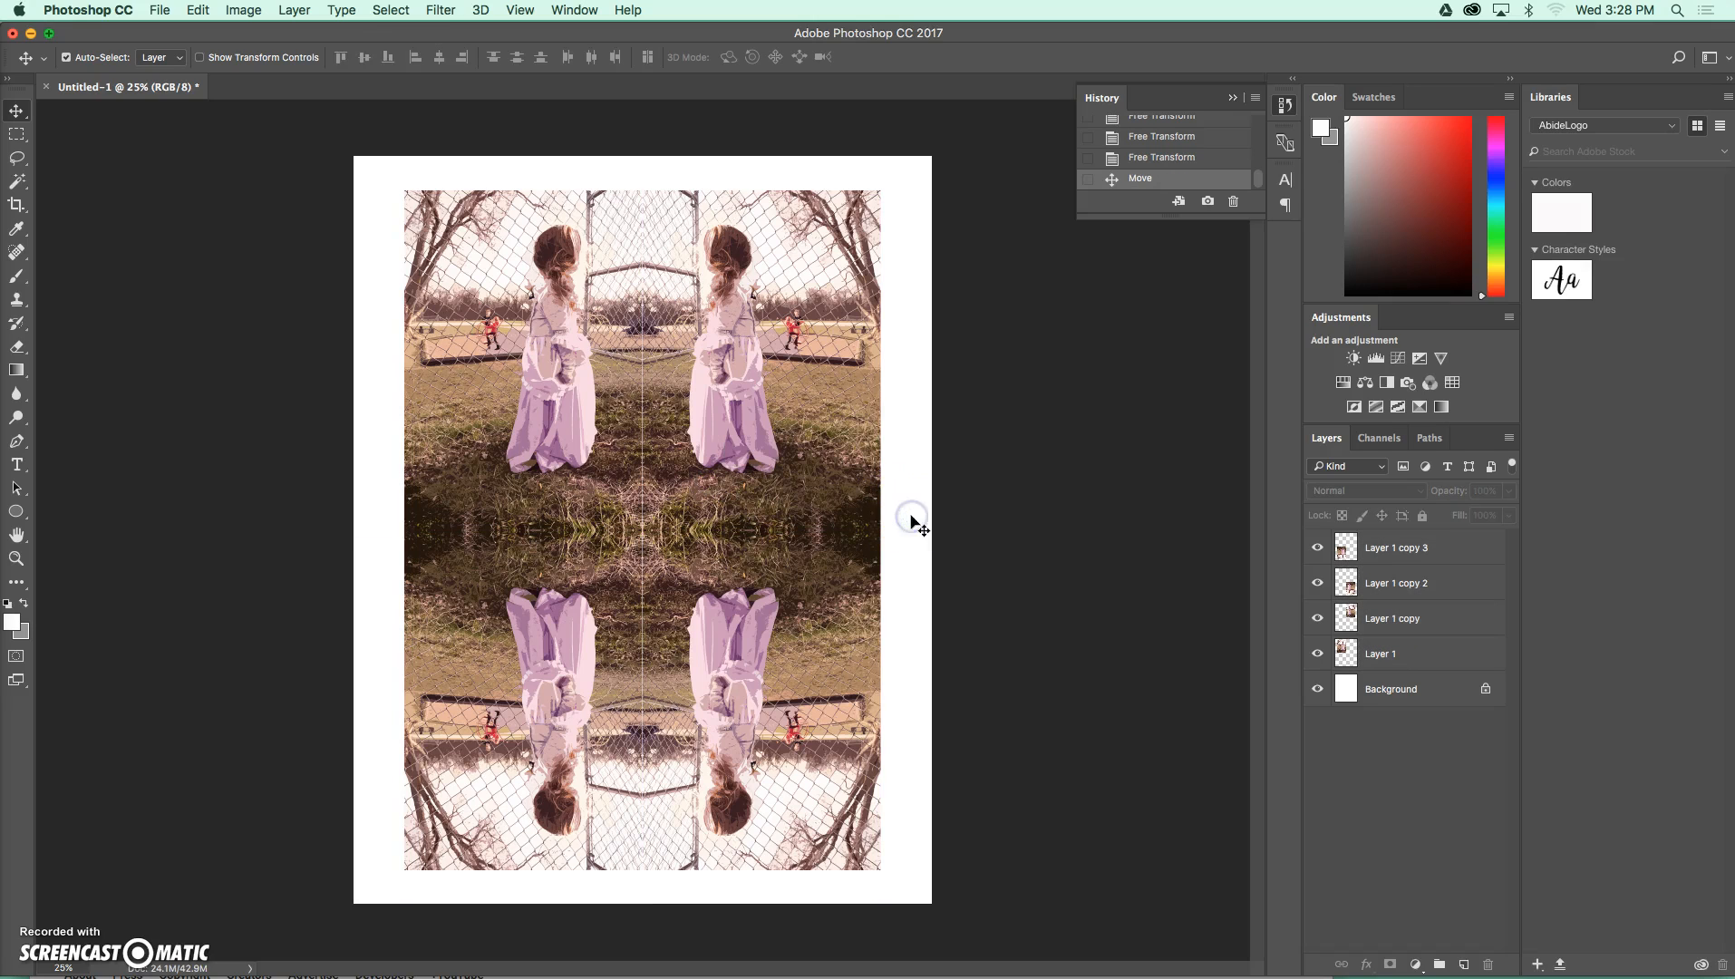
pyautogui.moveTo(572, 418)
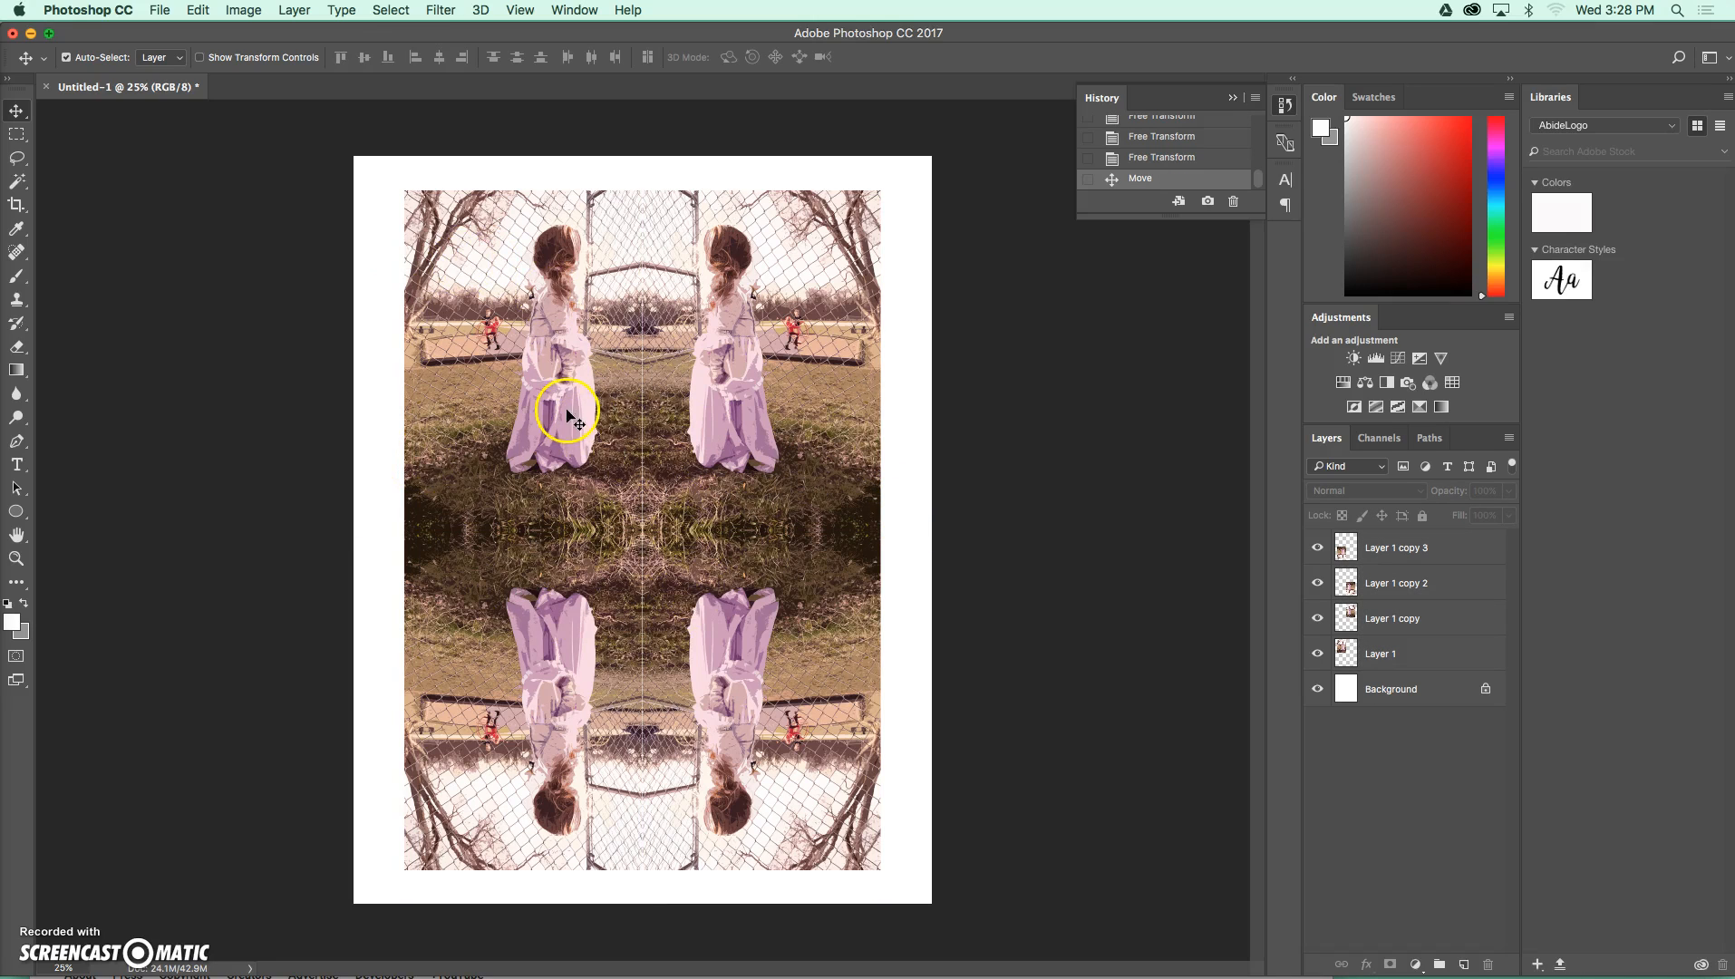
# Save As Kaleidoscope1.psd on the Desktop, confirming the Photoshop Format Options
pyautogui.click(159, 9)
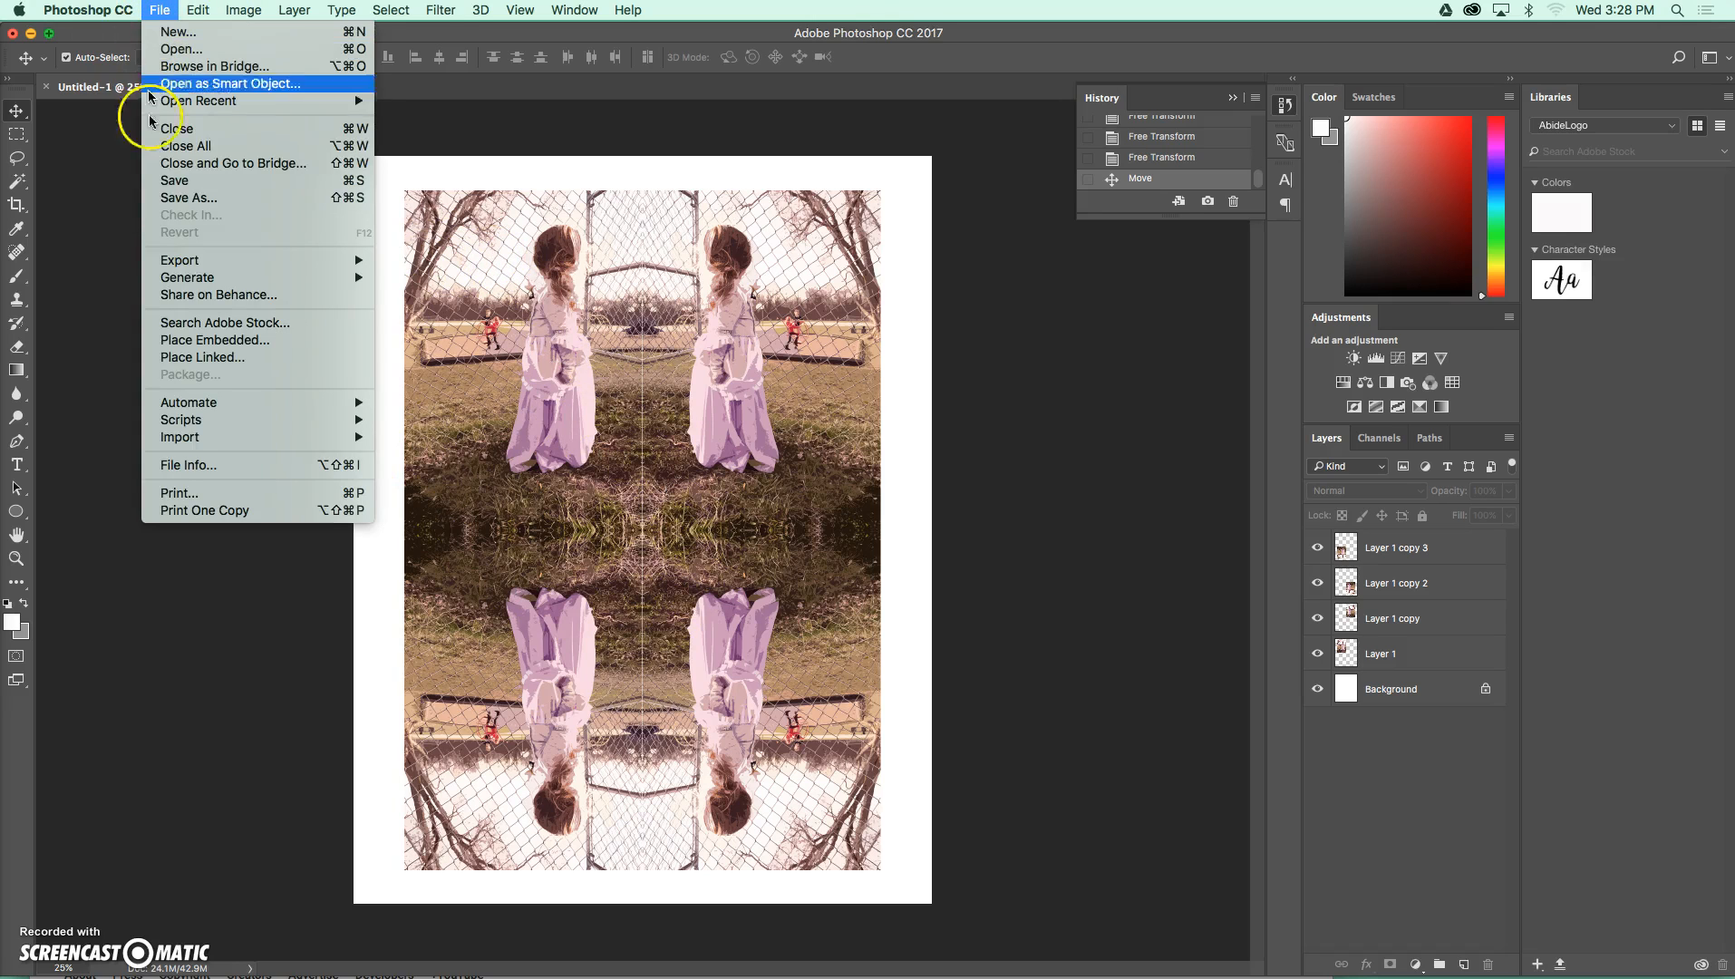
pyautogui.click(189, 198)
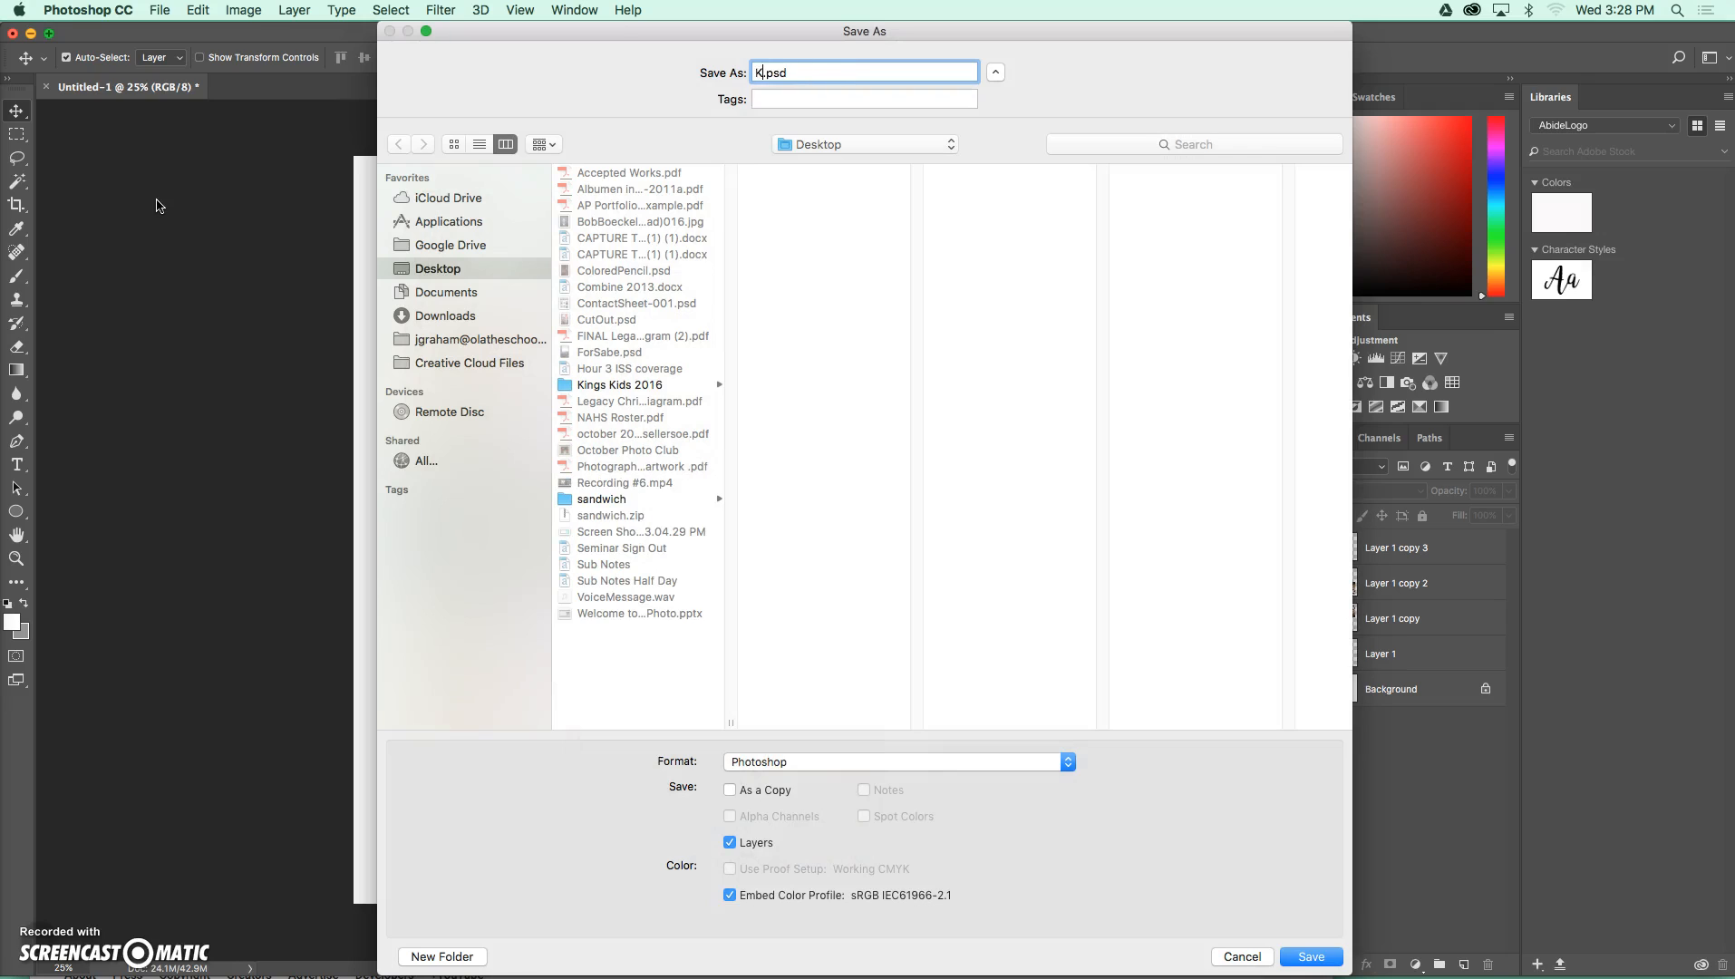
pyautogui.write('alee')
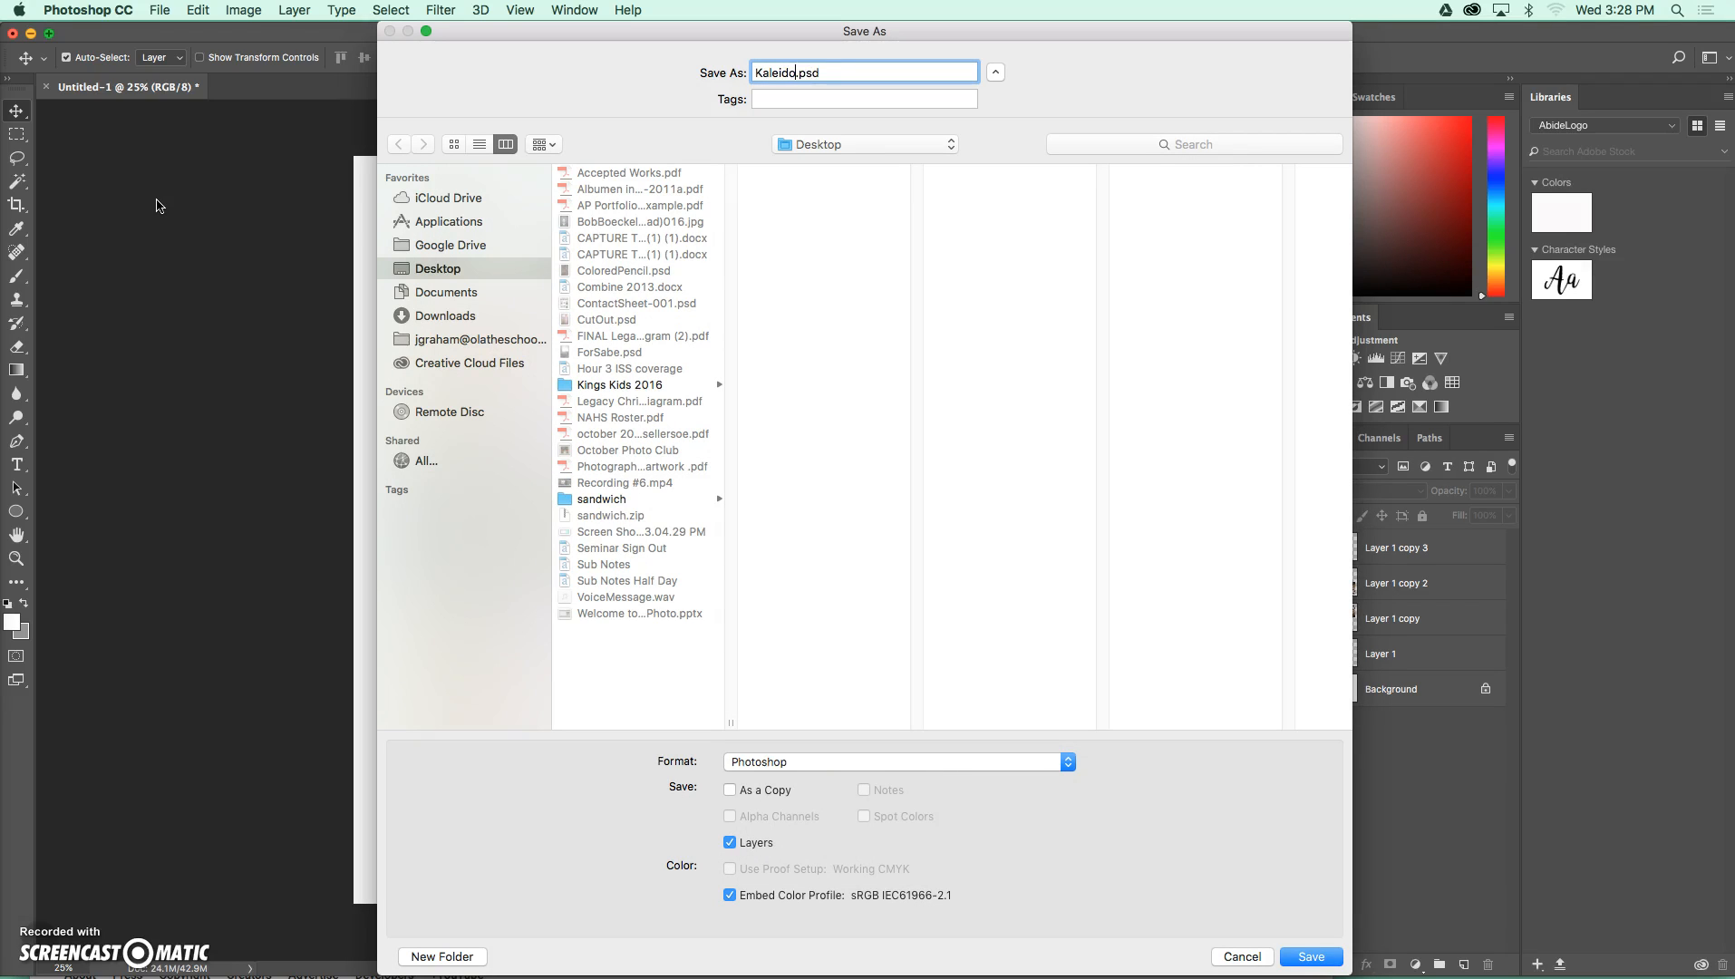
pyautogui.write('scope1')
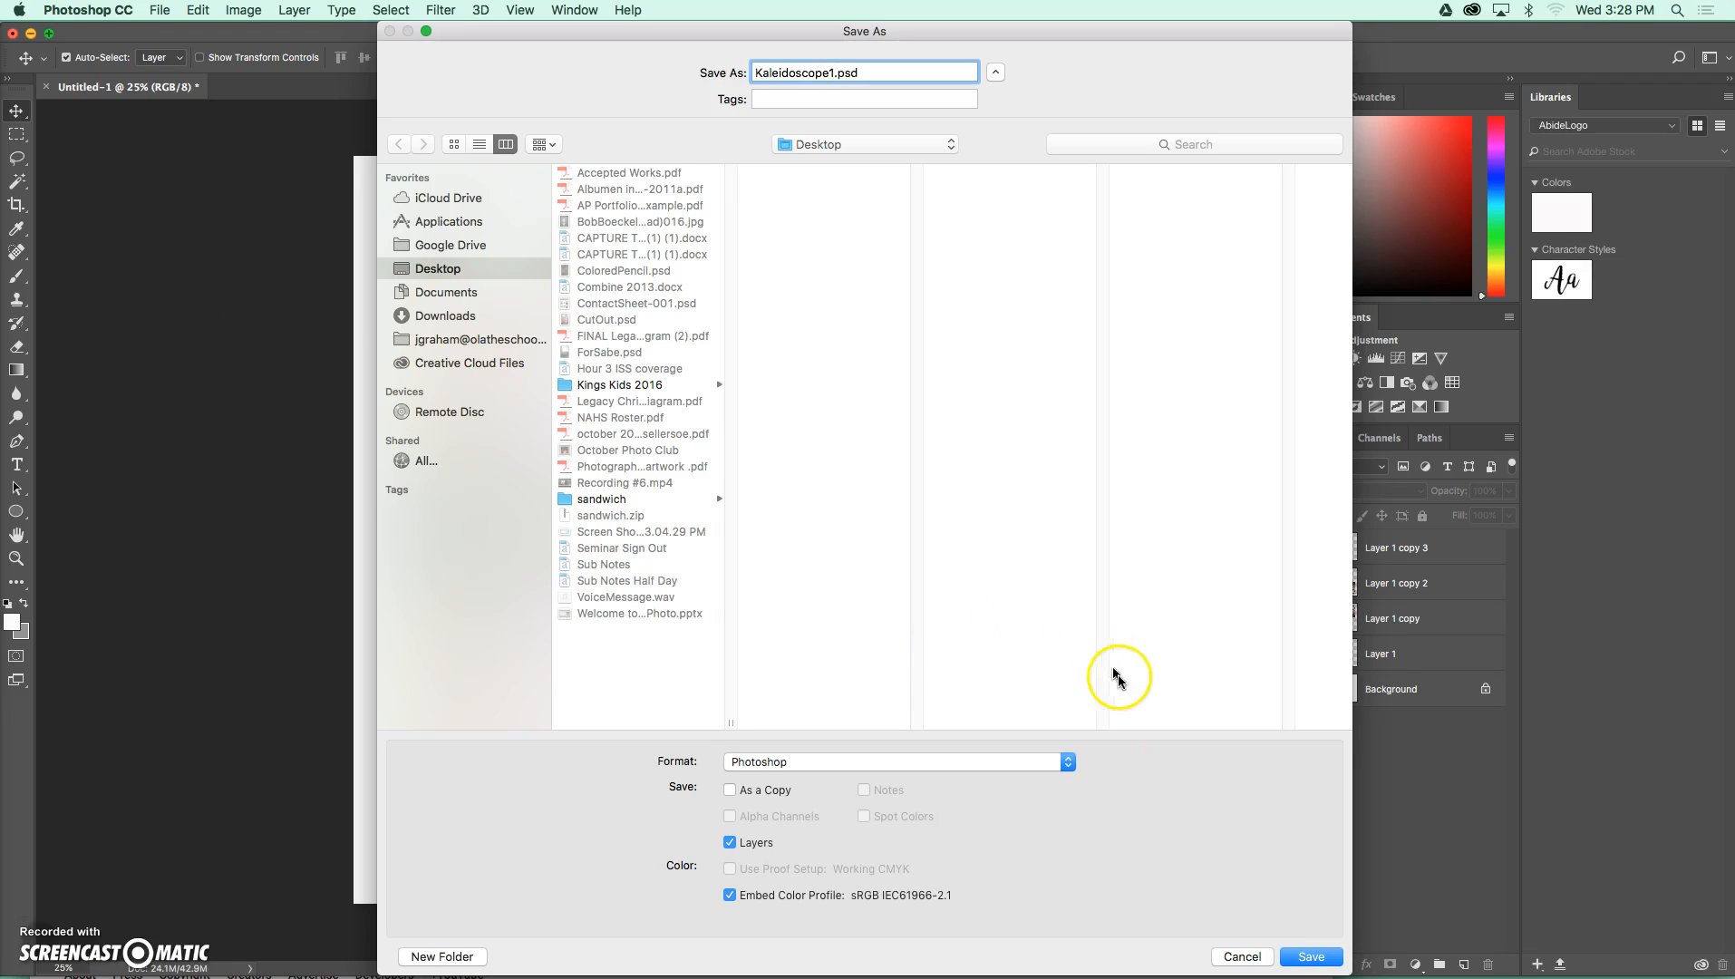
pyautogui.moveTo(946, 764)
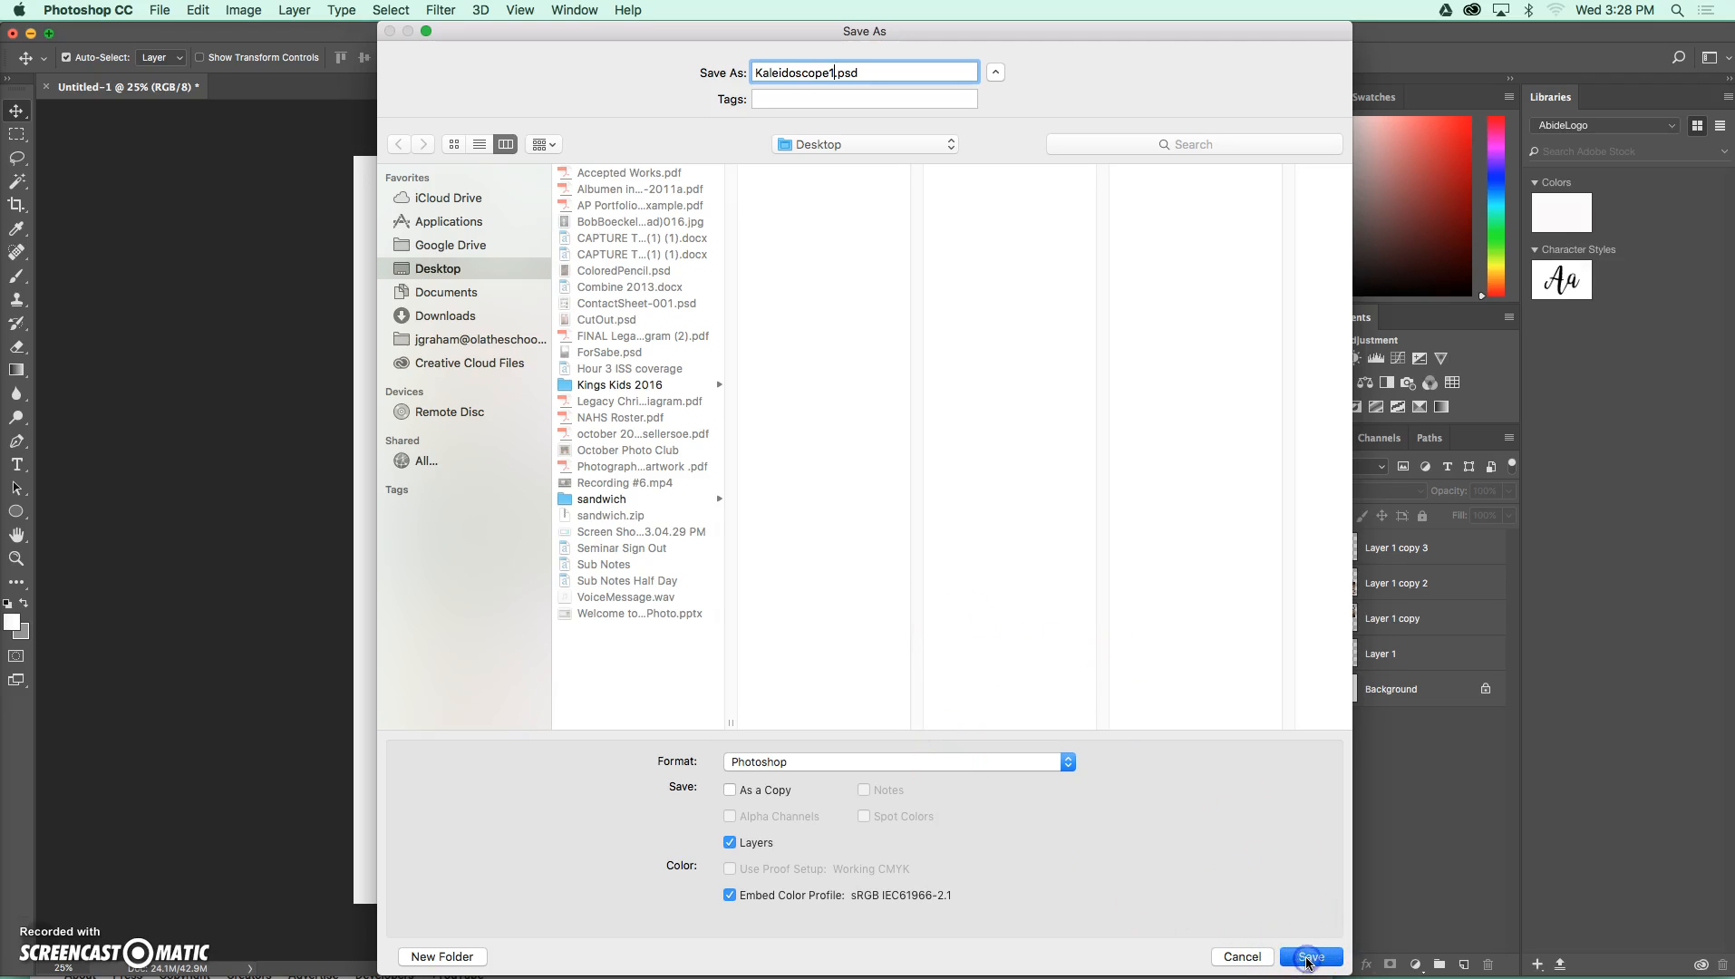
pyautogui.click(1310, 956)
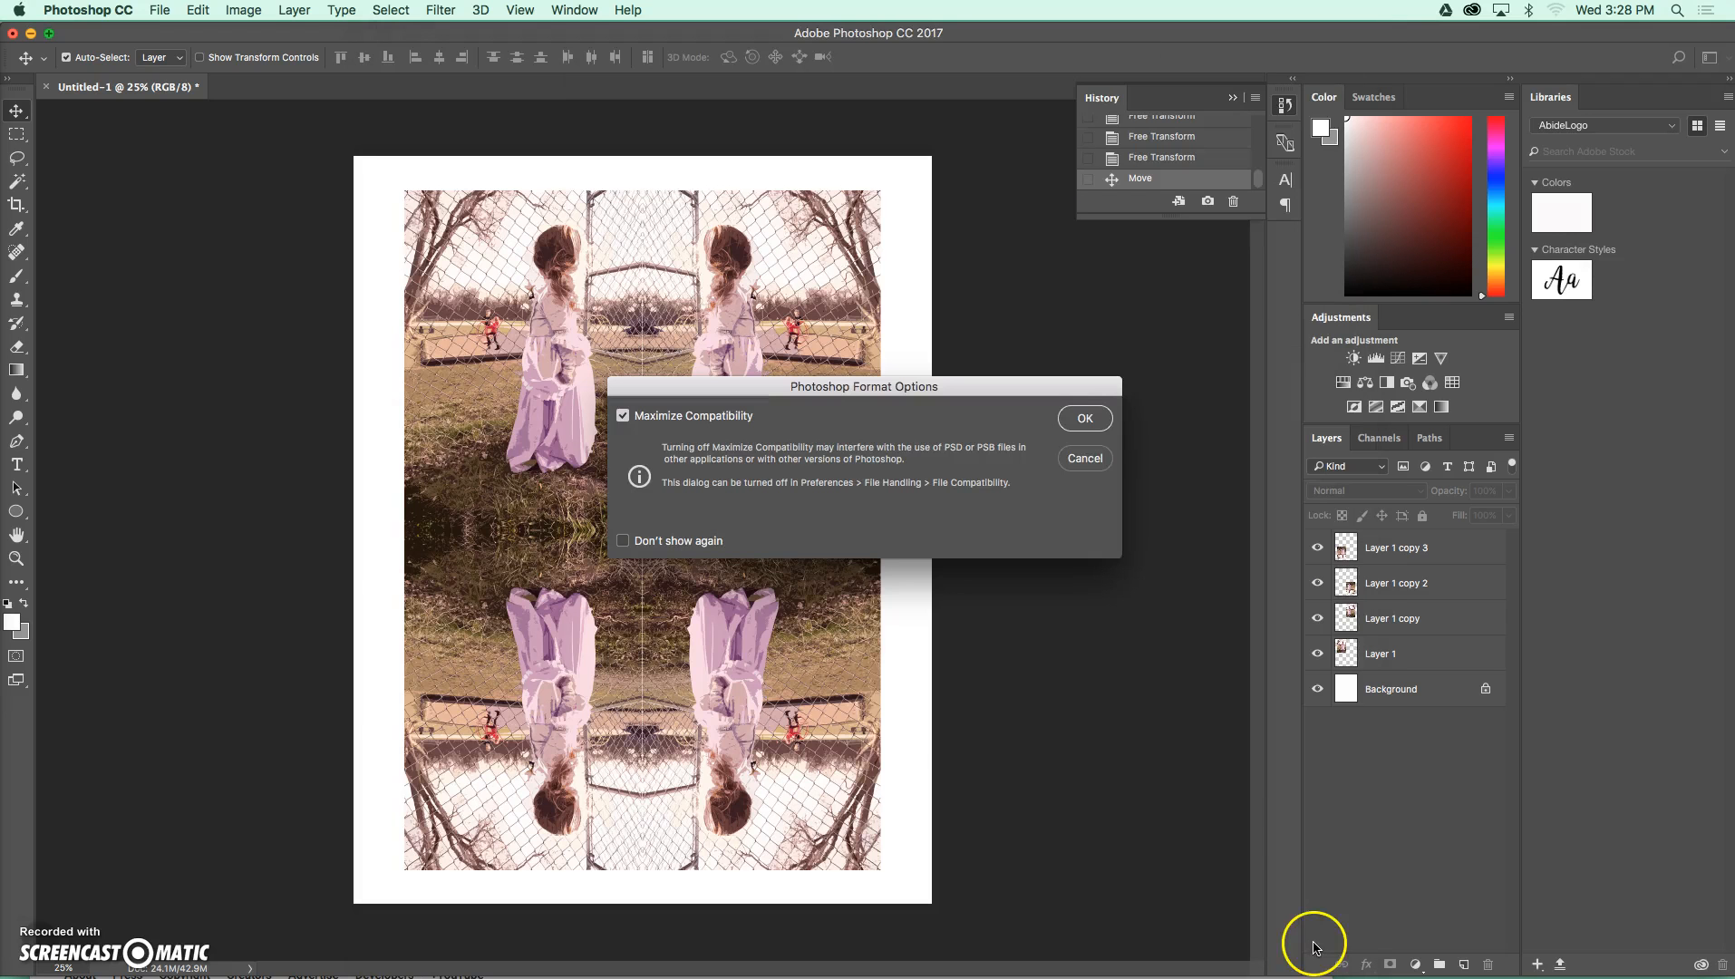
pyautogui.click(1084, 419)
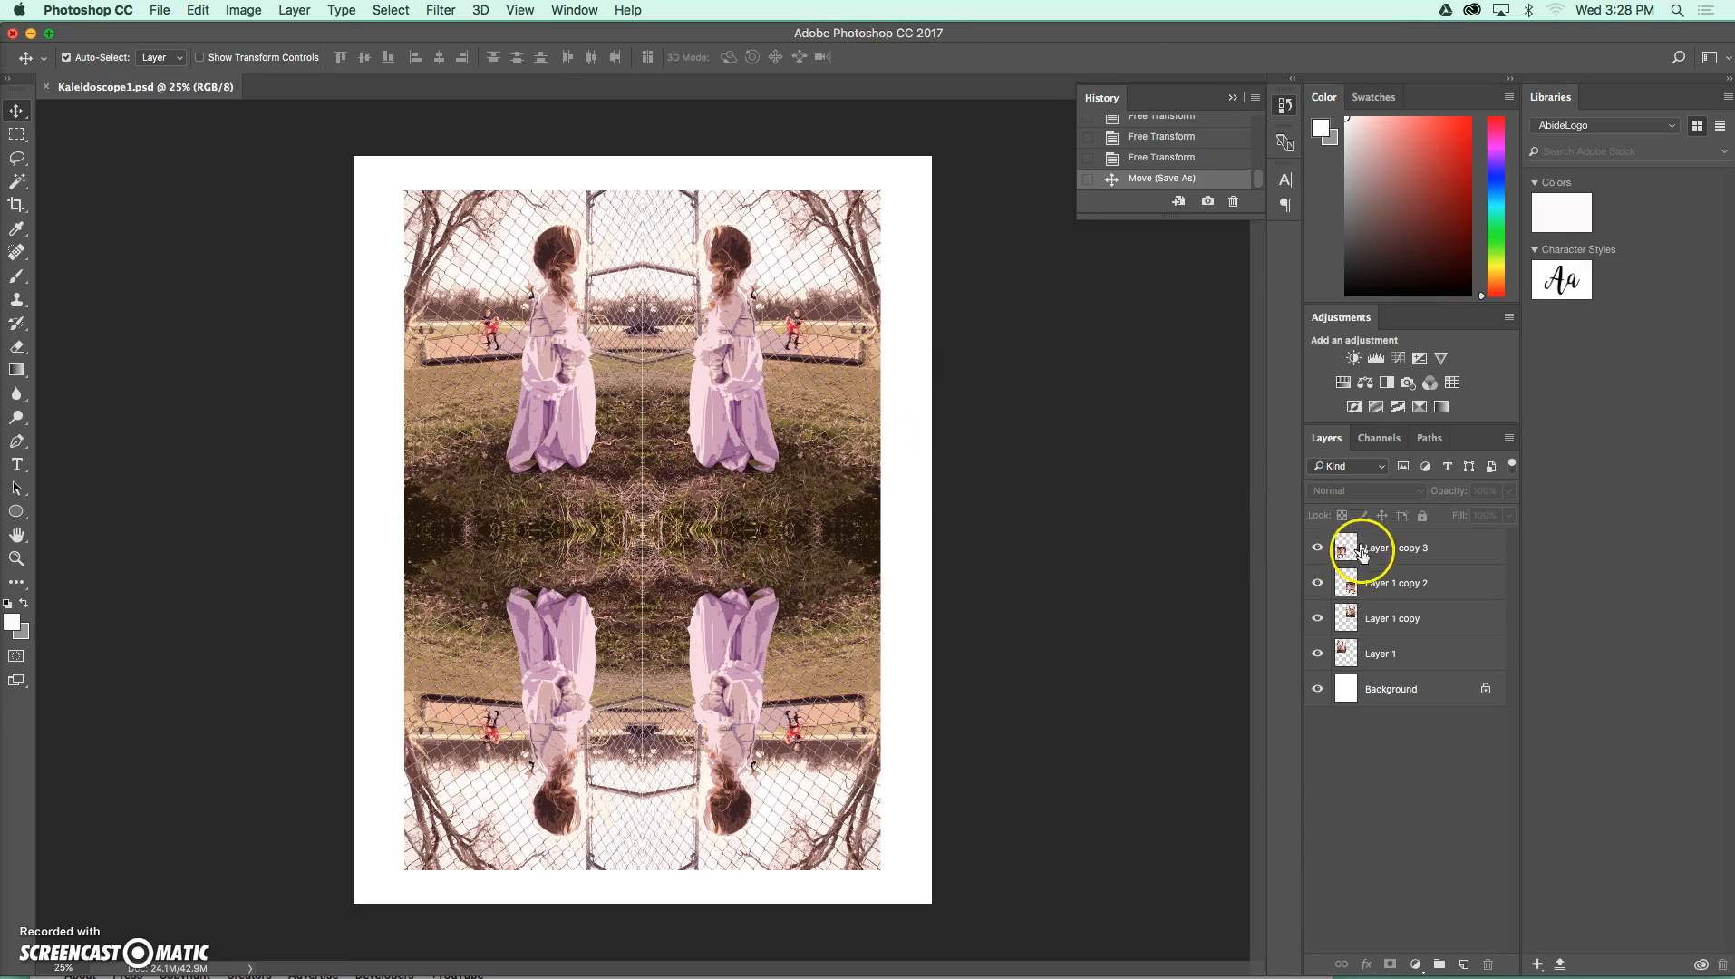
pyautogui.moveTo(58, 917)
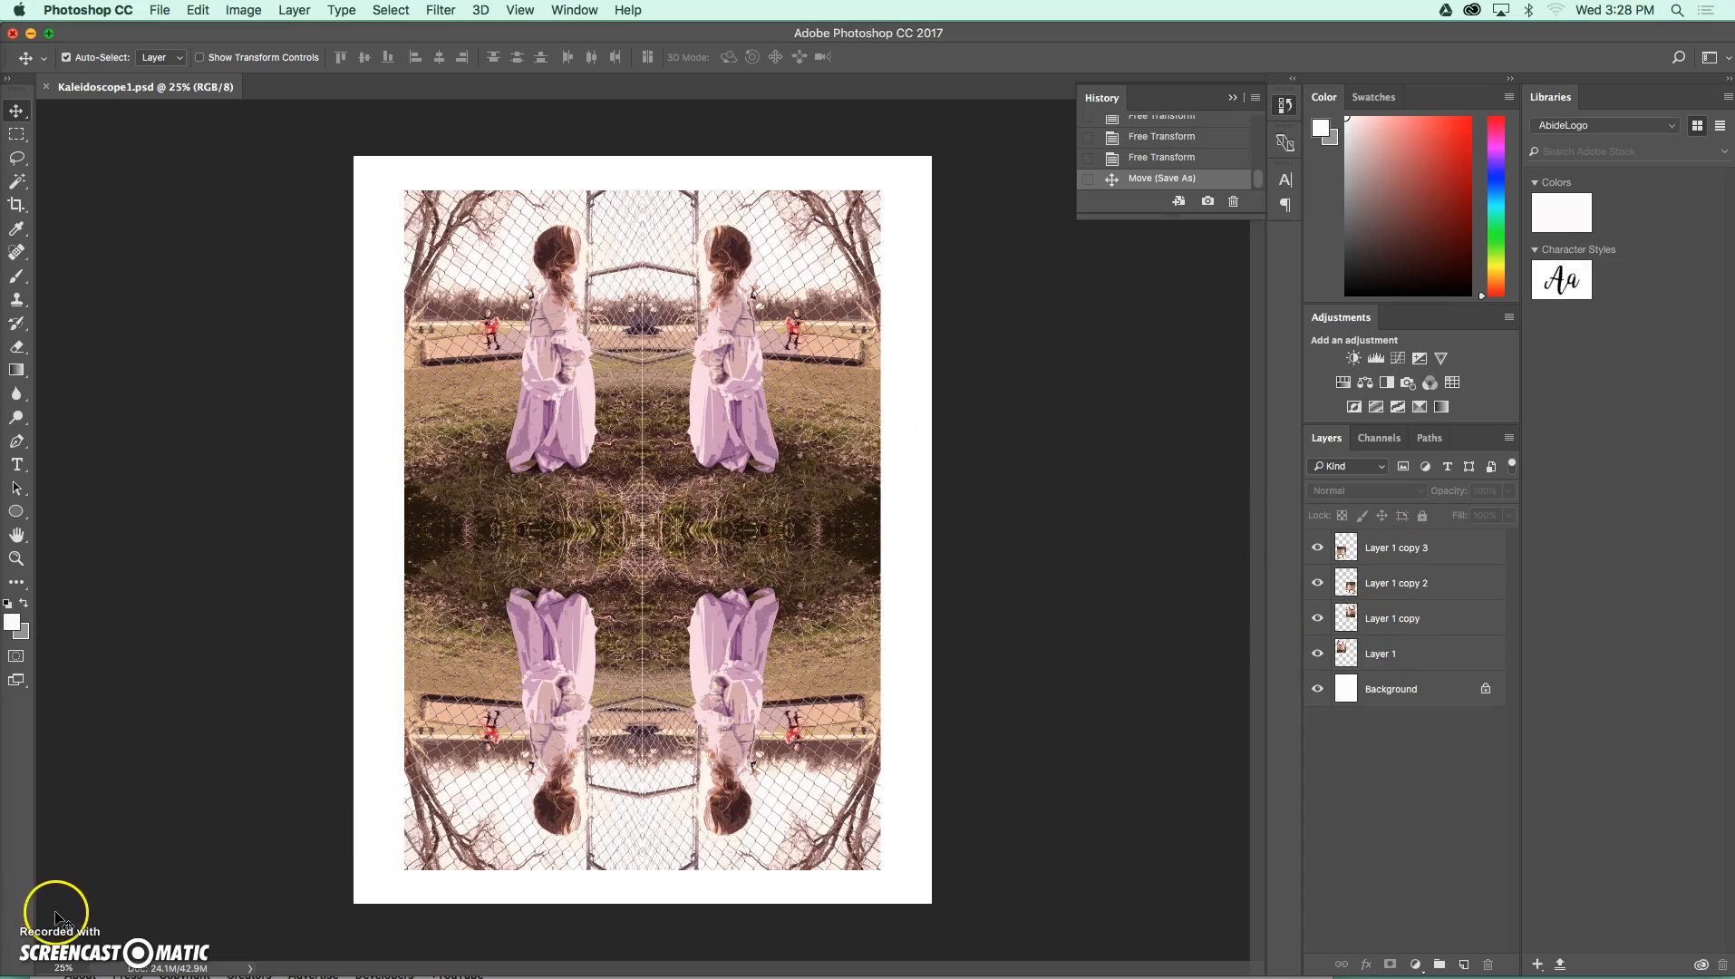